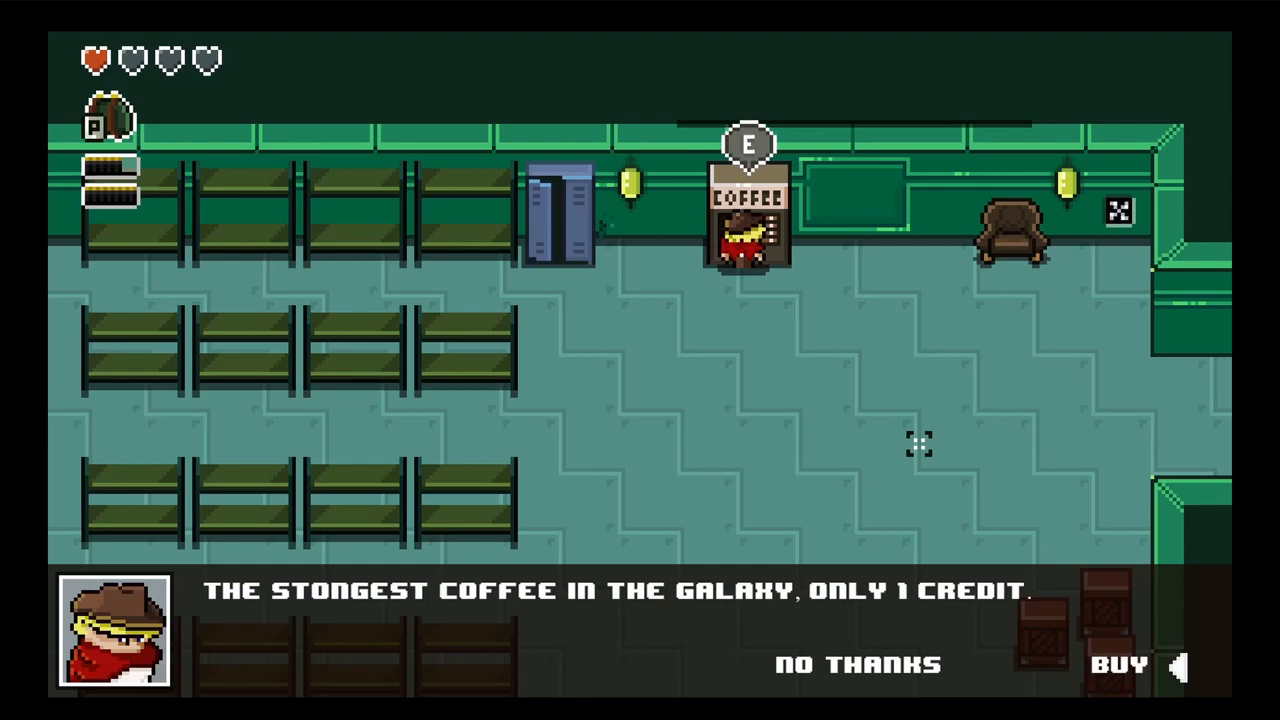
Step: Dismiss the coffee vending offer and pause the game to show the Game Menu
click(1120, 664)
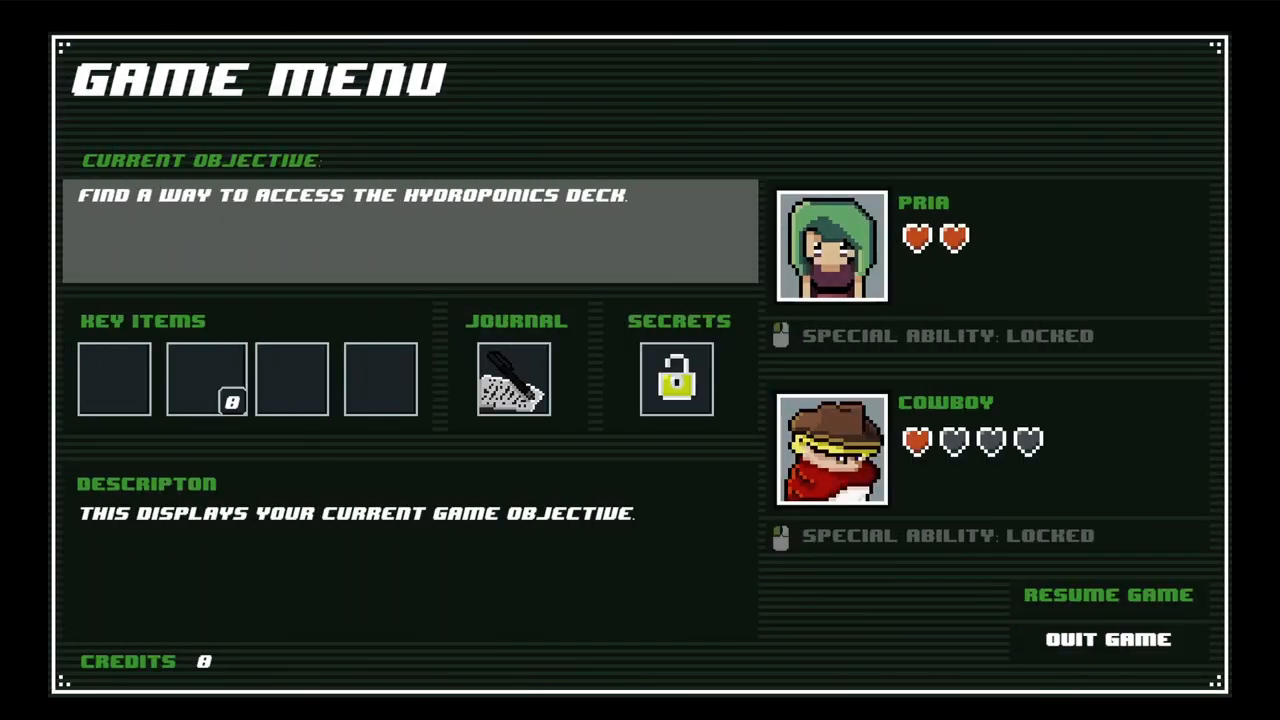
Step: Move to the Journal slot in the pause menu and open Pria's story so far
click(1107, 594)
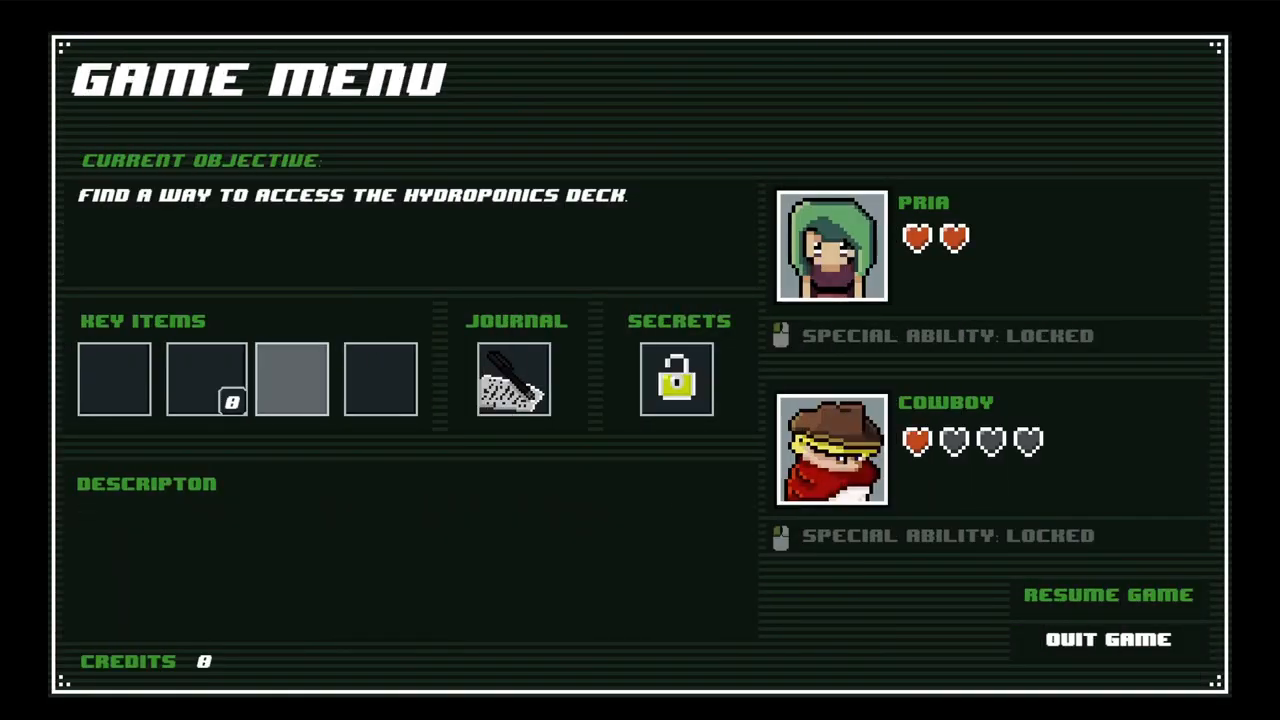
mouse_move(517, 378)
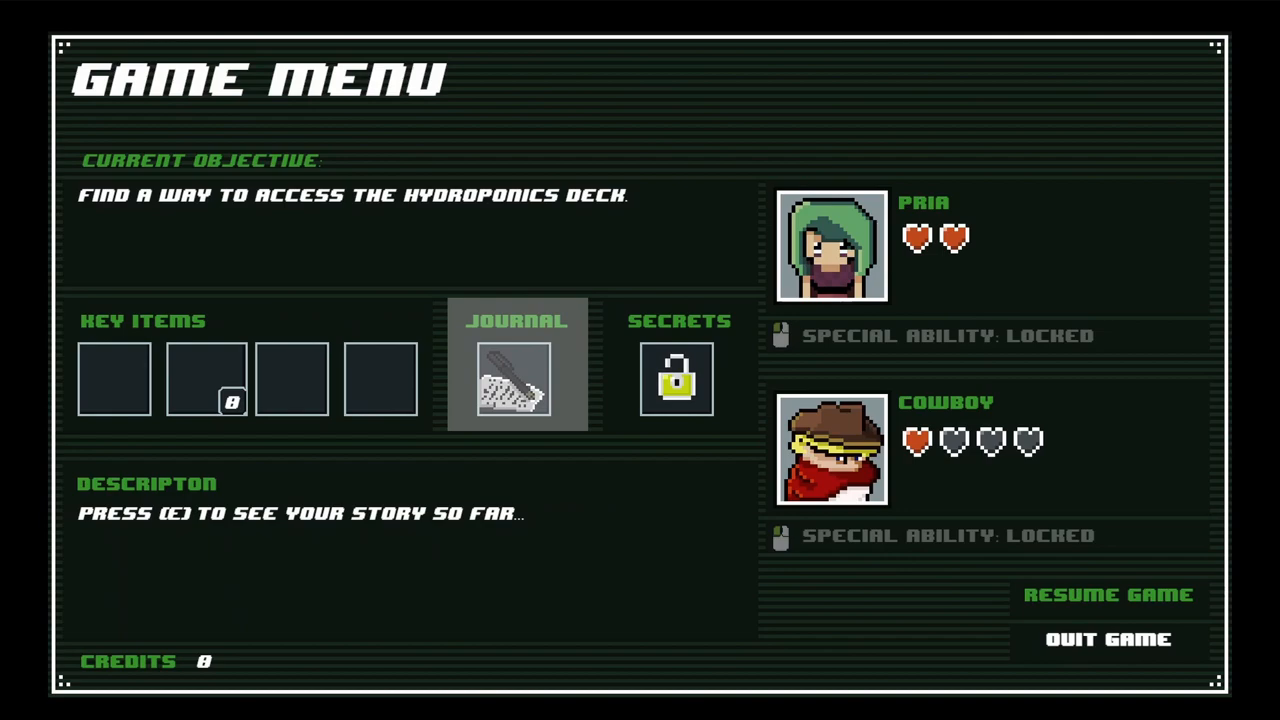
key(e)
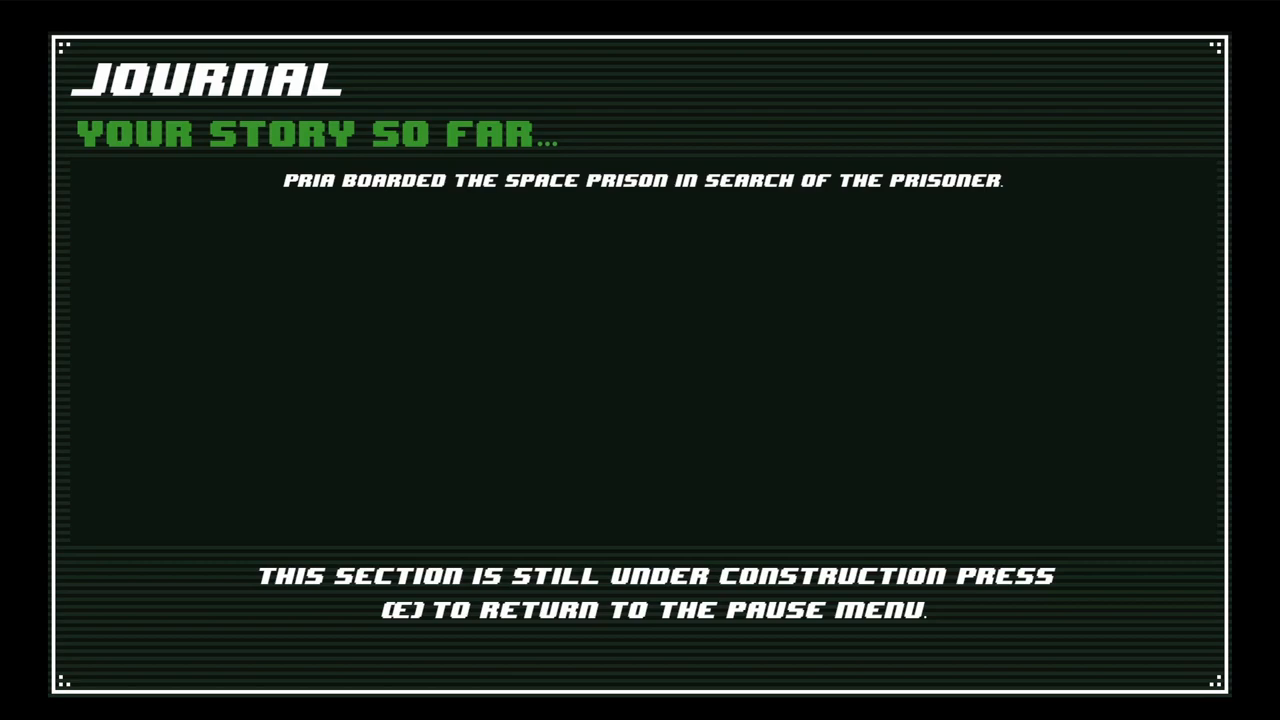
Step: Leave the Journal and open the Secrets Discovered page with eight secrets revealed
key(e)
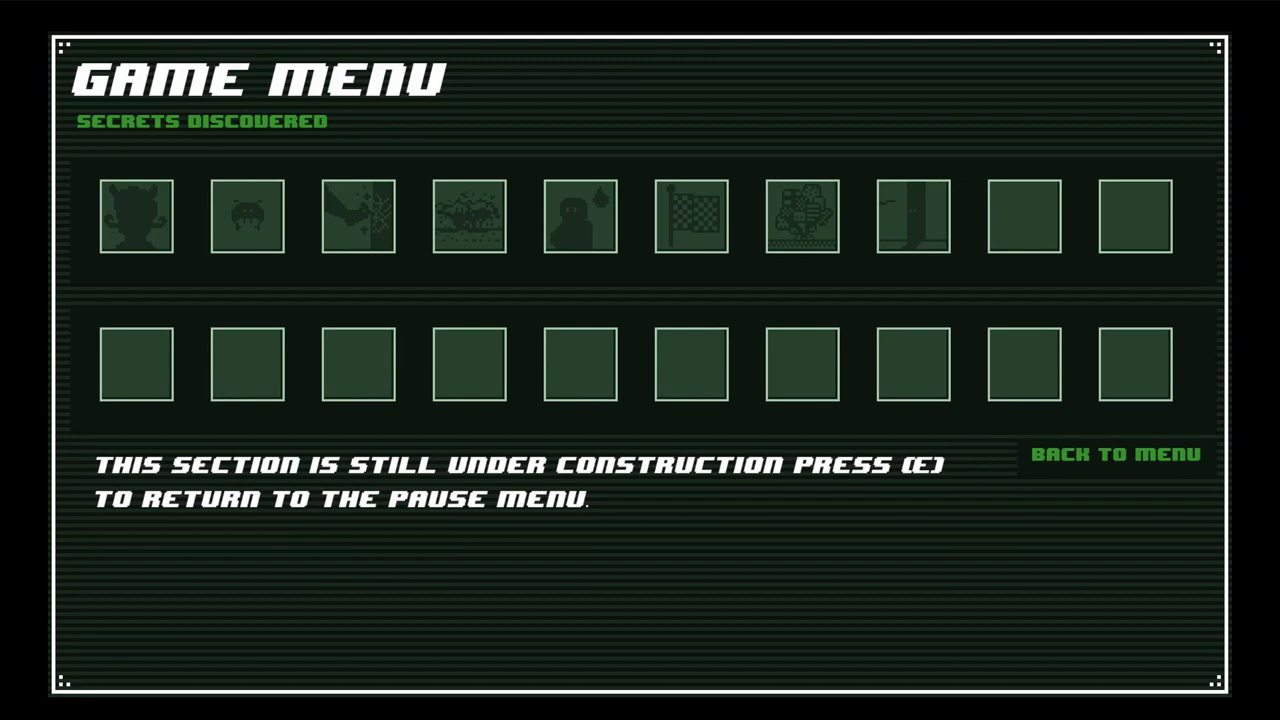
Step: Leave the Secrets page and open spr_tenticle's nine-frame animation in the Animations Editor
key(e)
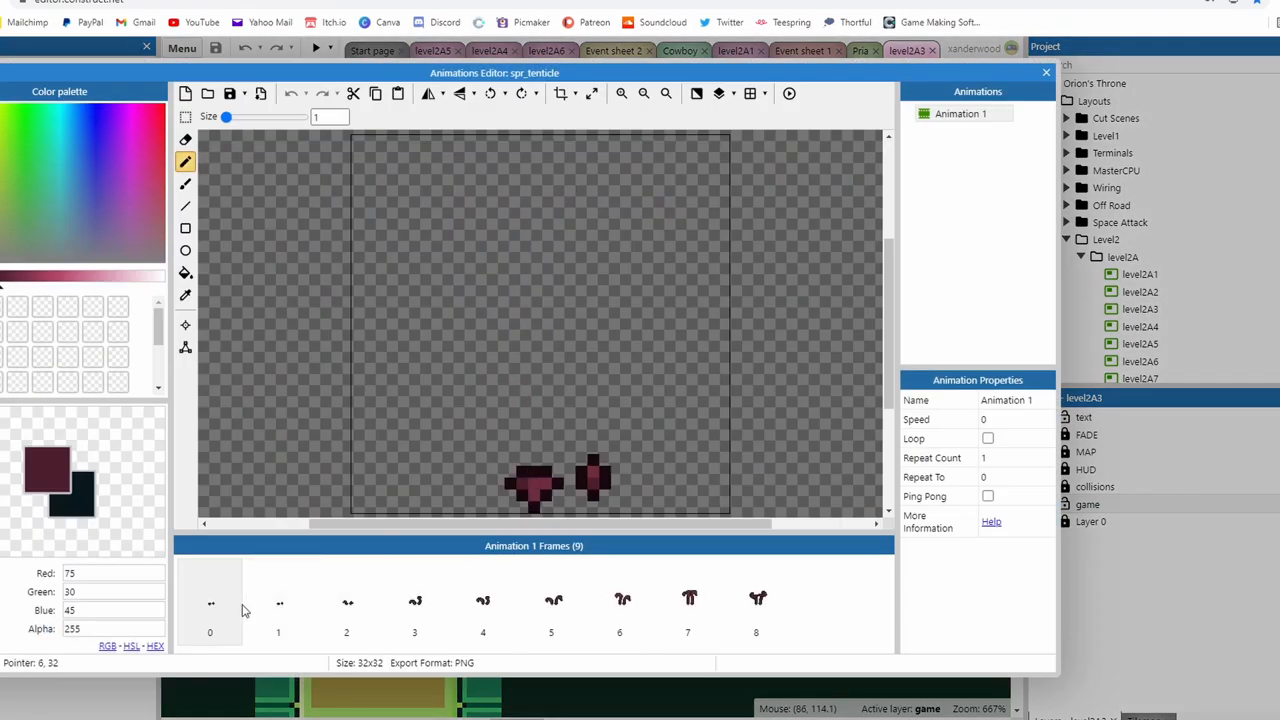
Step: View tentacle frame 4, close the editor, and zoom onto the tentacle in level2A3
click(482, 600)
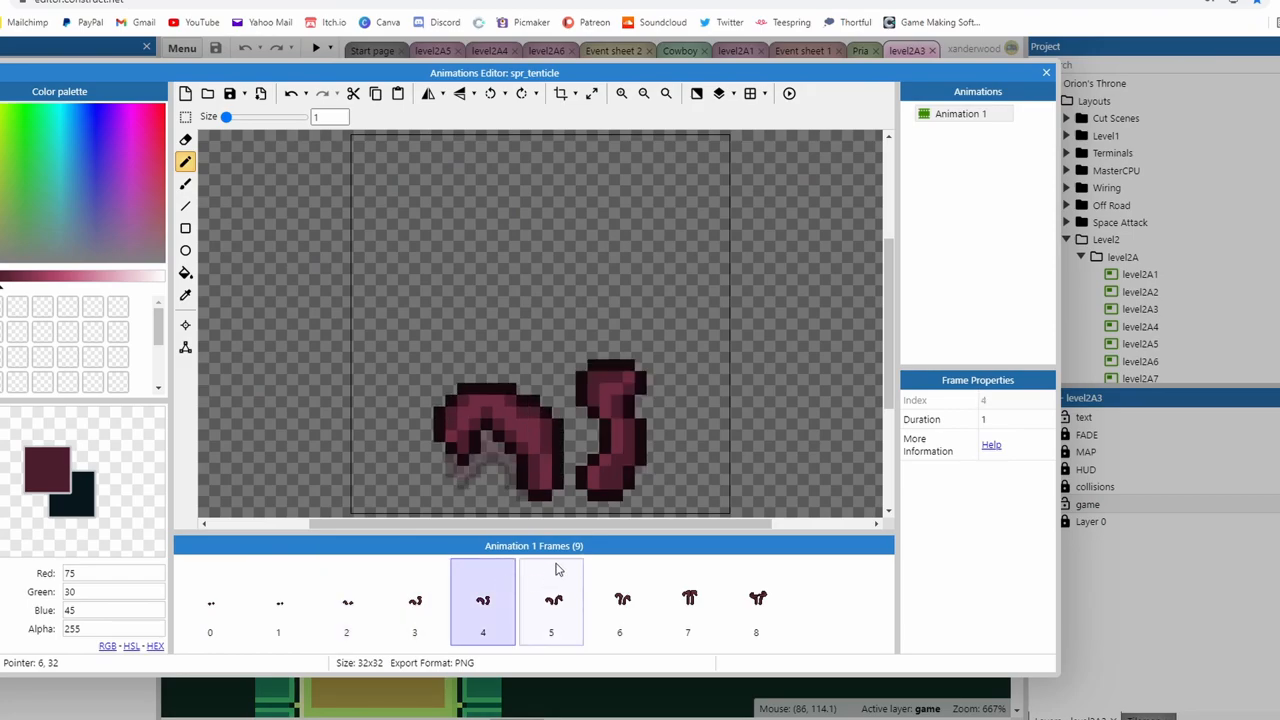
click(551, 601)
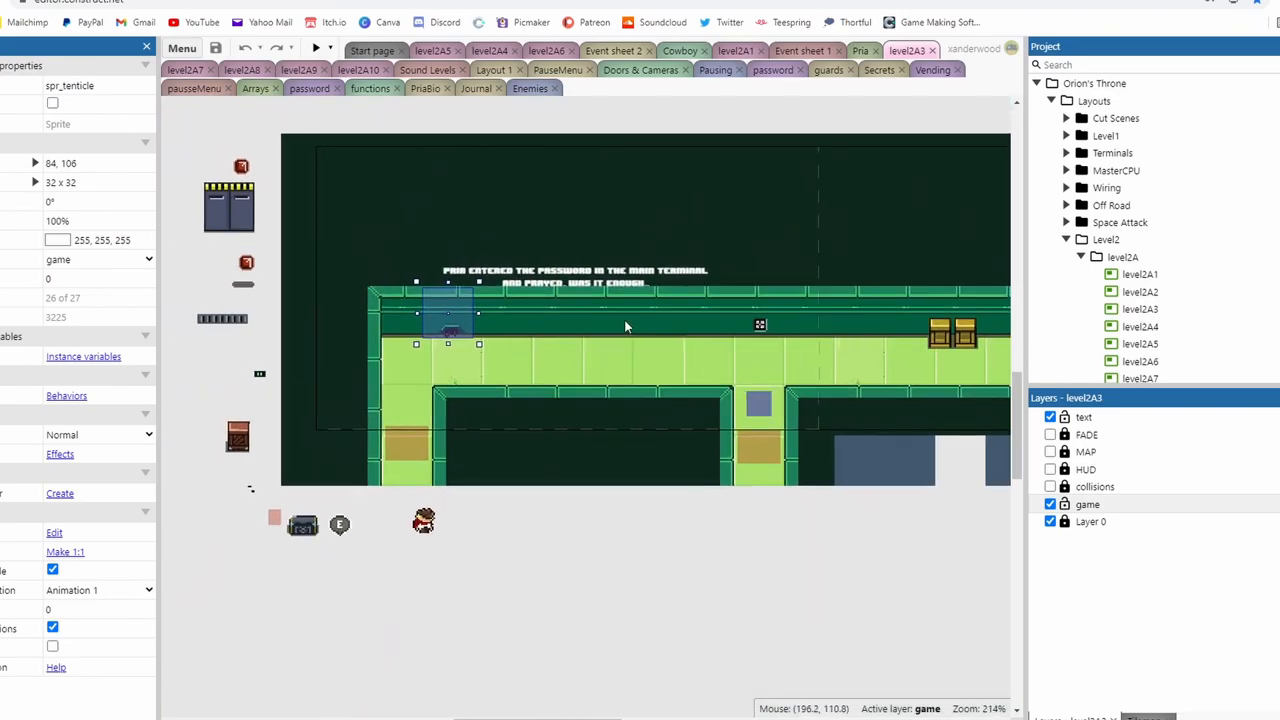
scroll(down, 3)
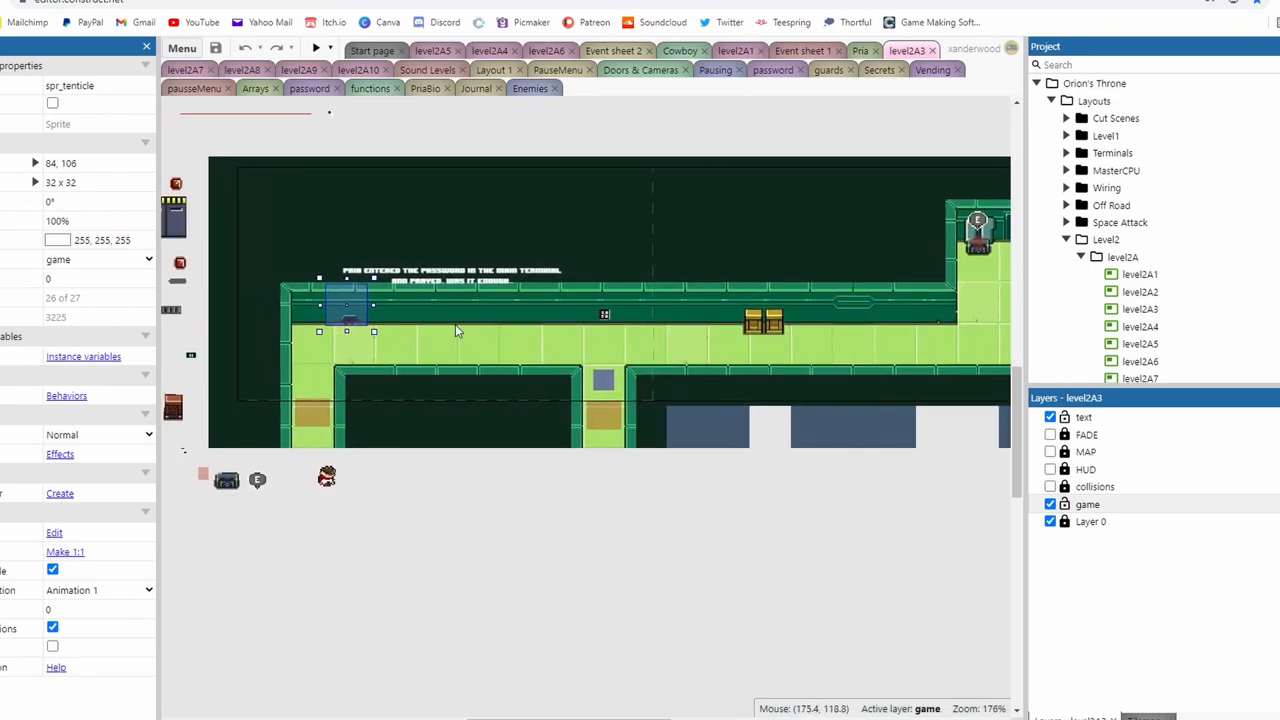
scroll(down, 3)
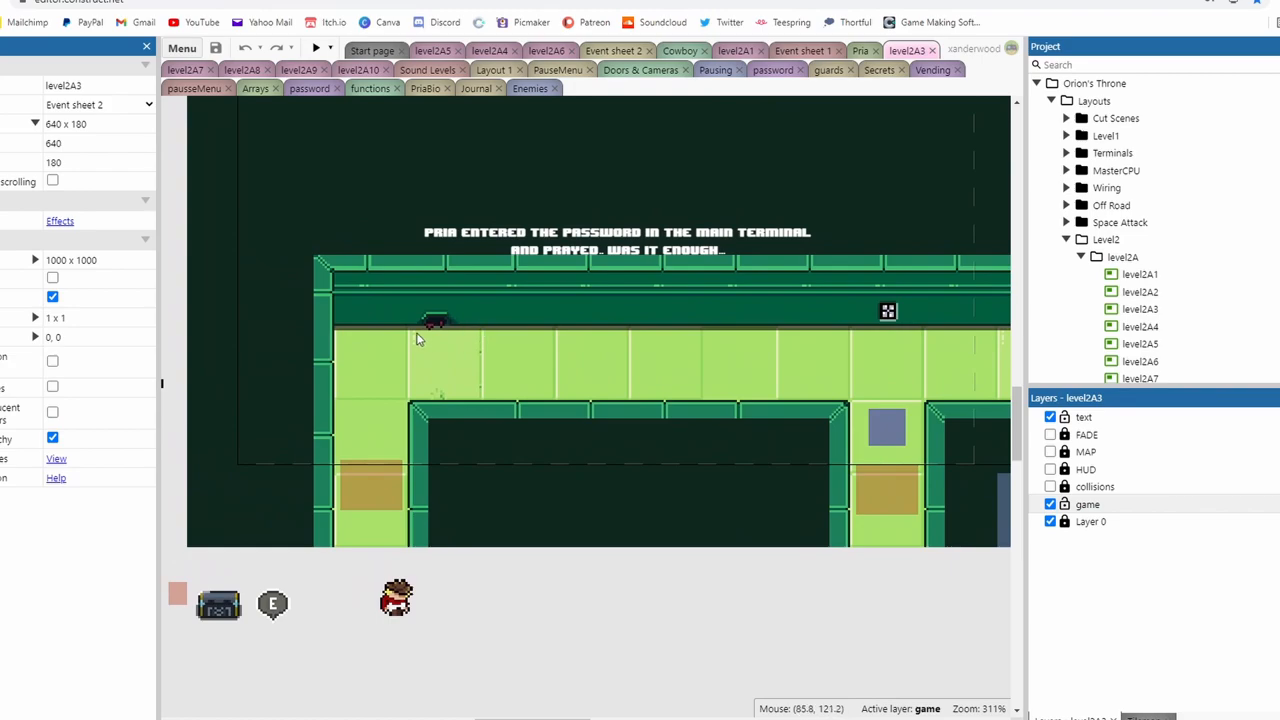
mouse_move(450, 326)
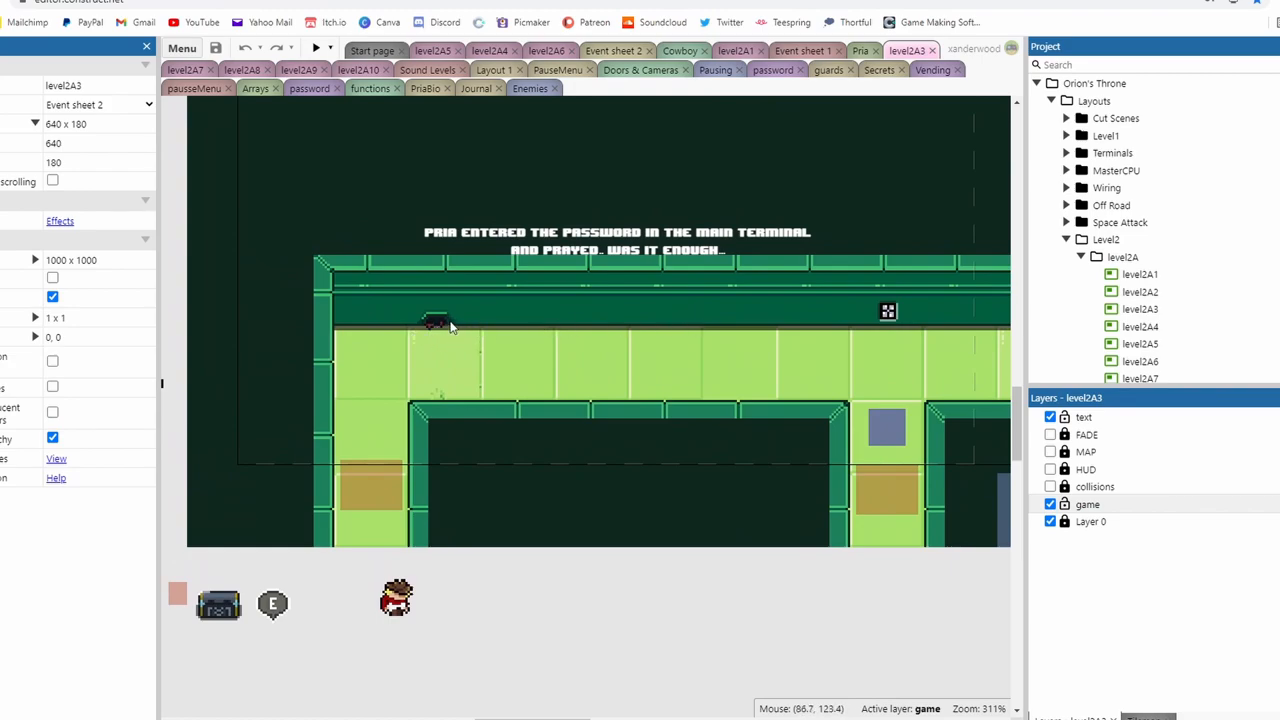
mouse_move(525, 320)
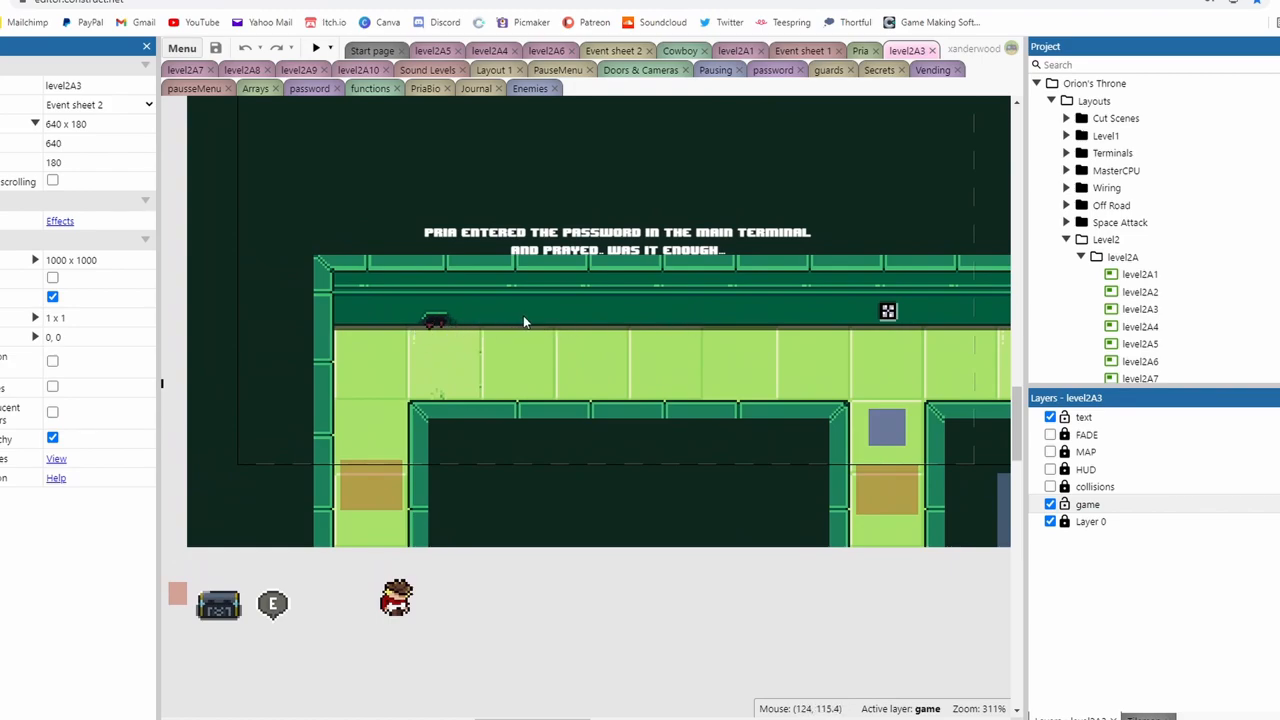
mouse_move(720, 296)
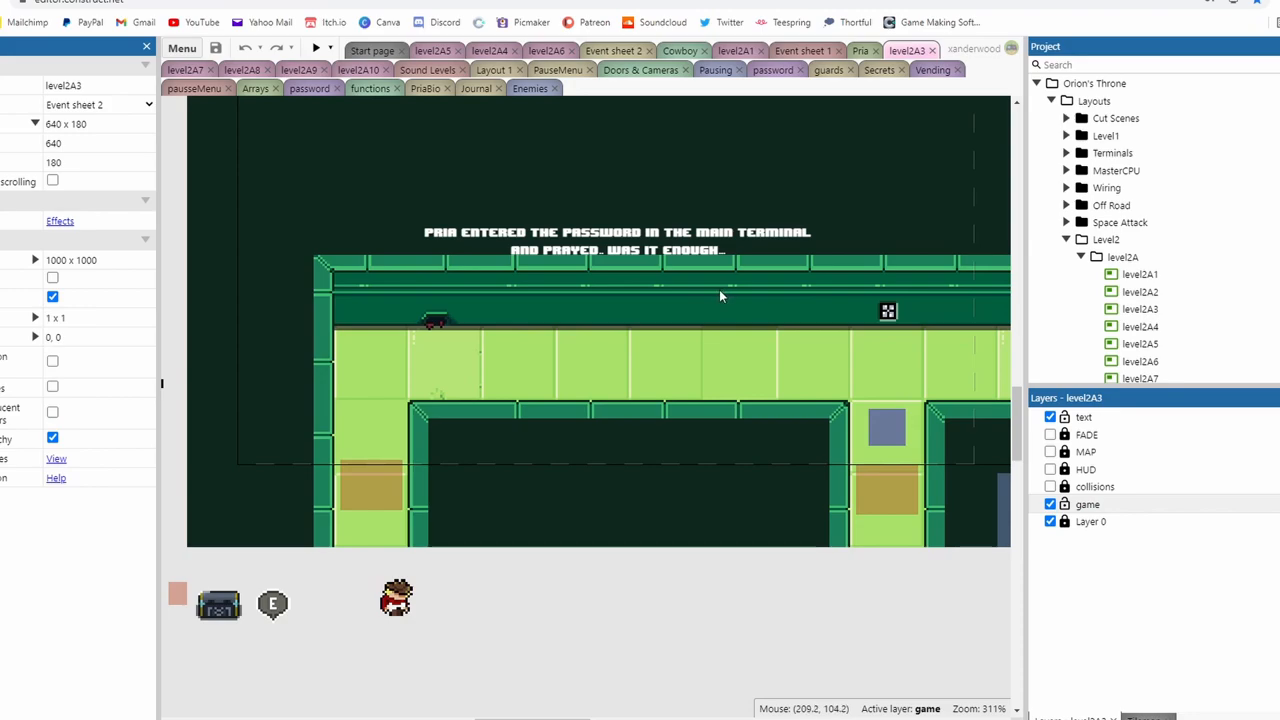
scroll(down, 3)
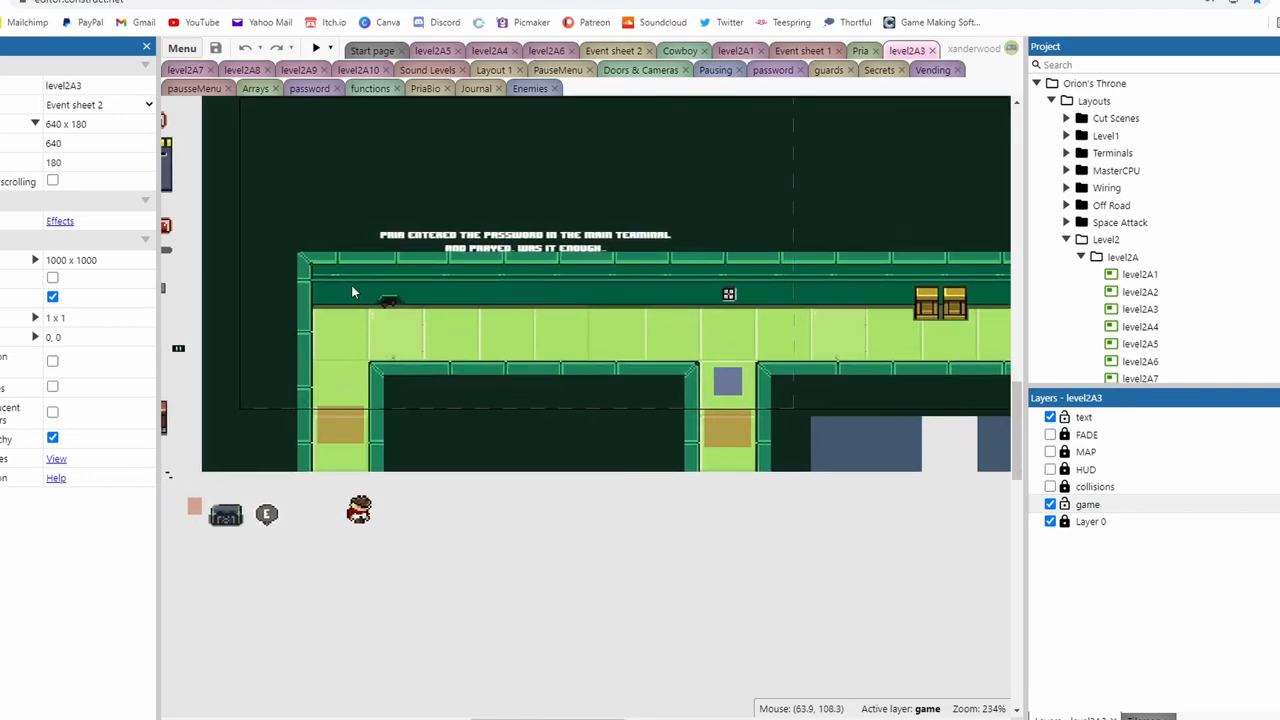
mouse_move(464, 325)
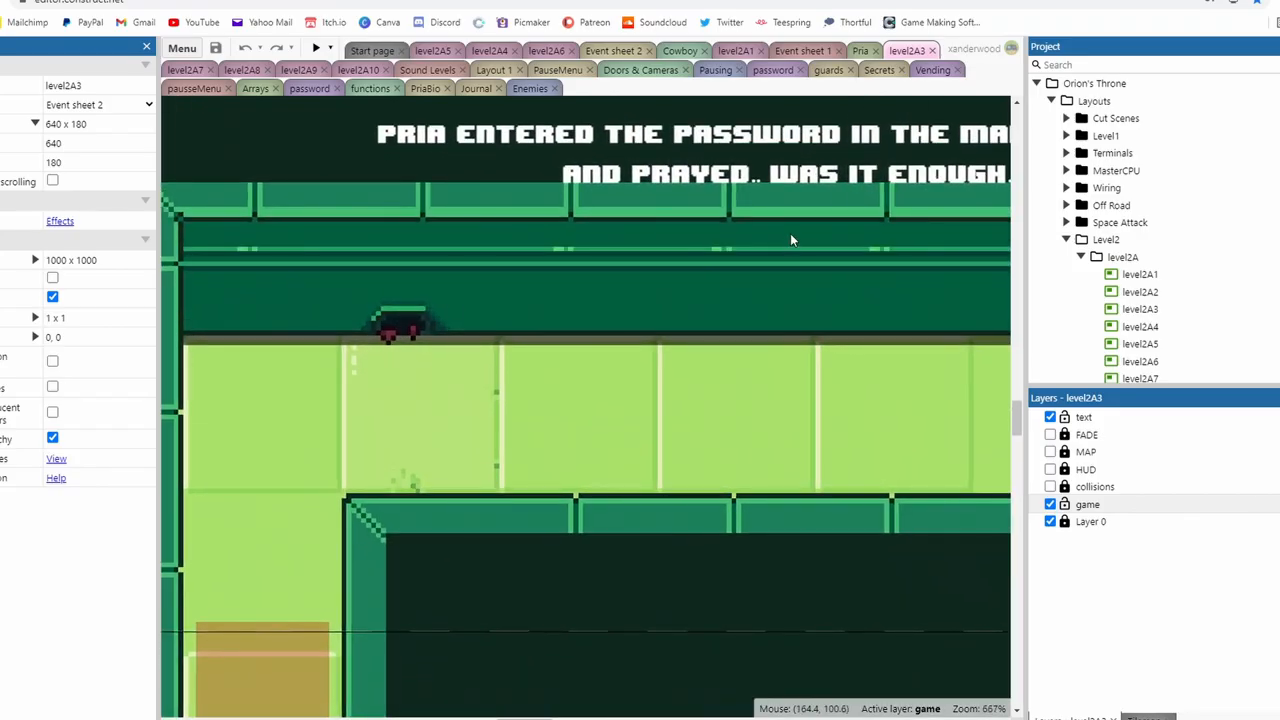
Step: Run the game preview and walk Pria to the coffee machine's purchase offer
click(318, 47)
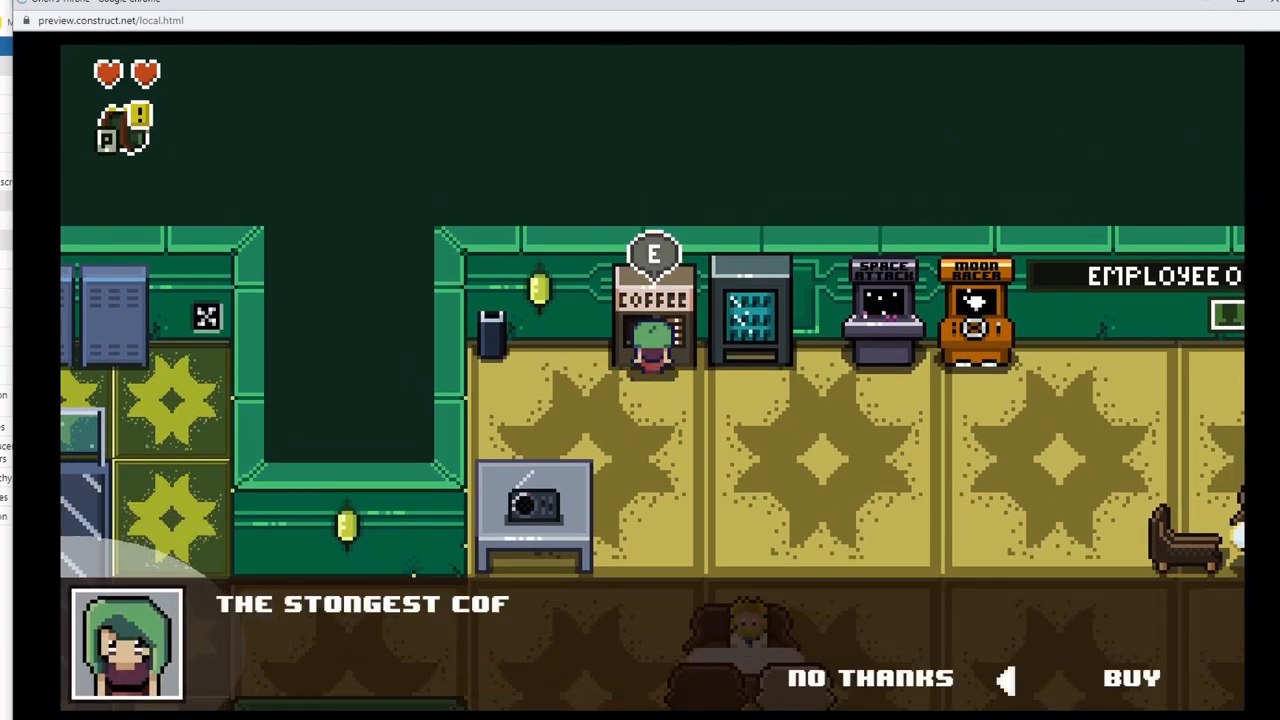
click(869, 678)
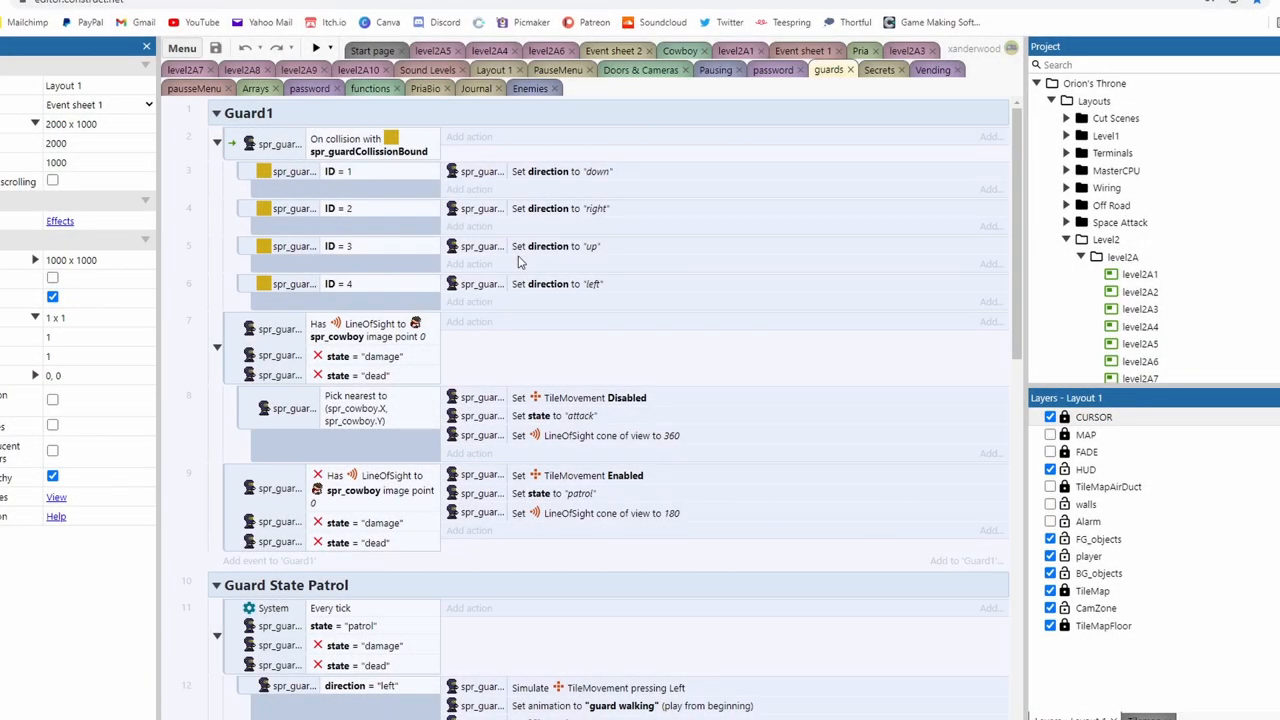
mouse_move(641, 167)
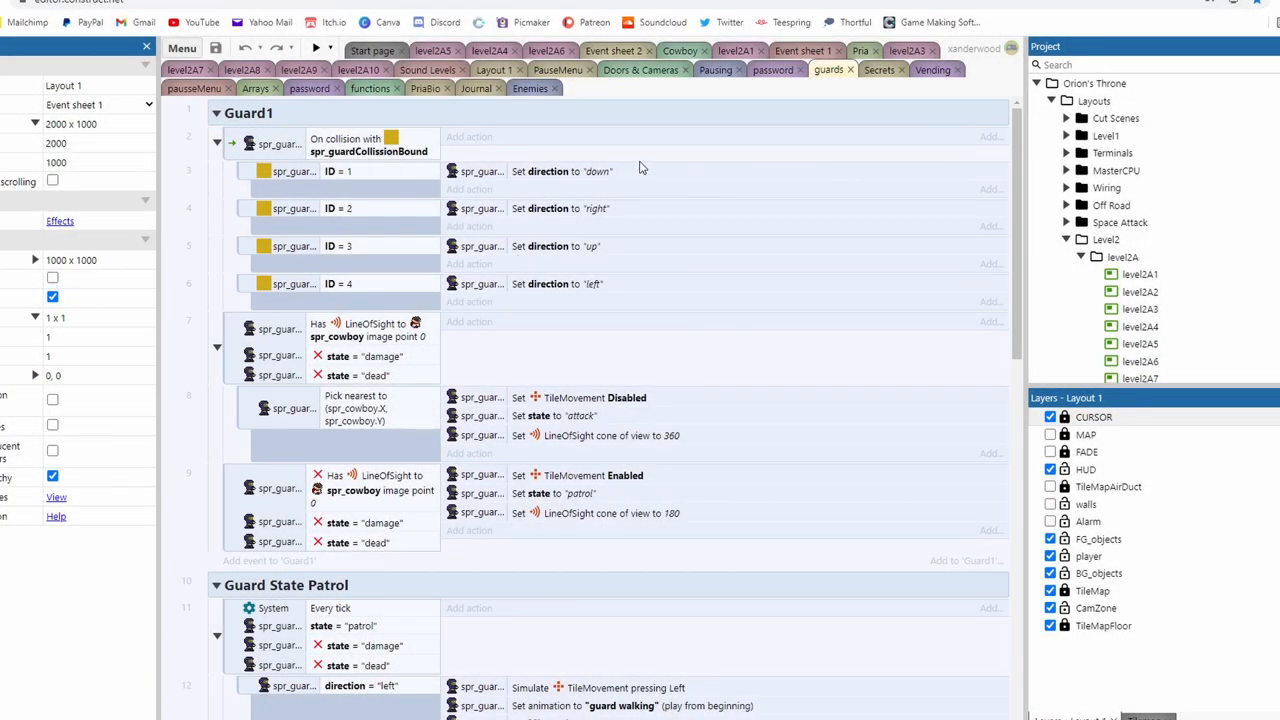
mouse_move(364, 178)
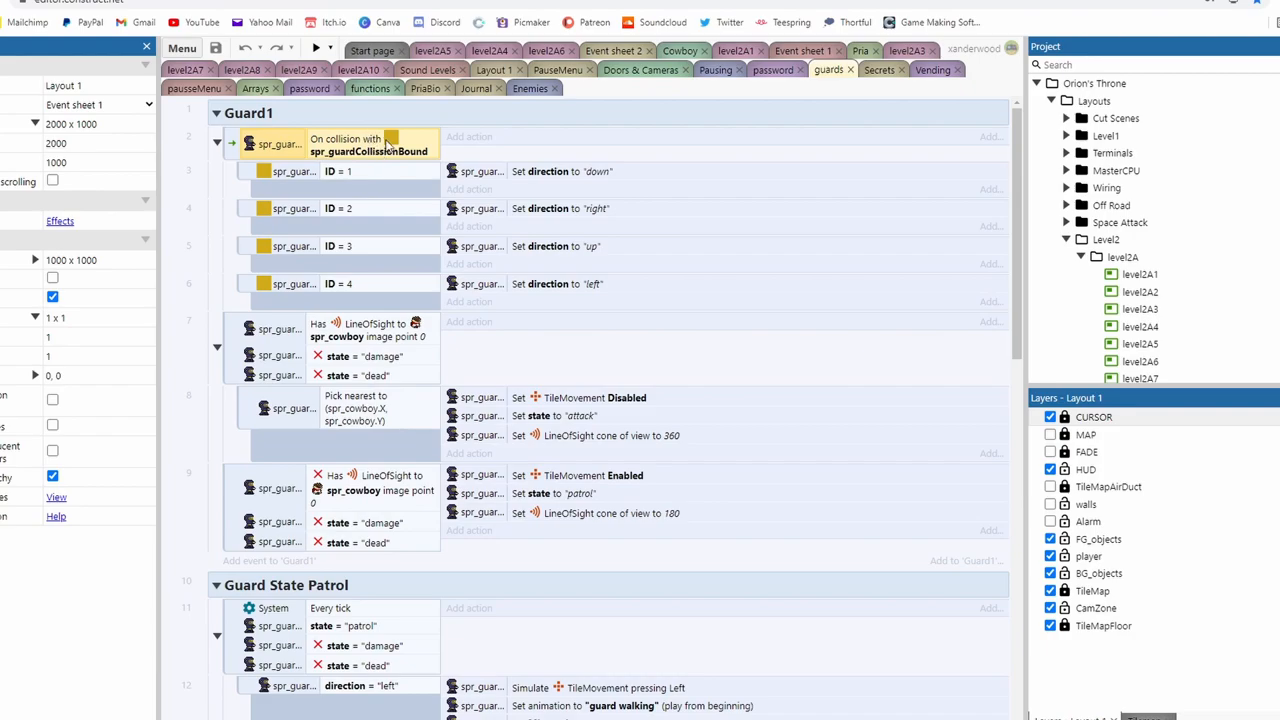
mouse_move(422, 141)
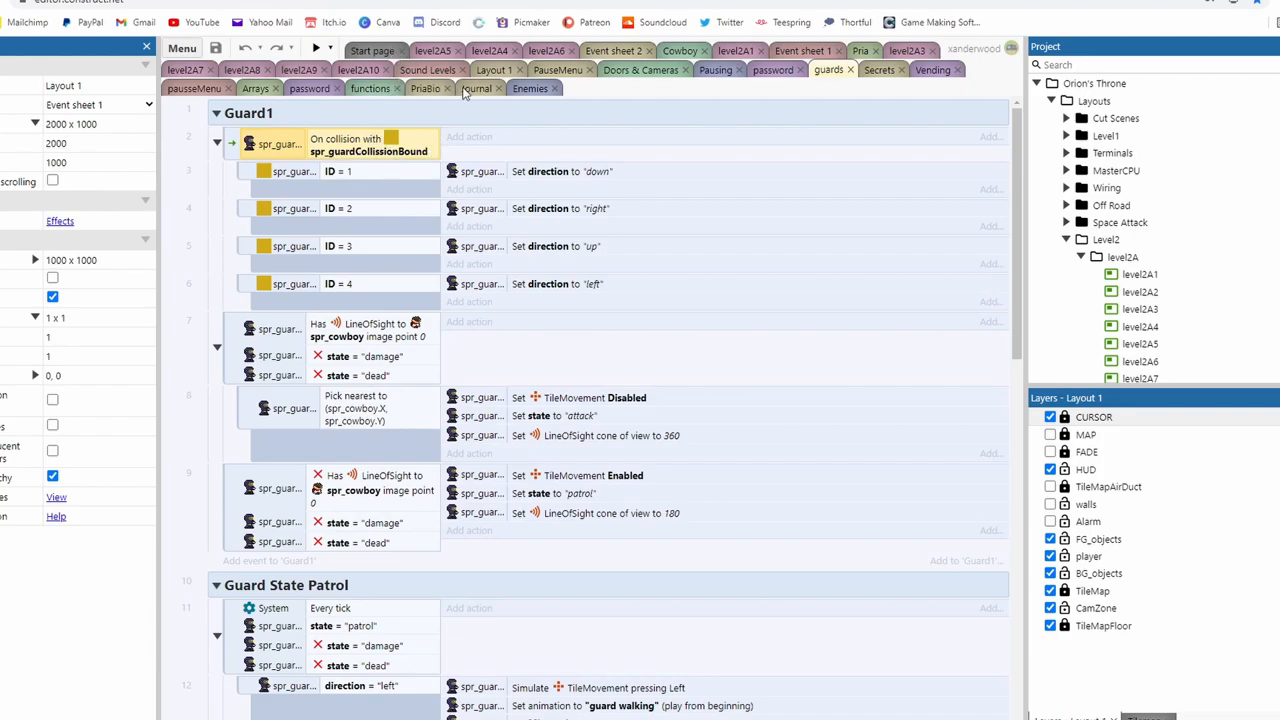
click(488, 50)
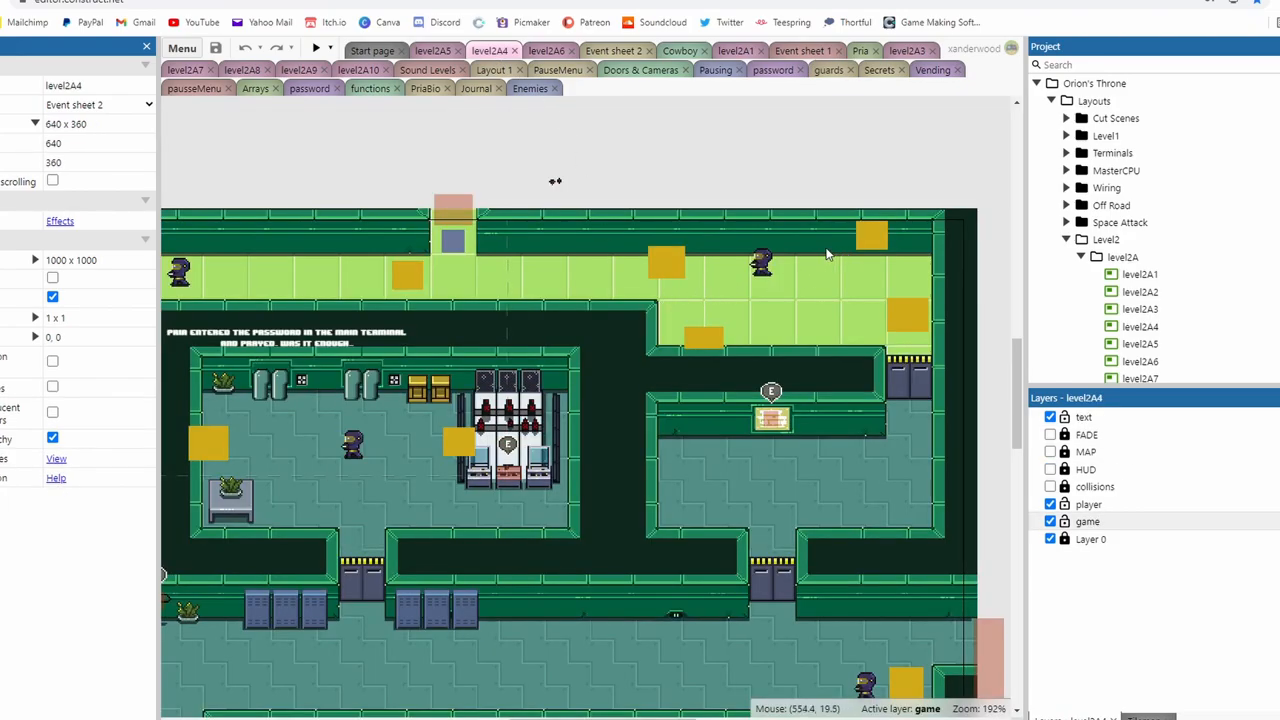
click(666, 262)
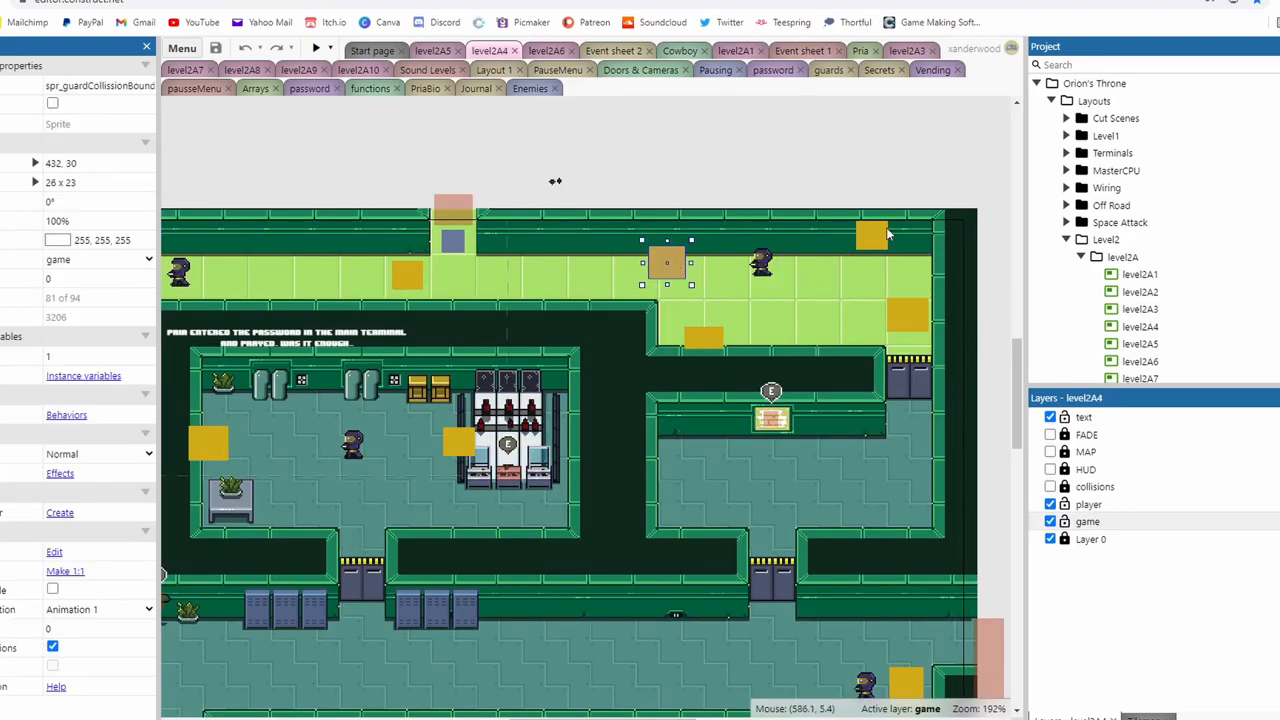
click(763, 262)
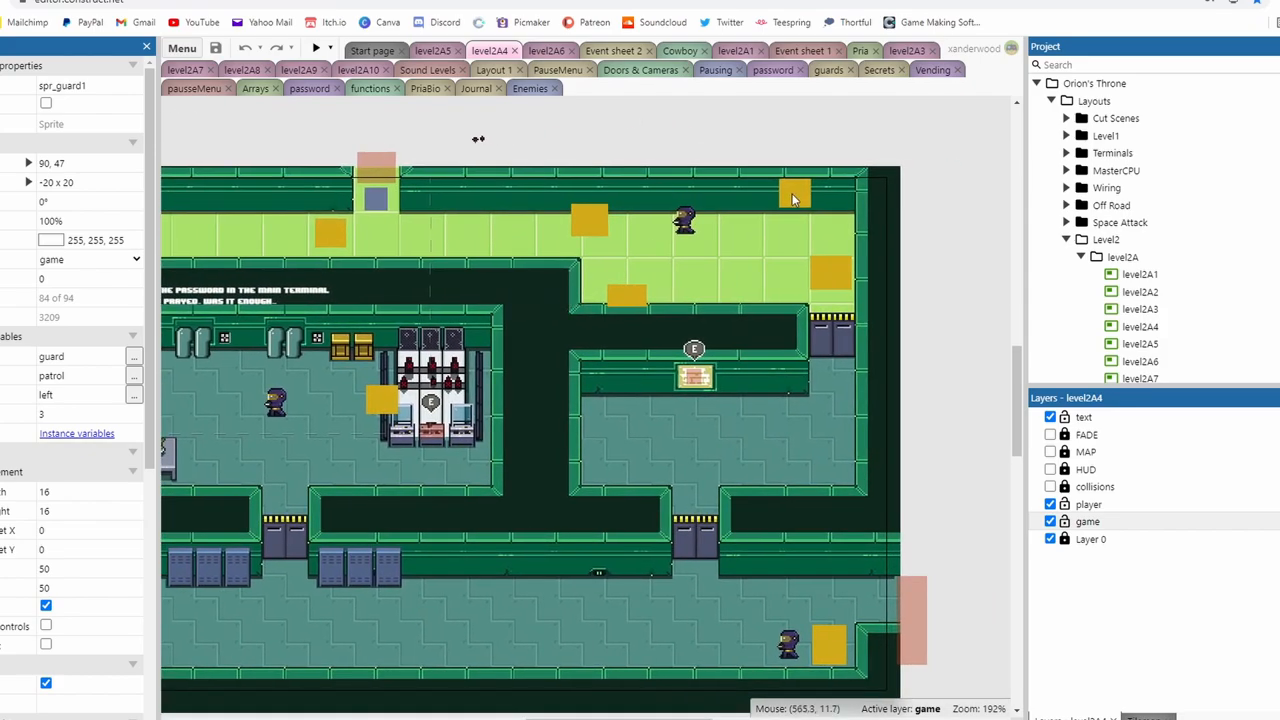
click(627, 295)
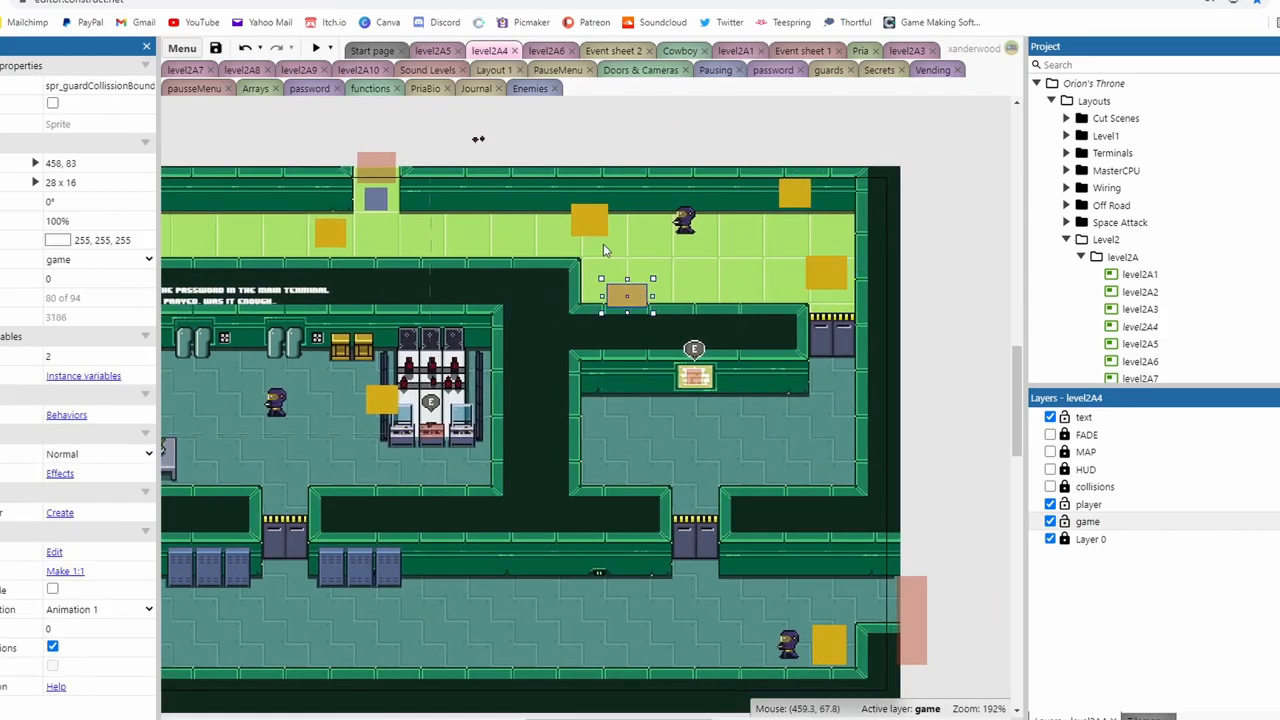
click(589, 220)
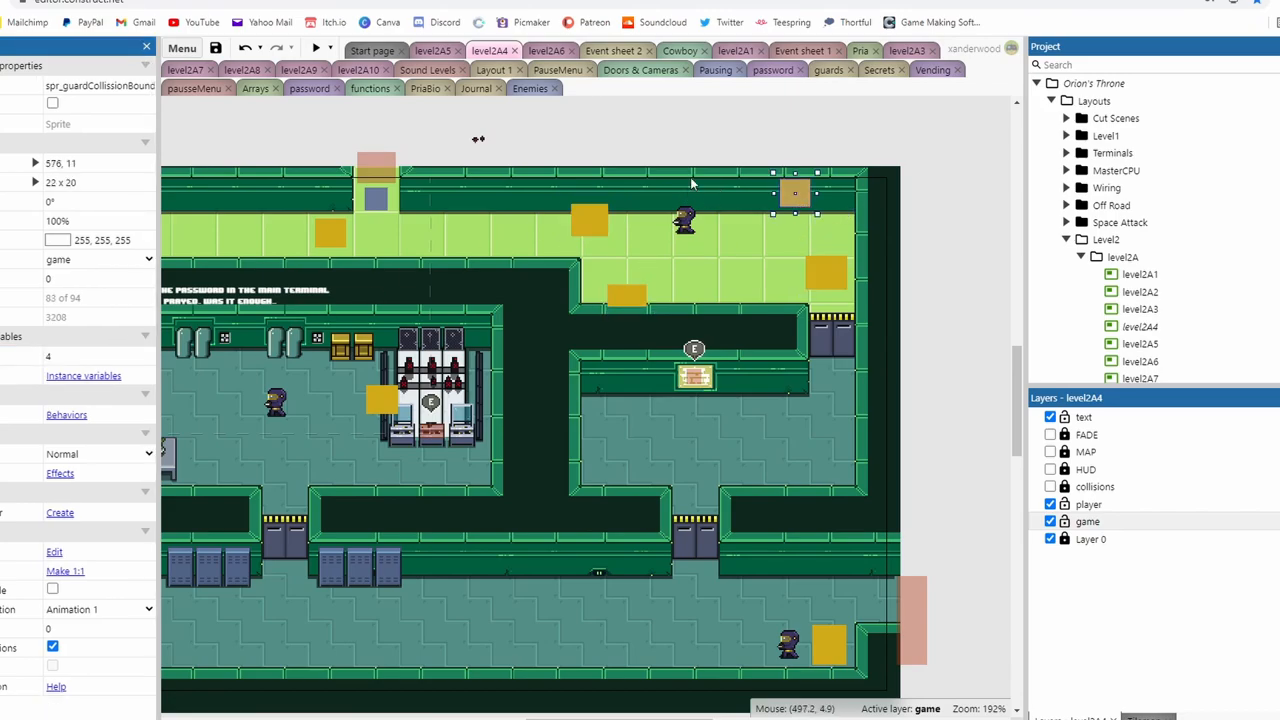
click(685, 220)
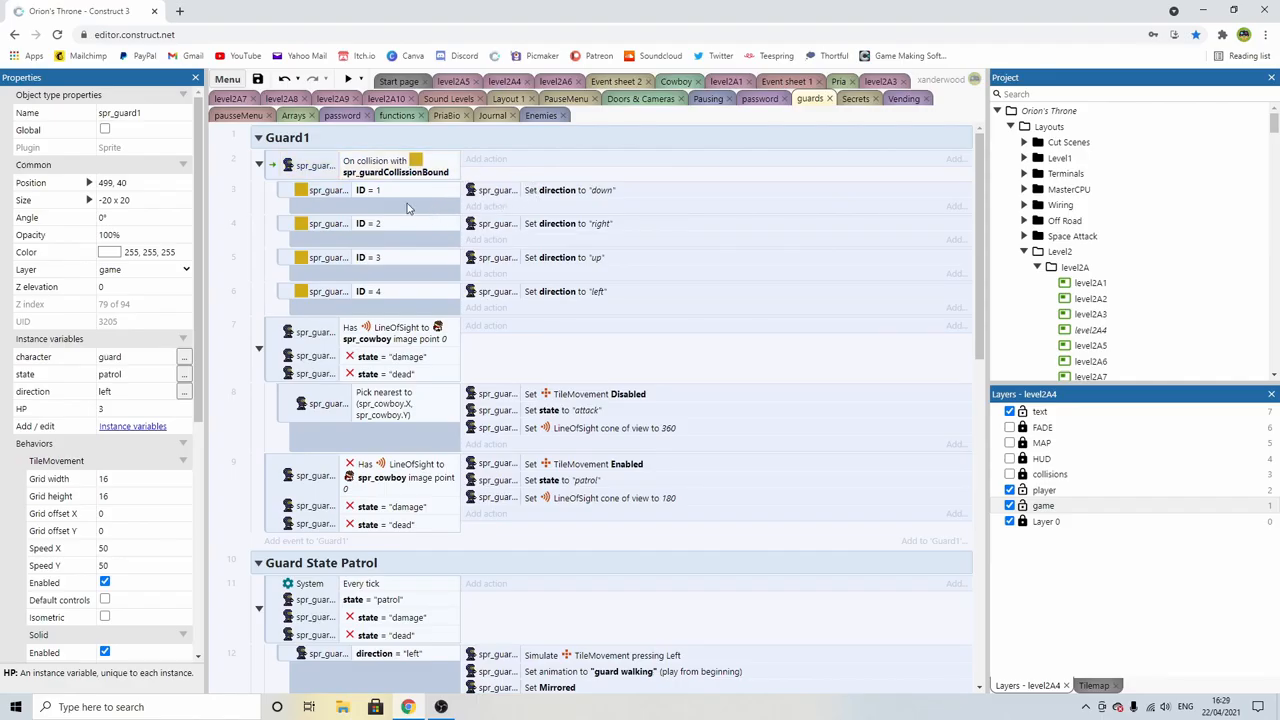
Step: Inspect Guard1's ID = 1 collision and up/left direction actions, then view level2A4
click(370, 190)
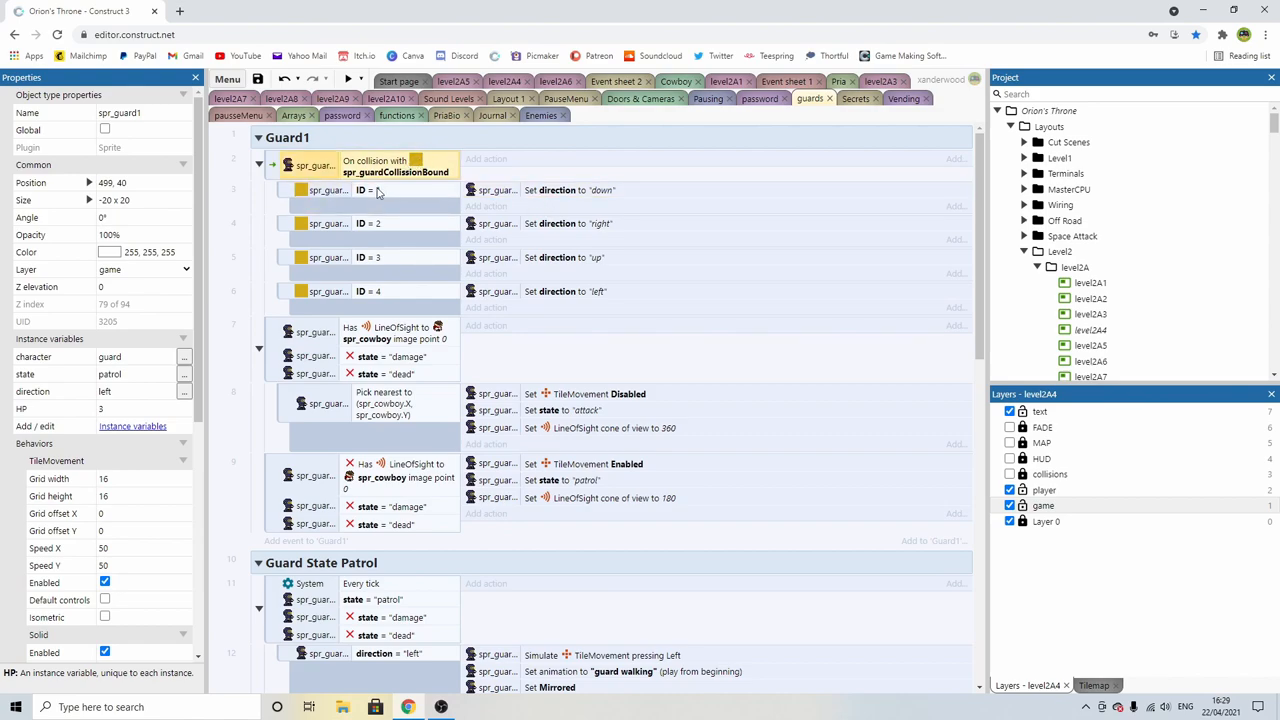
click(370, 190)
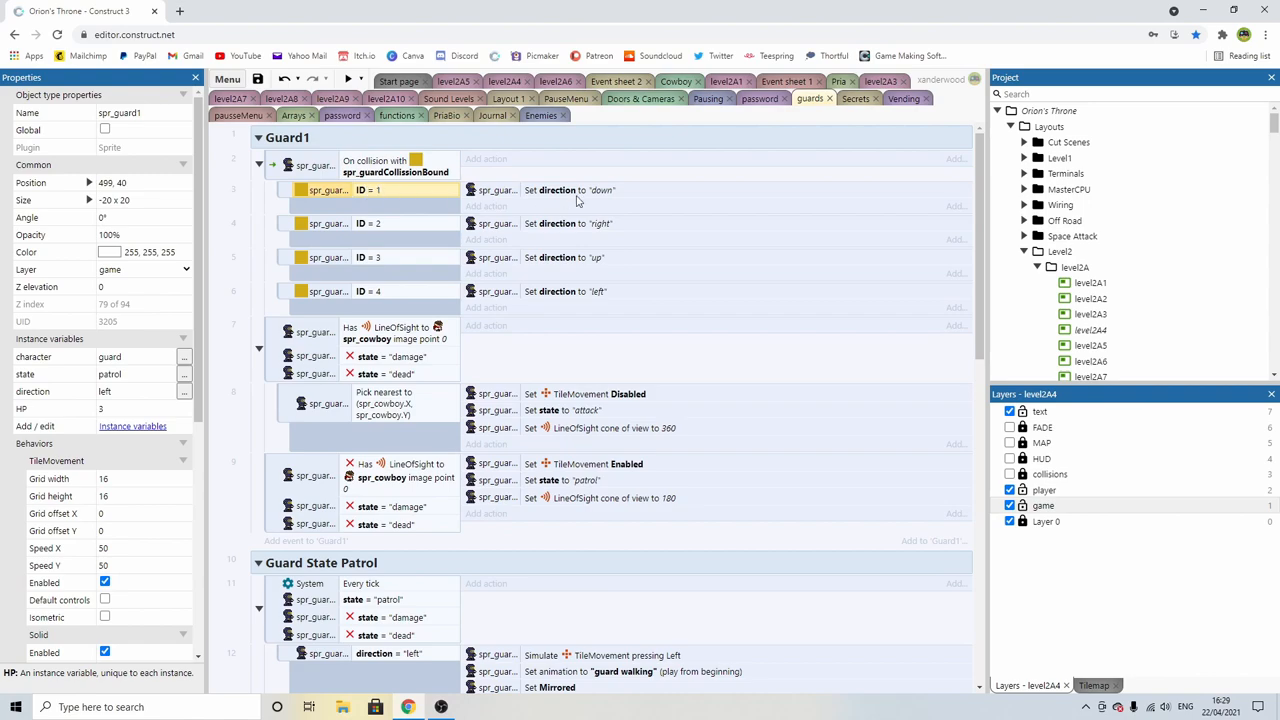
click(575, 190)
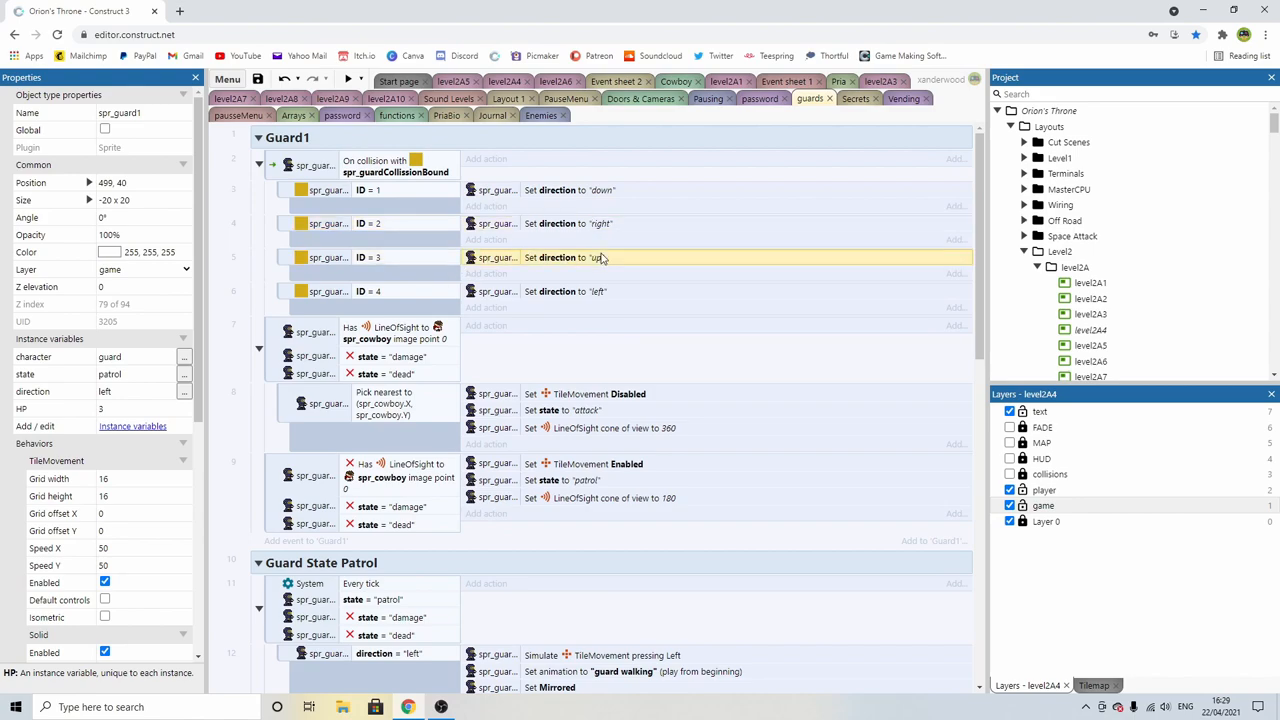
click(565, 291)
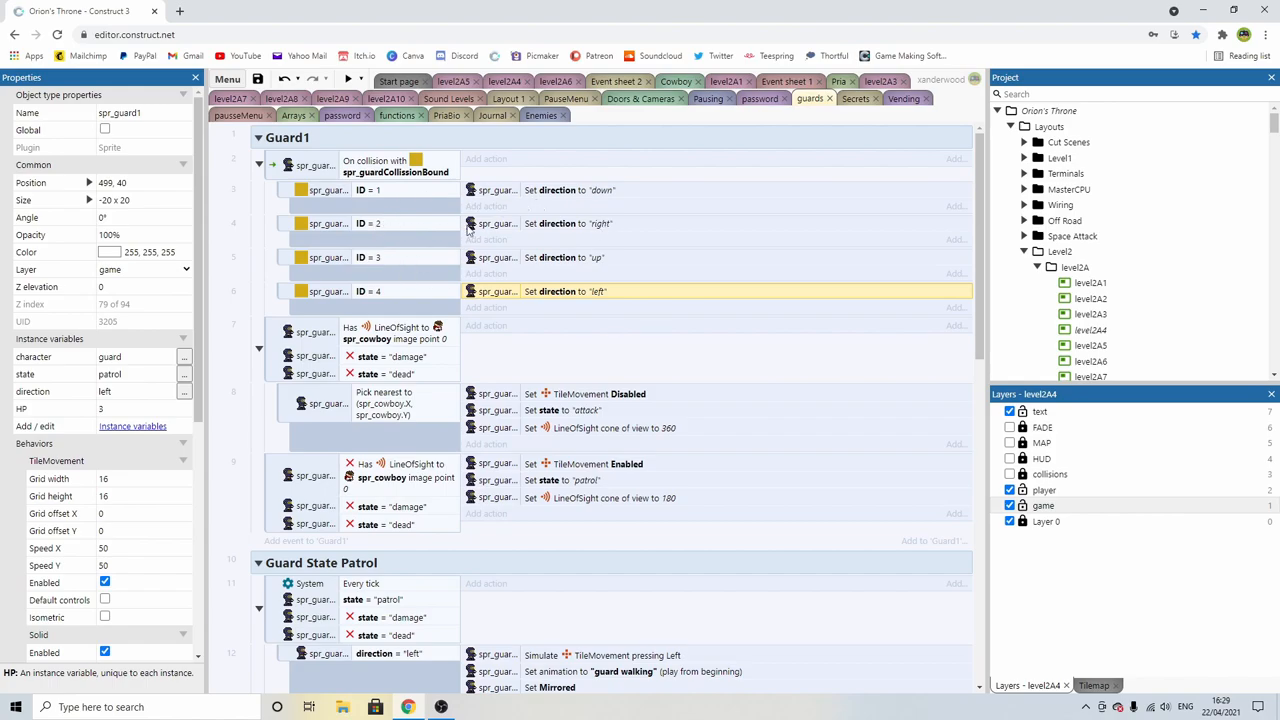
scroll(down, 3)
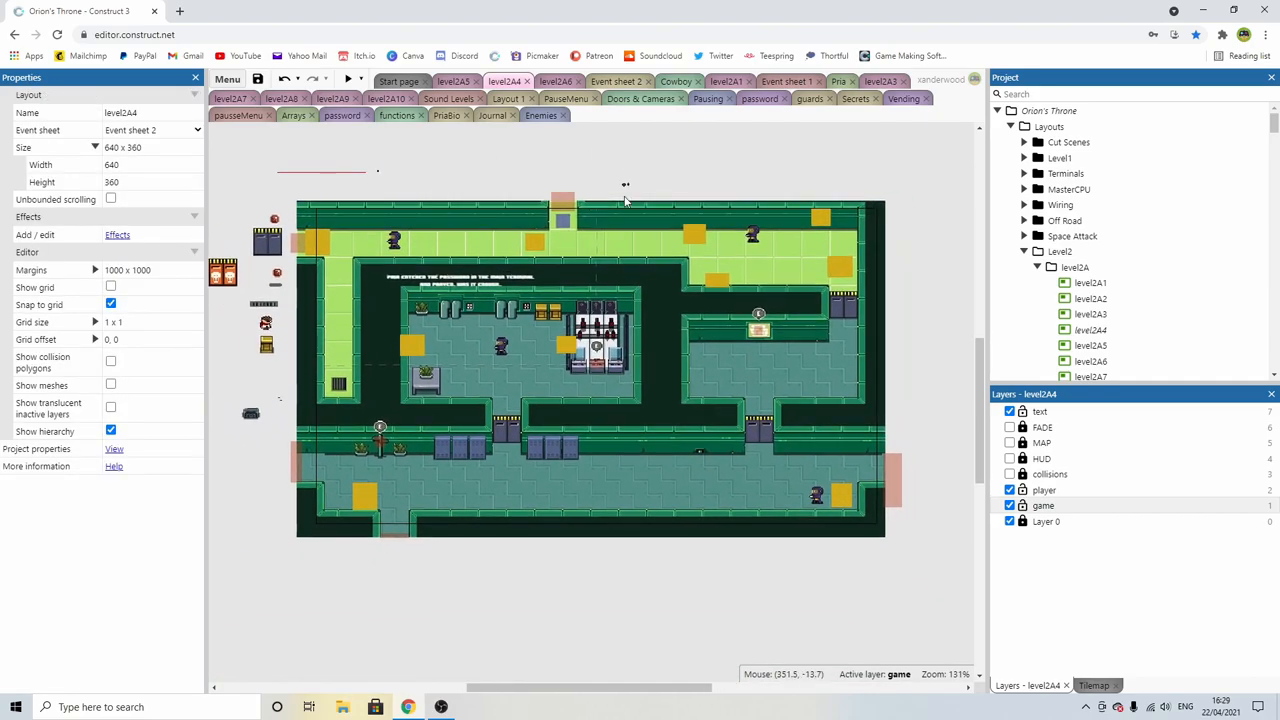
mouse_move(737, 227)
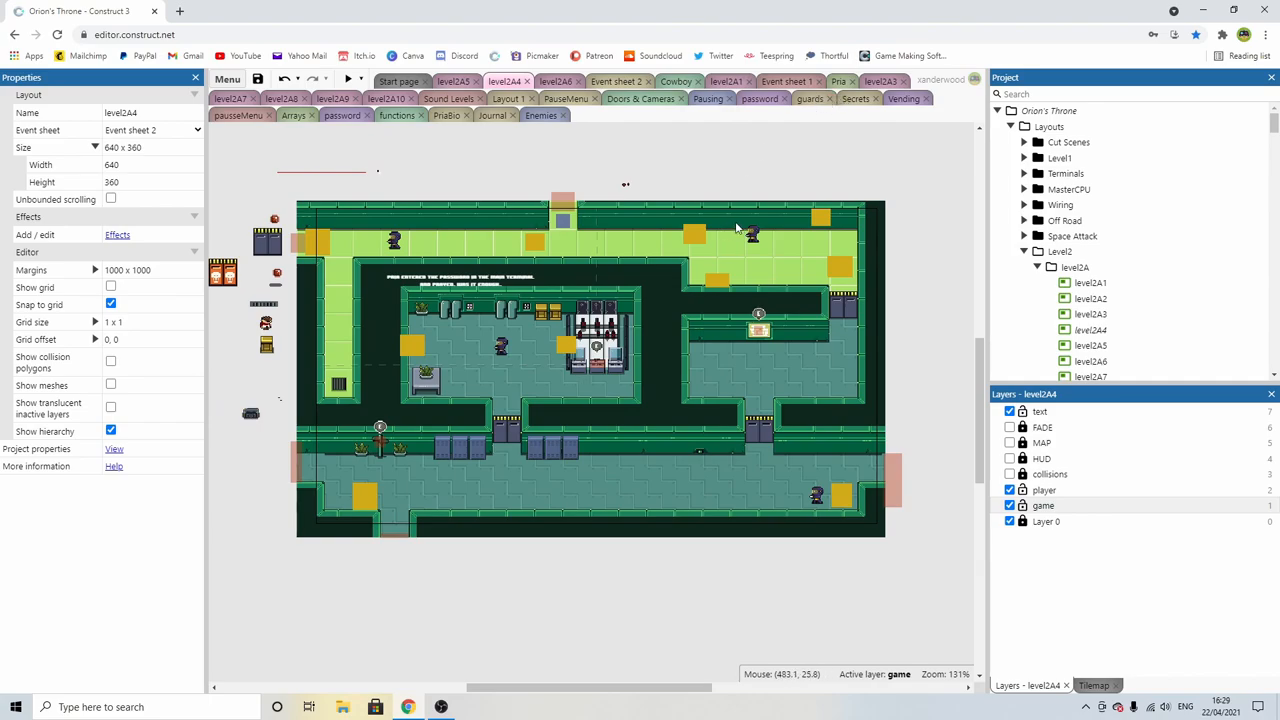
mouse_move(758, 207)
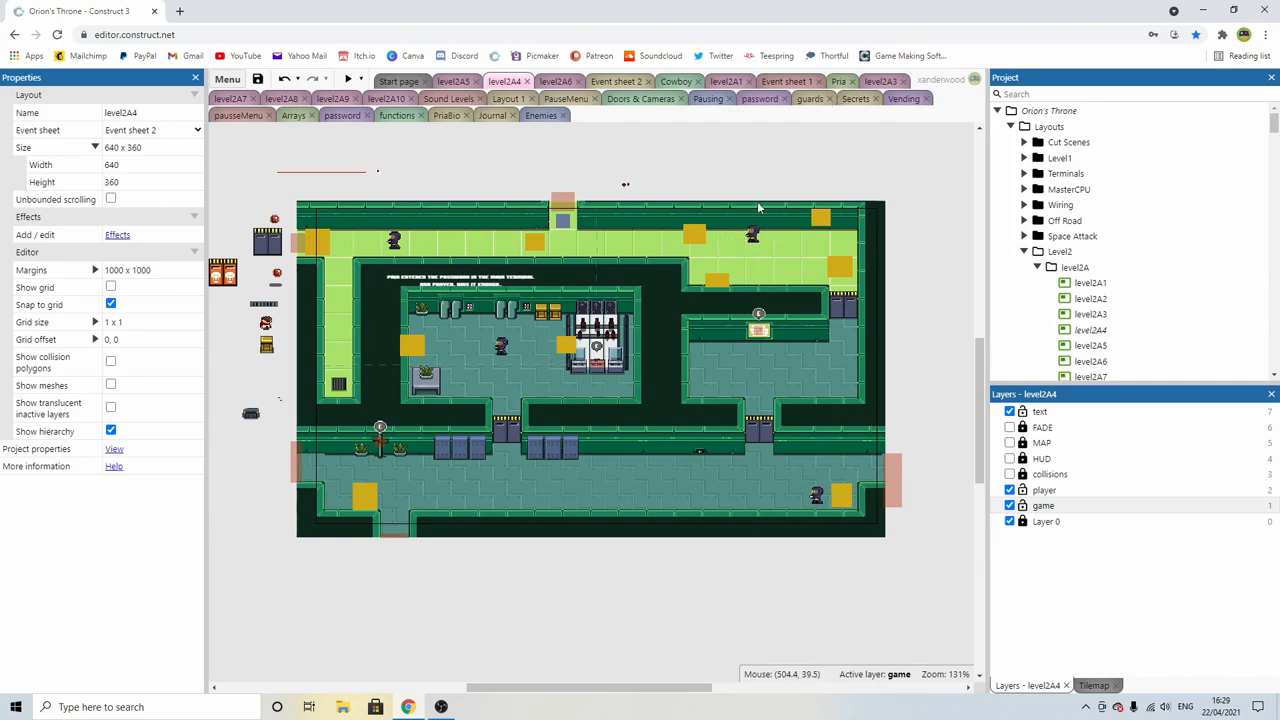
click(811, 98)
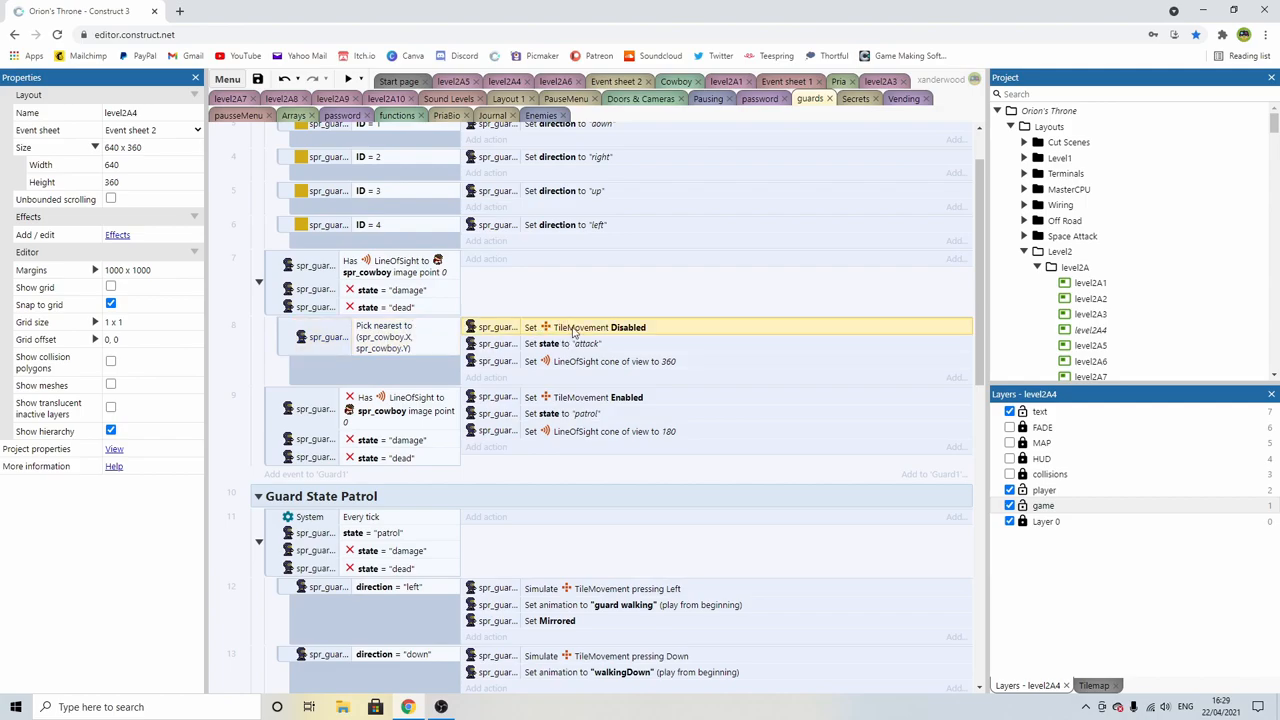
mouse_move(500, 92)
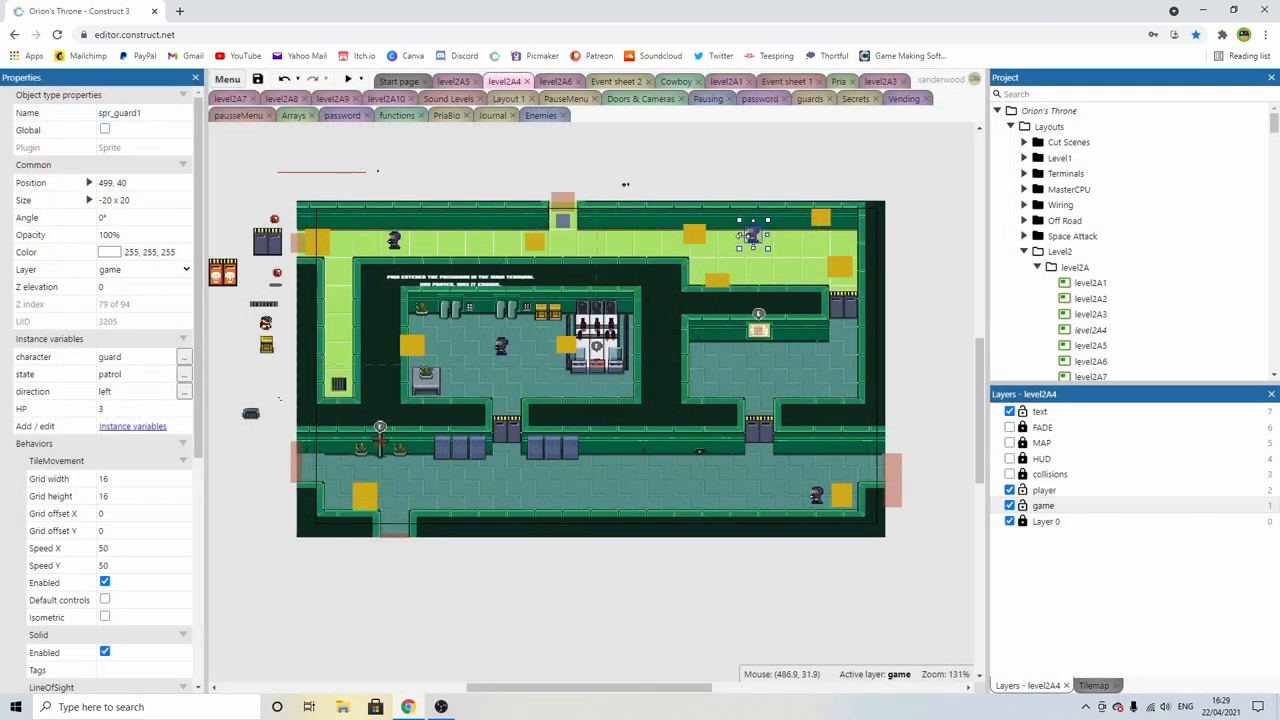
click(351, 78)
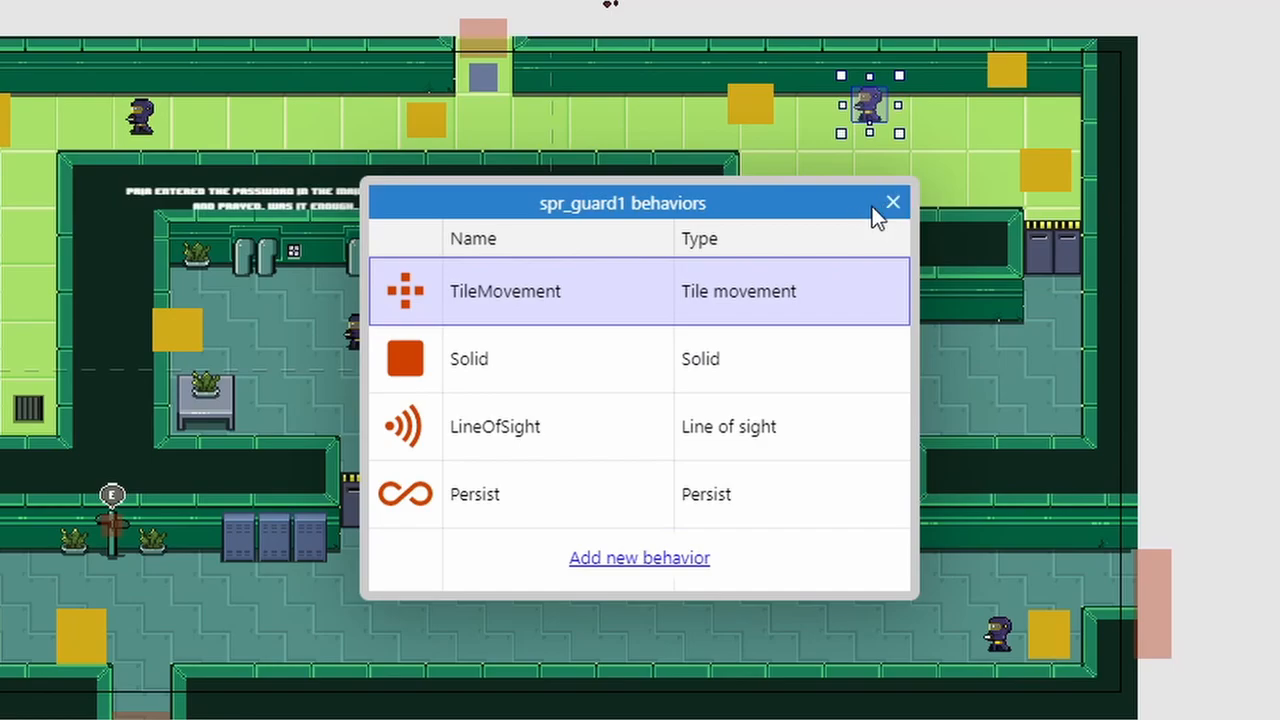
click(892, 202)
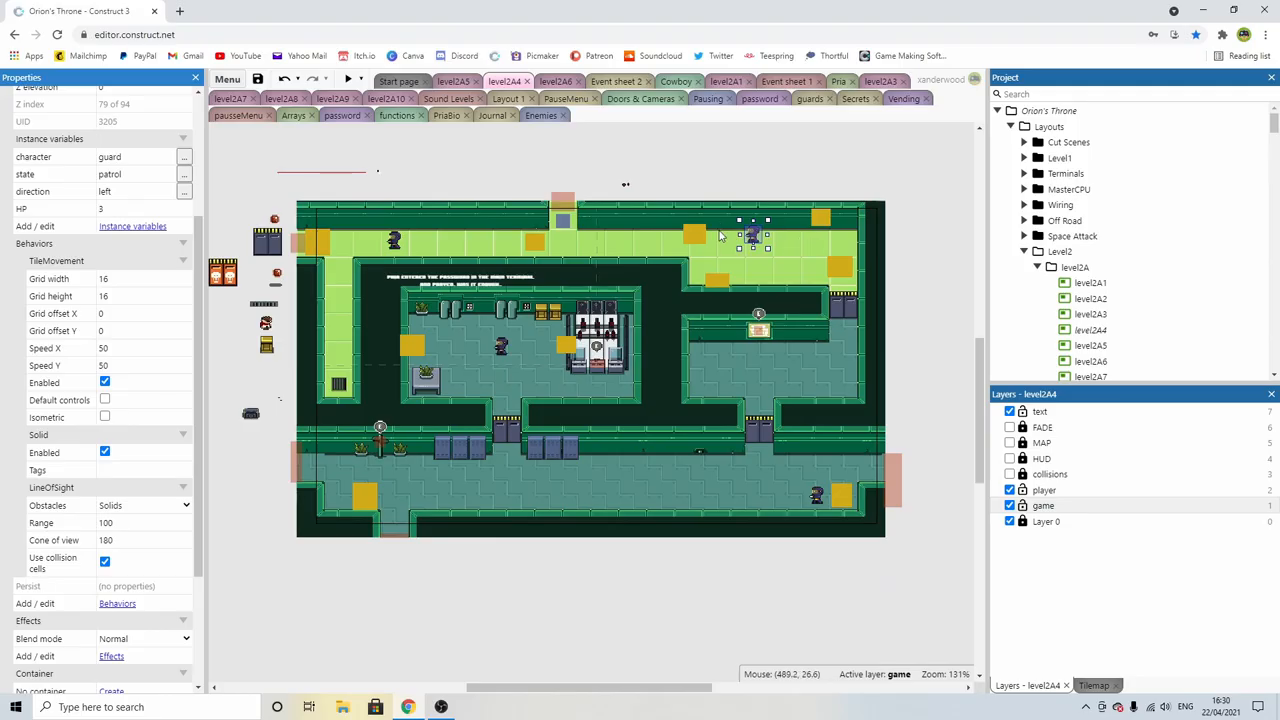
mouse_move(807, 152)
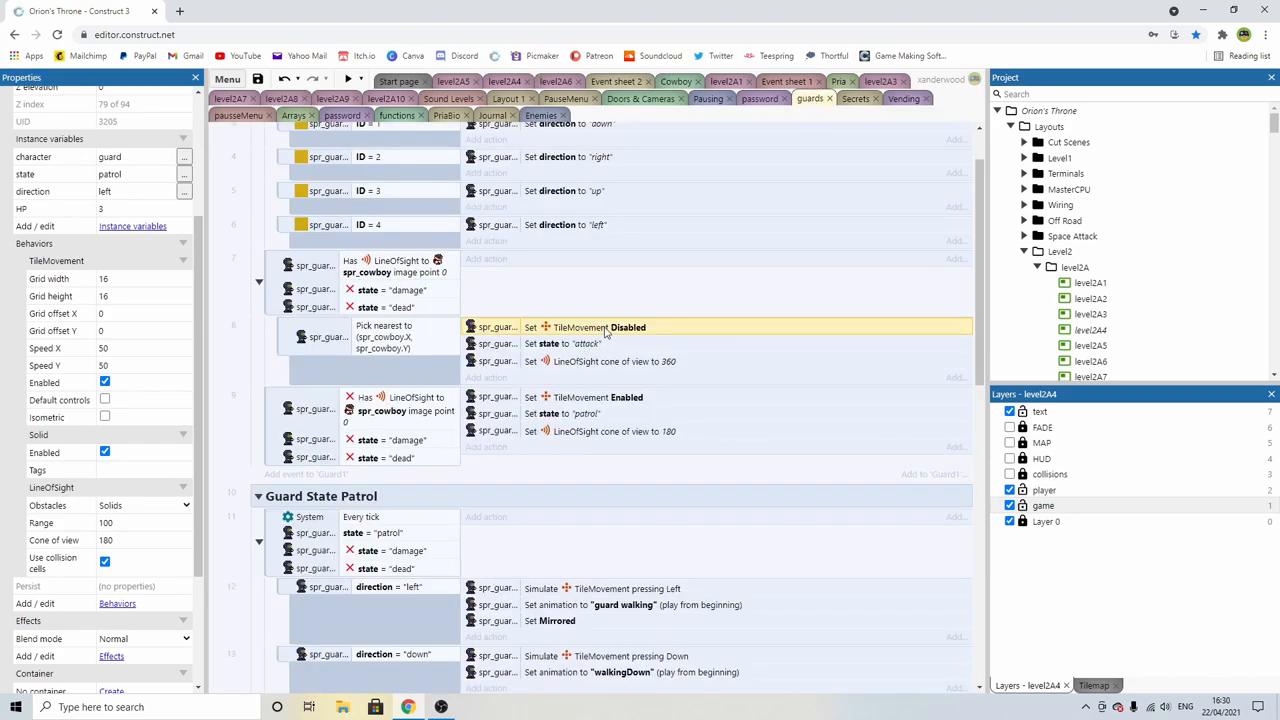
mouse_move(600, 343)
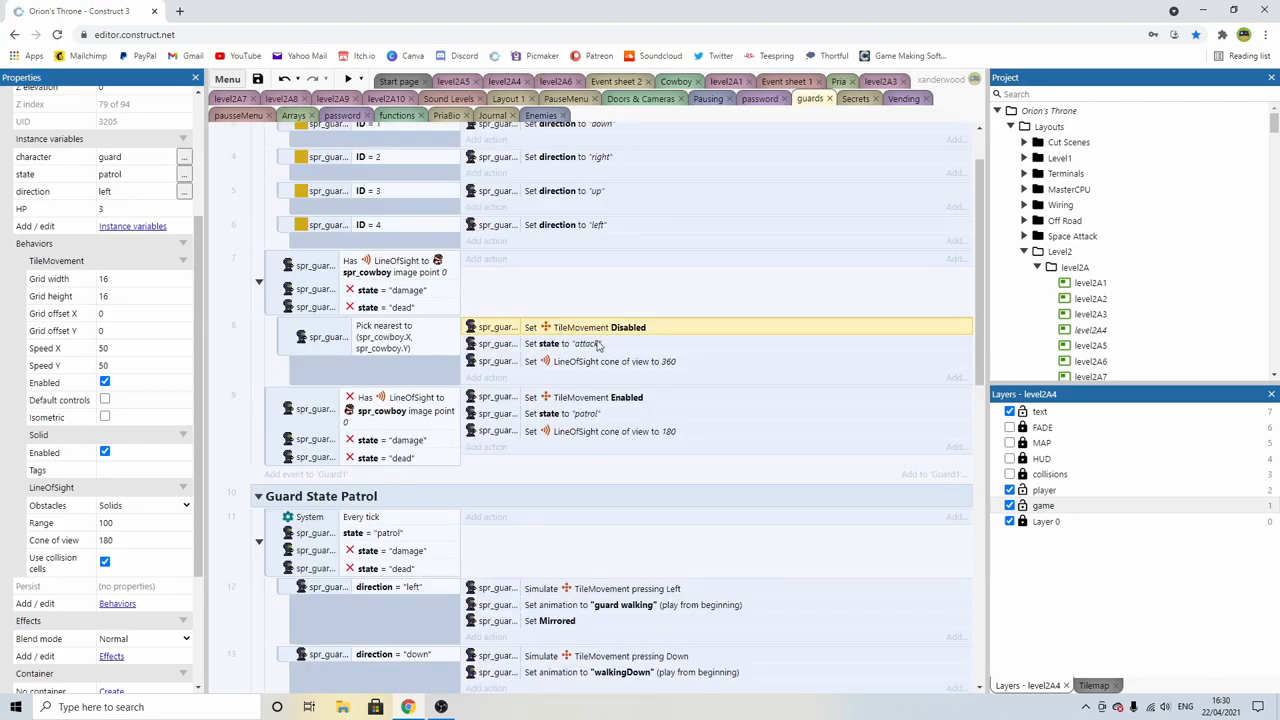
Step: Review events 7–9: line of sight to cowboy, patrol state, not-dead, cone of view 180
click(614, 361)
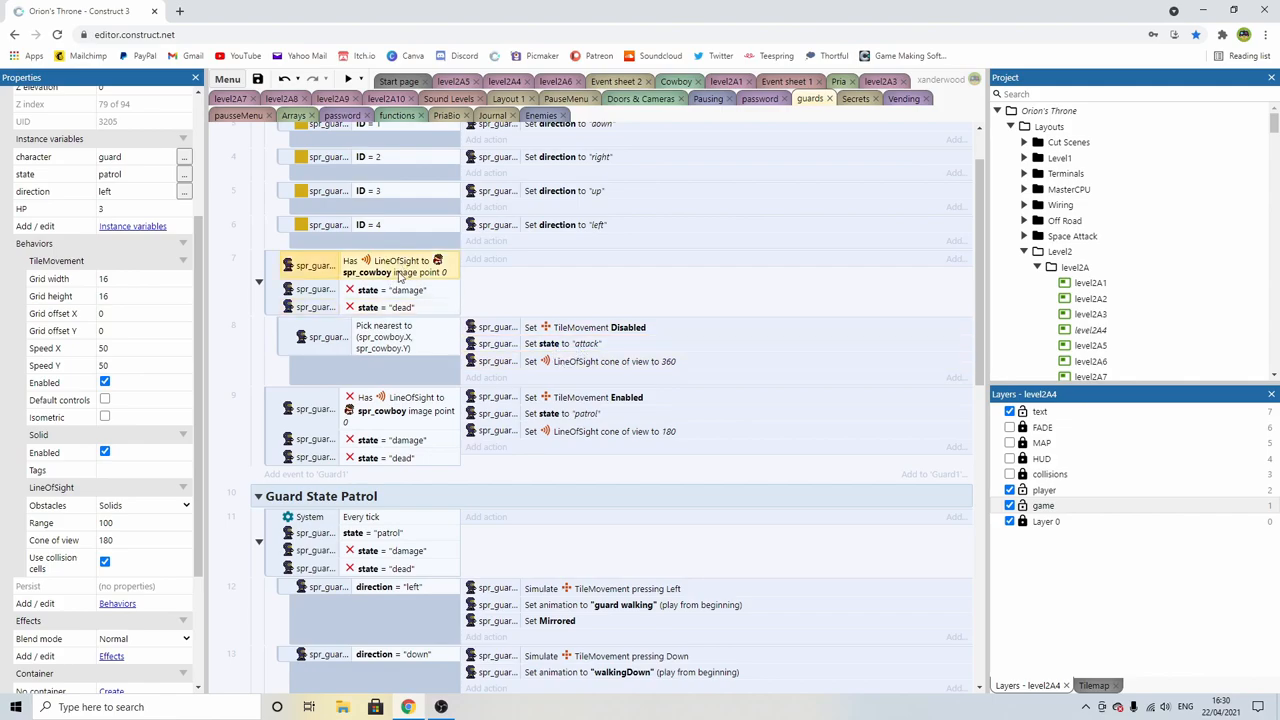
mouse_move(521, 269)
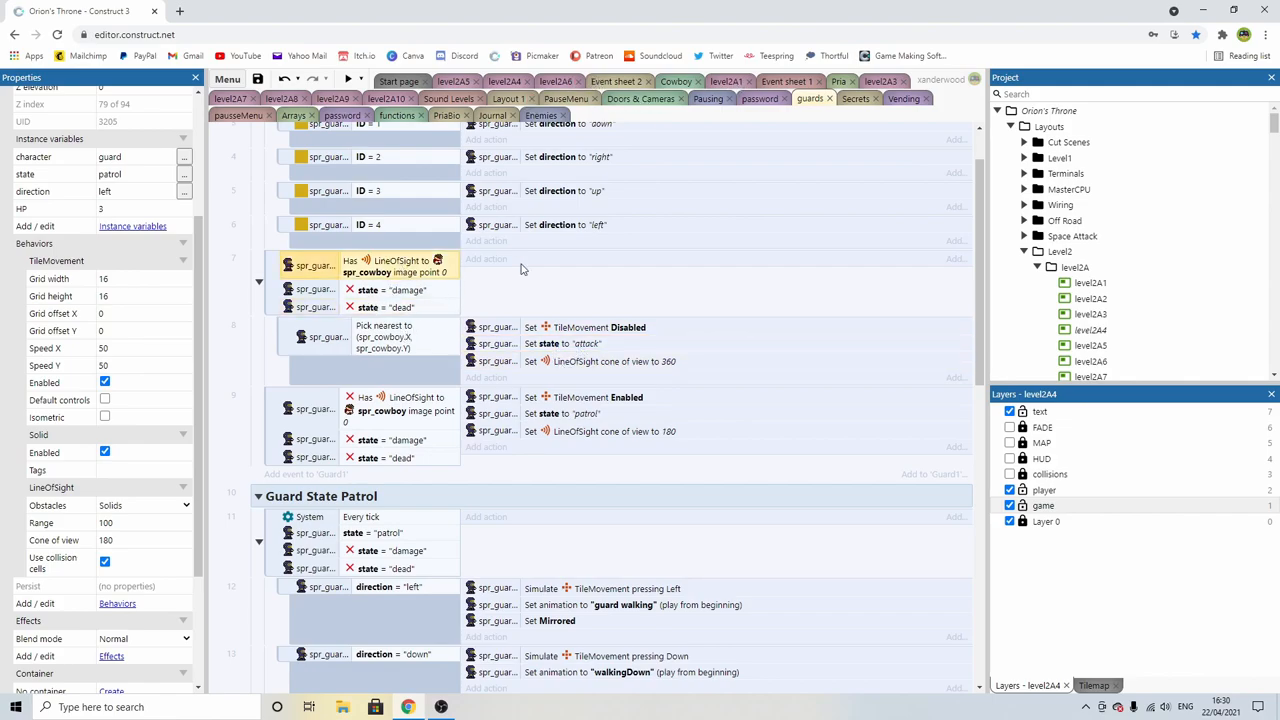
mouse_move(638, 301)
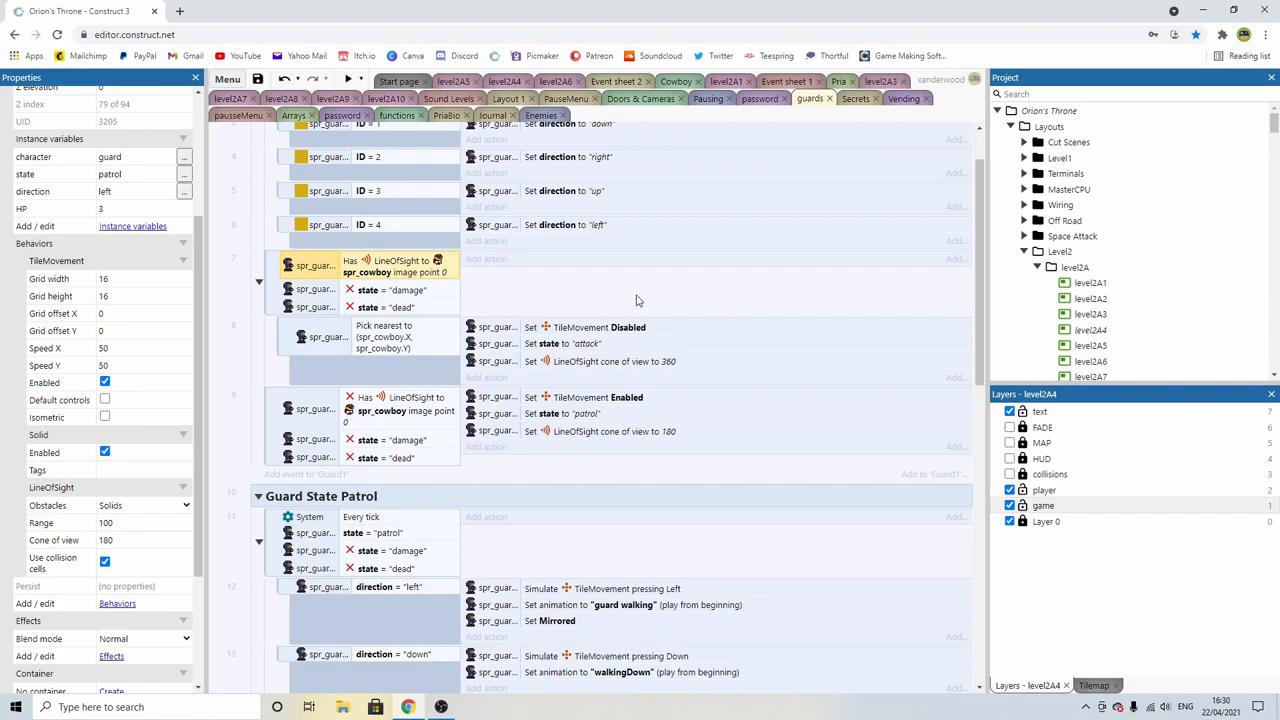
mouse_move(491, 306)
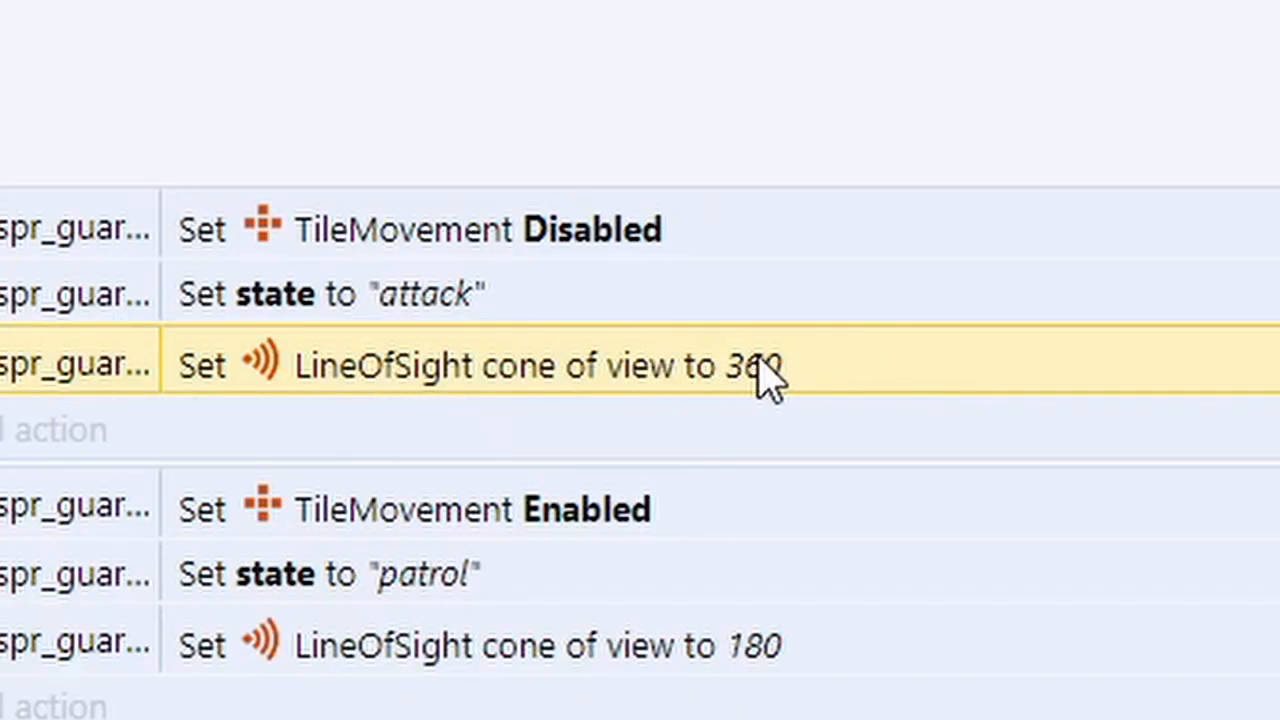
mouse_move(850, 315)
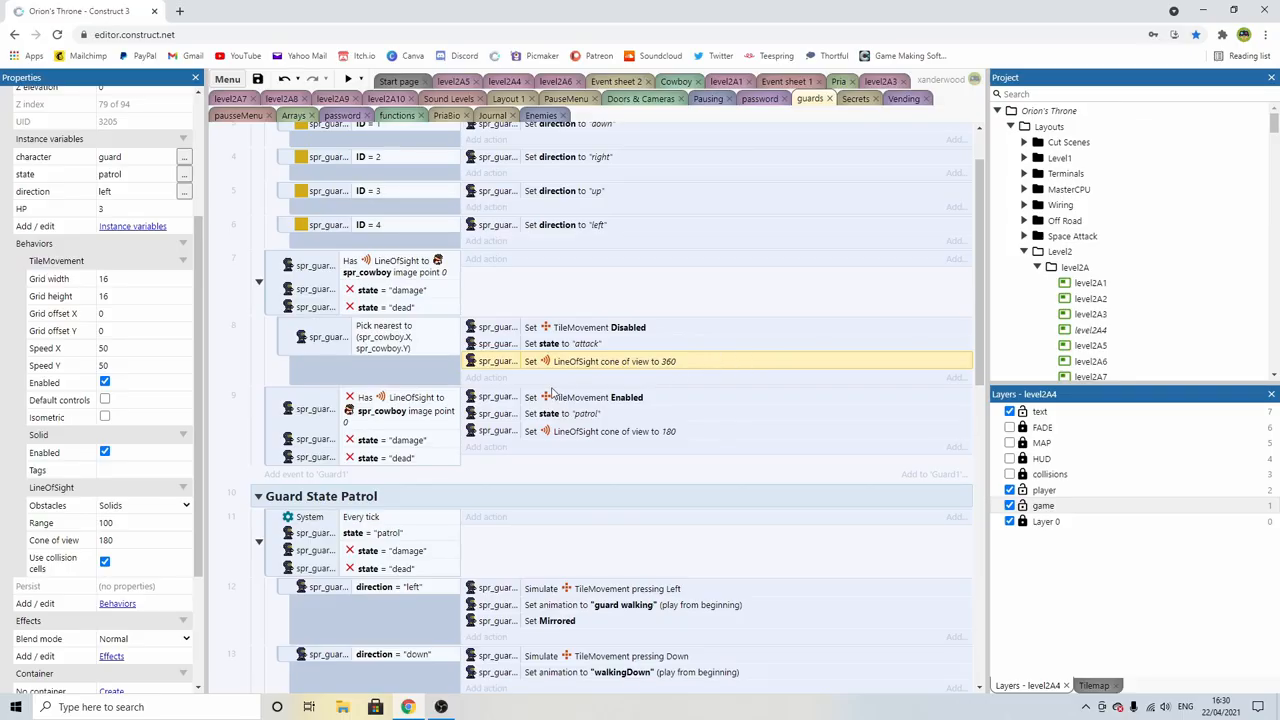
scroll(down, 3)
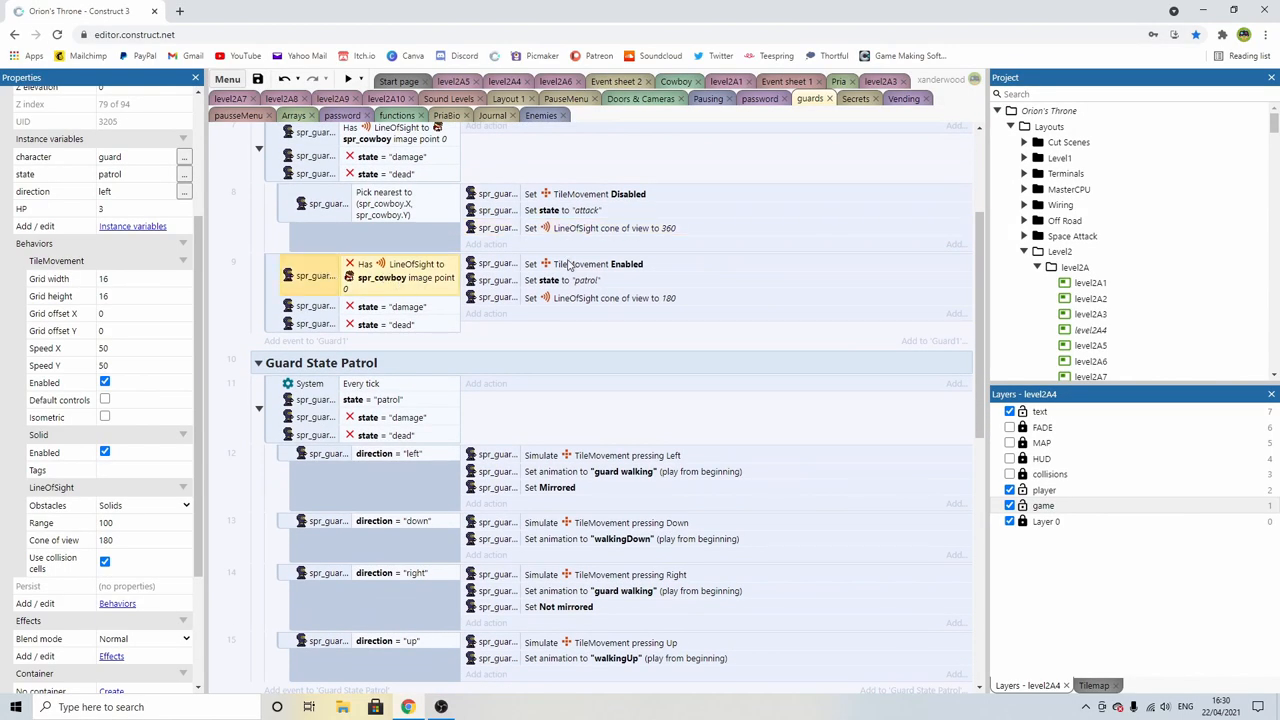
click(585, 280)
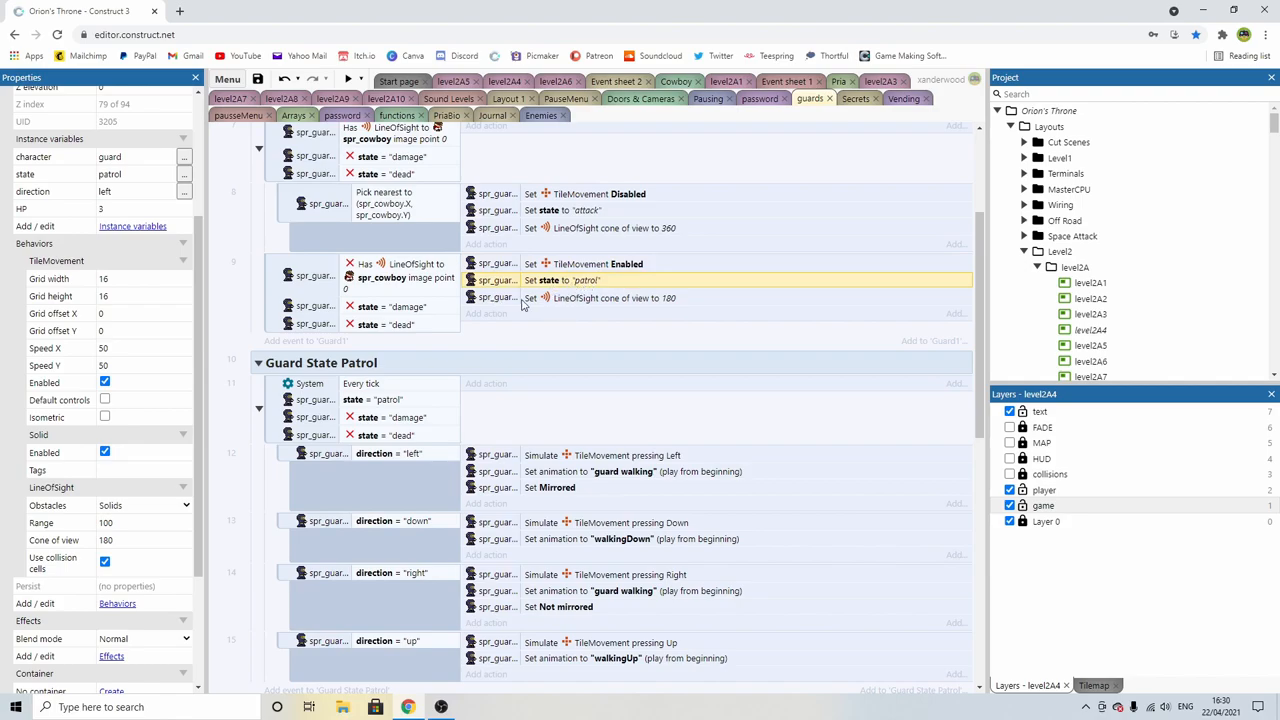
click(390, 324)
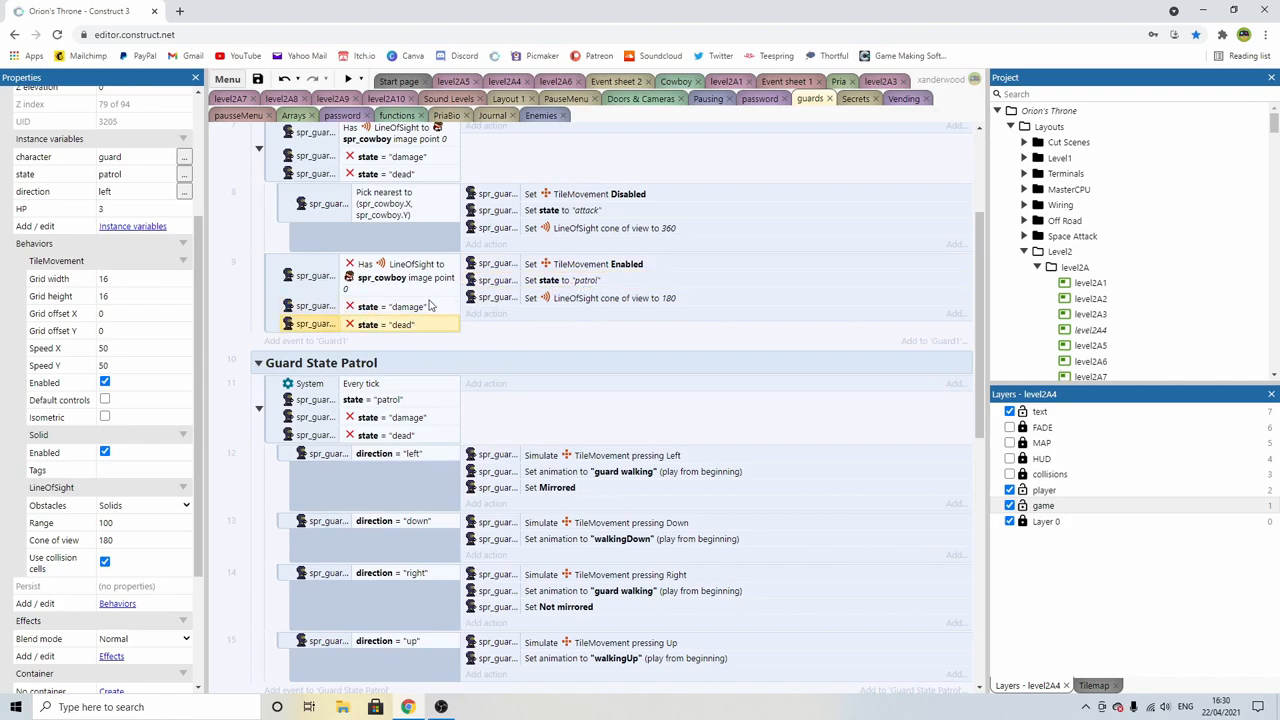
click(617, 297)
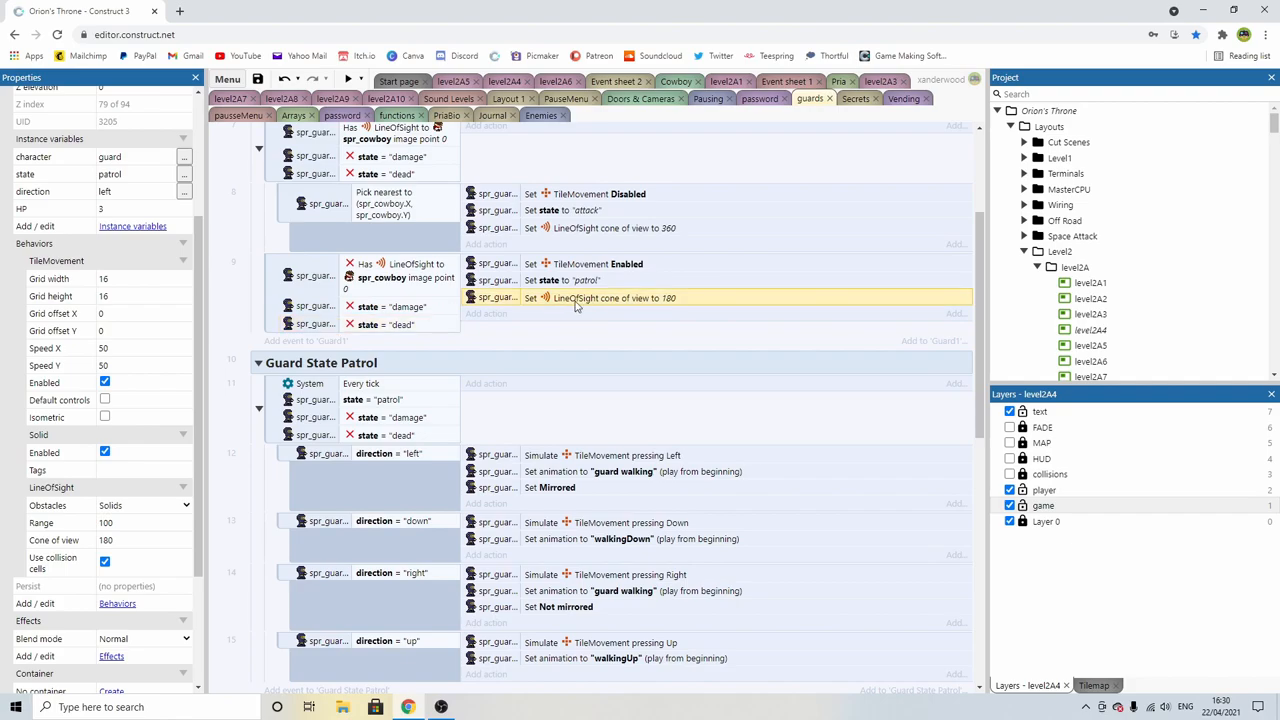
scroll(down, 3)
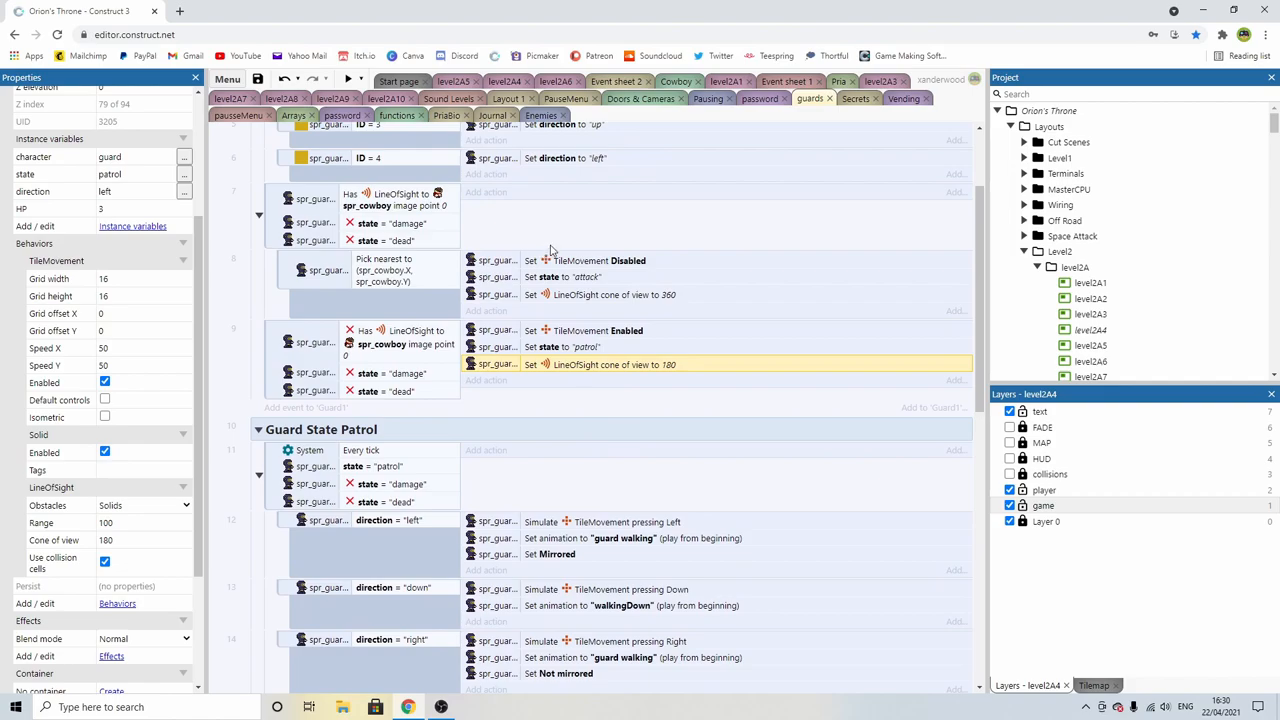
mouse_move(607, 225)
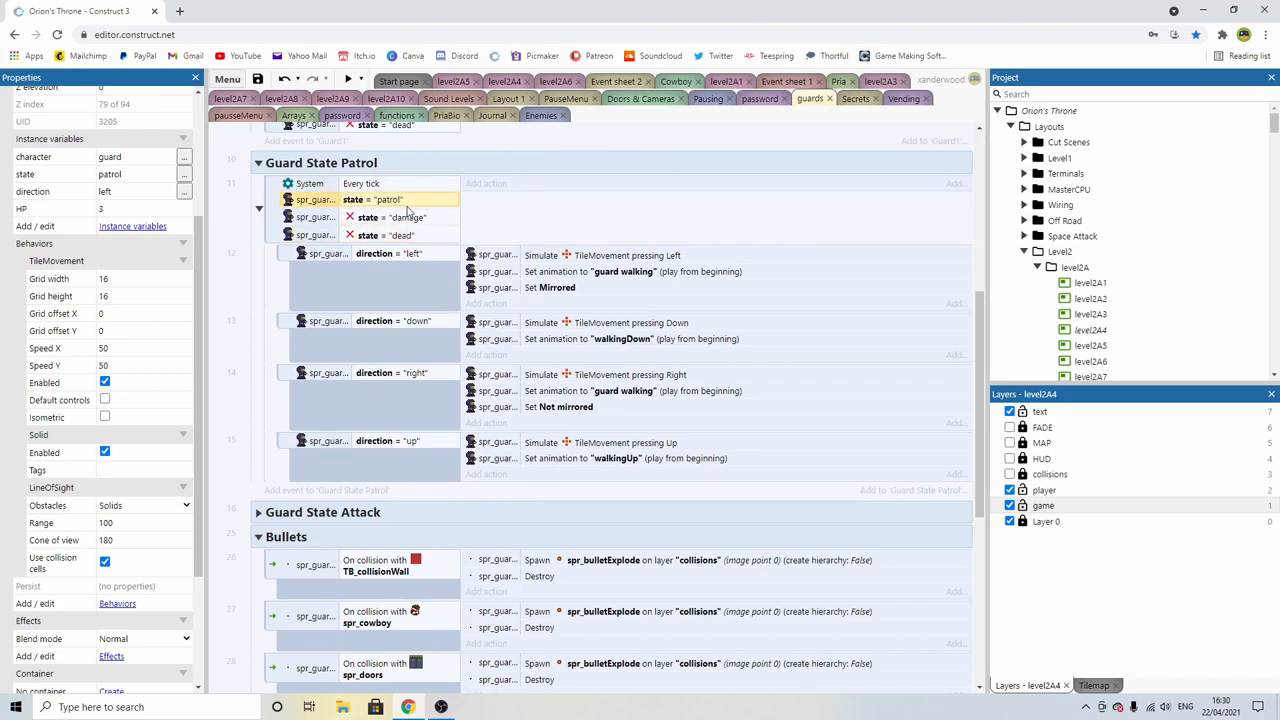
click(388, 253)
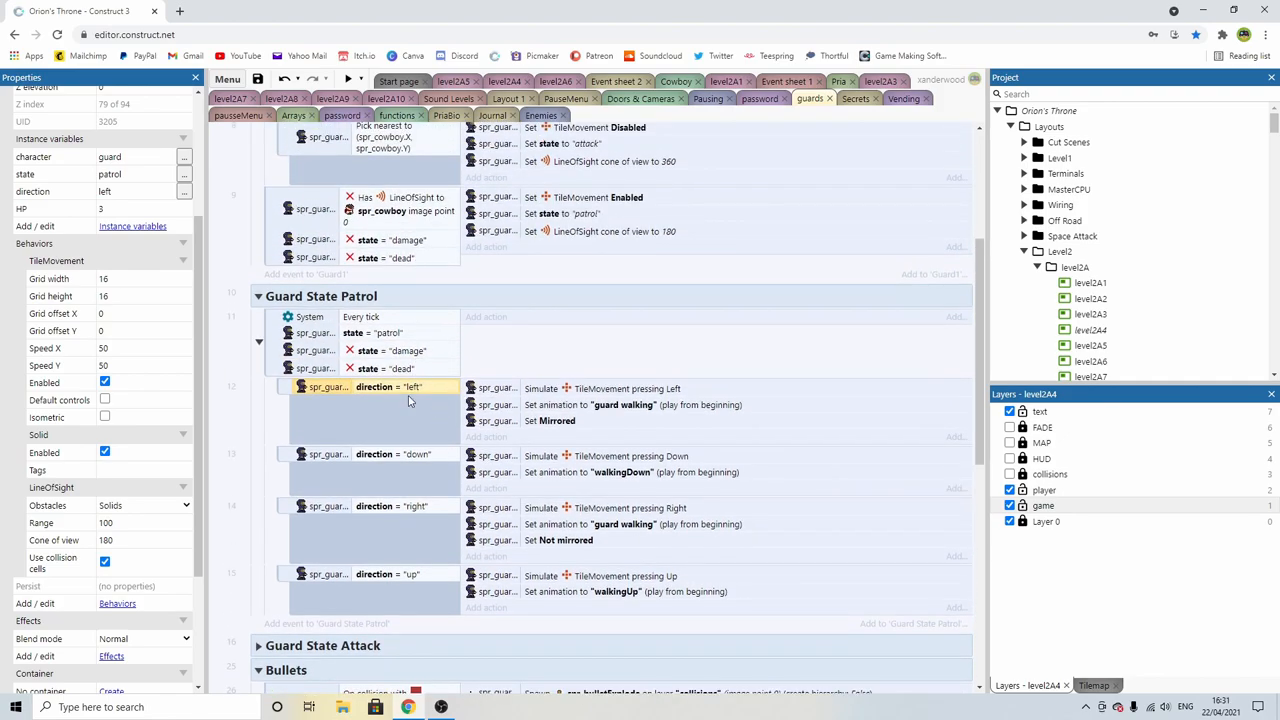
scroll(down, 3)
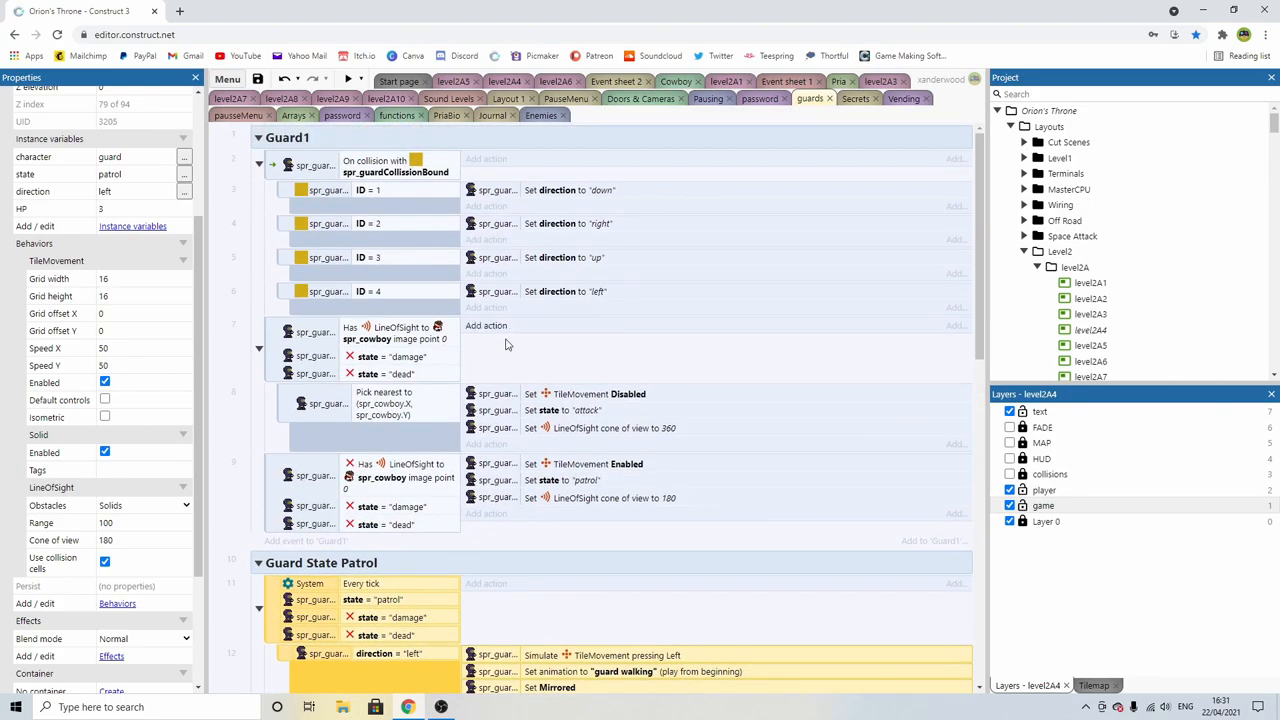
scroll(down, 3)
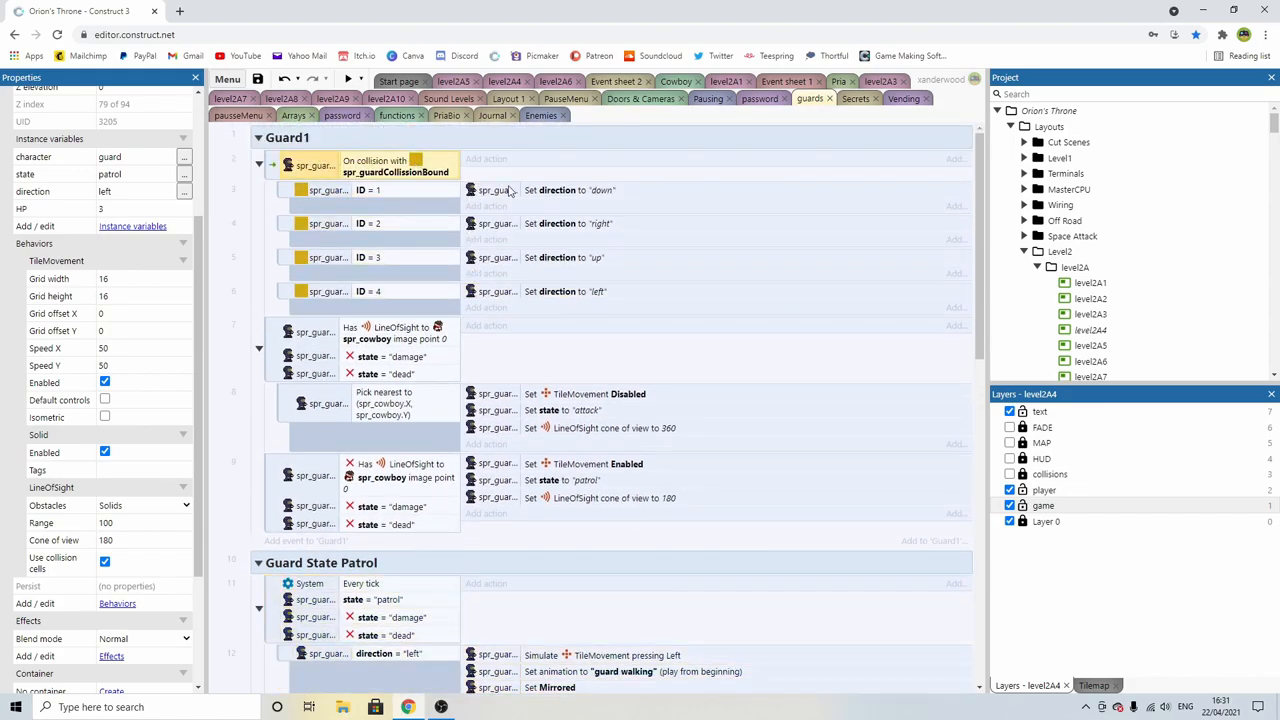
mouse_move(396, 225)
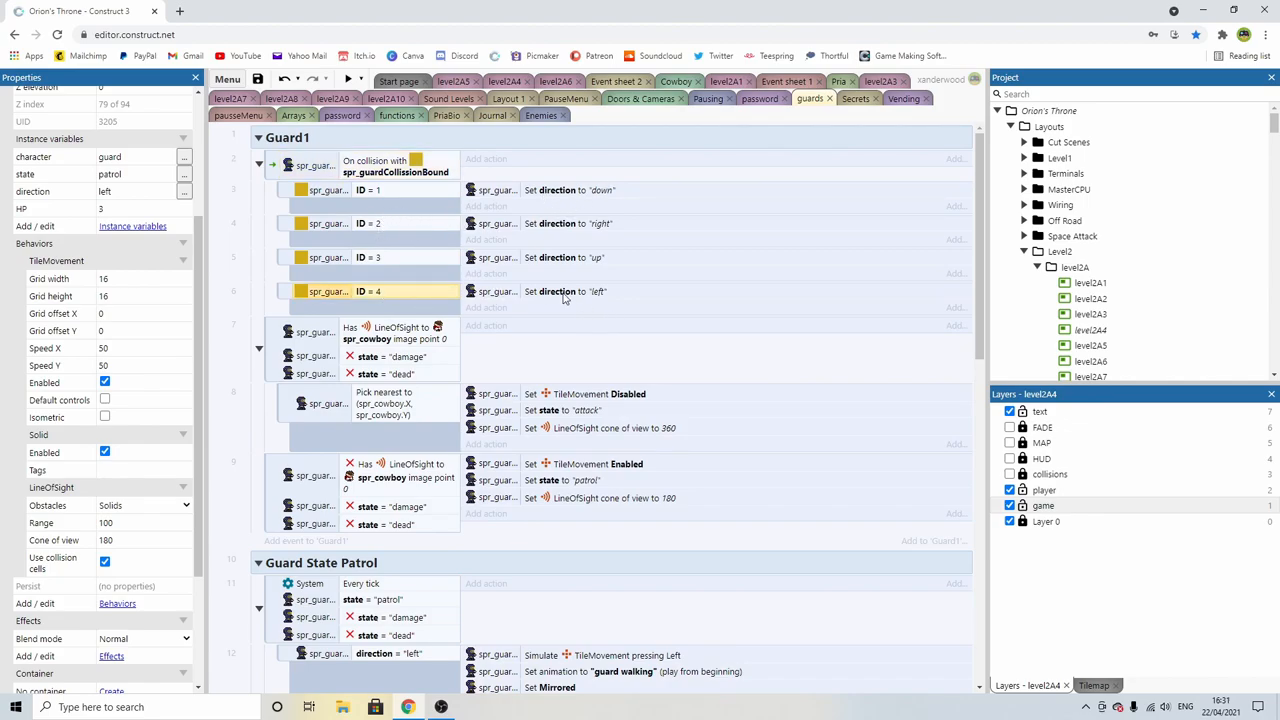
scroll(down, 3)
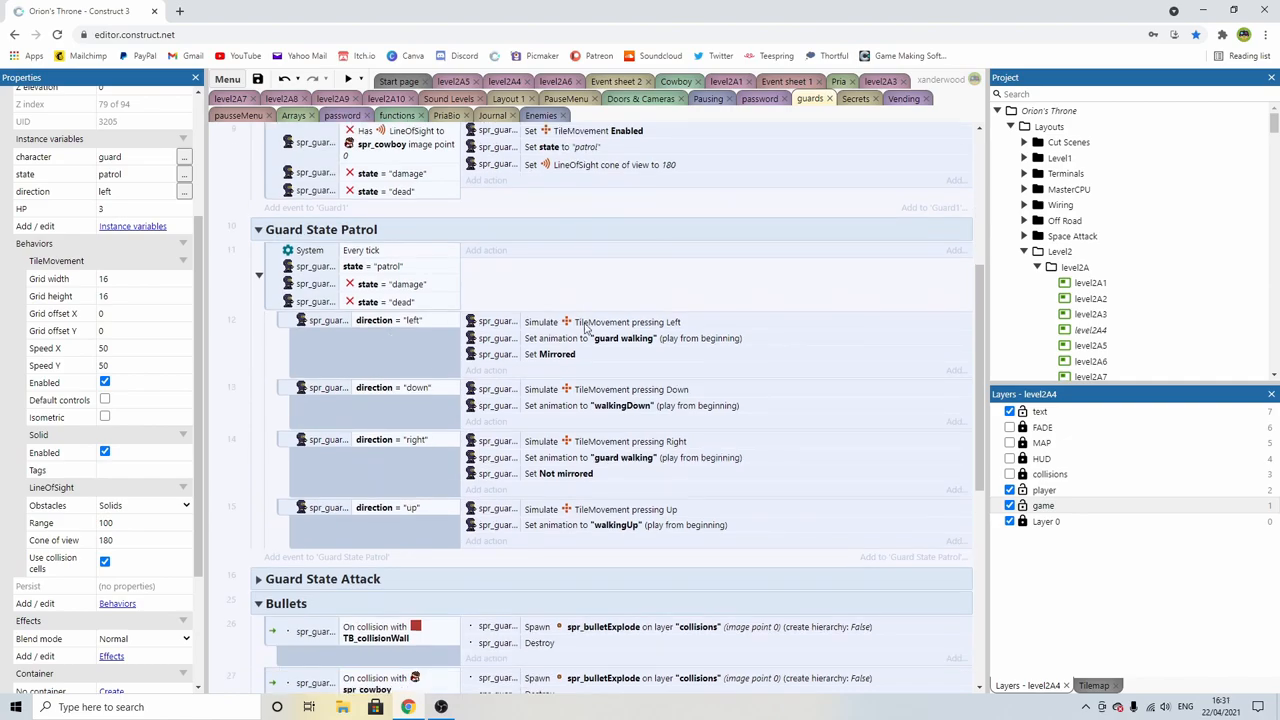
click(360, 250)
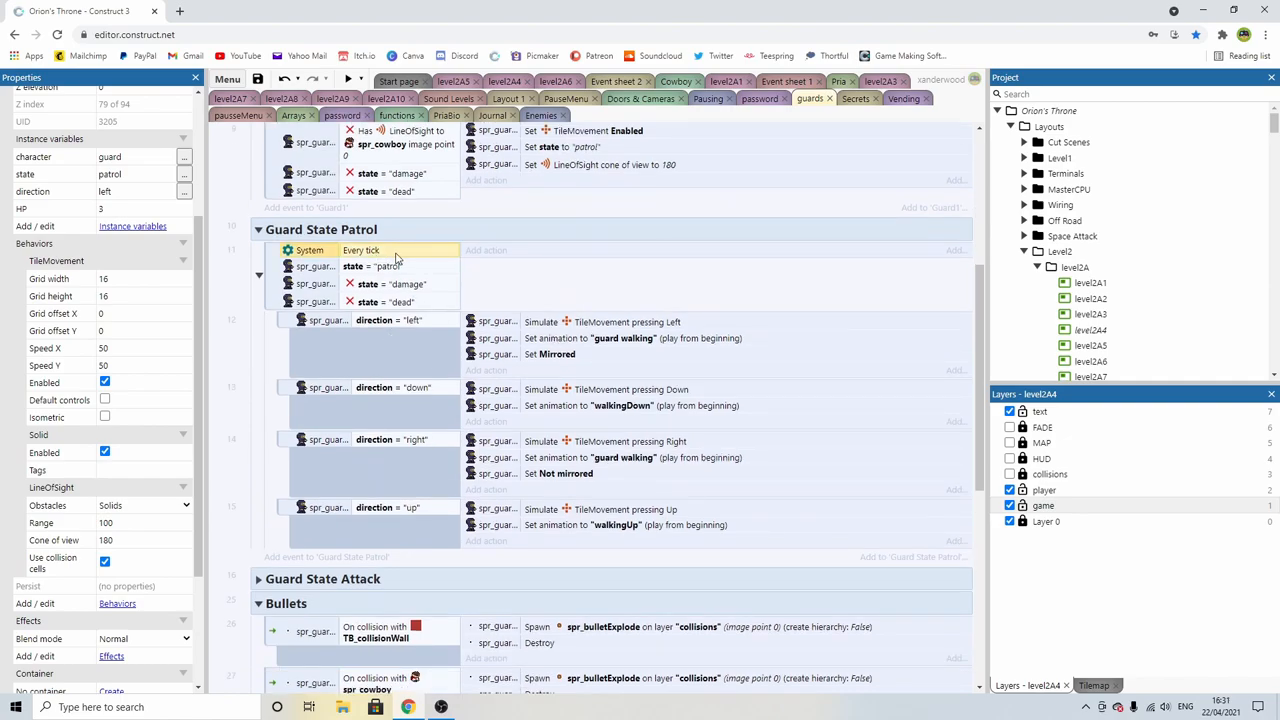
click(627, 321)
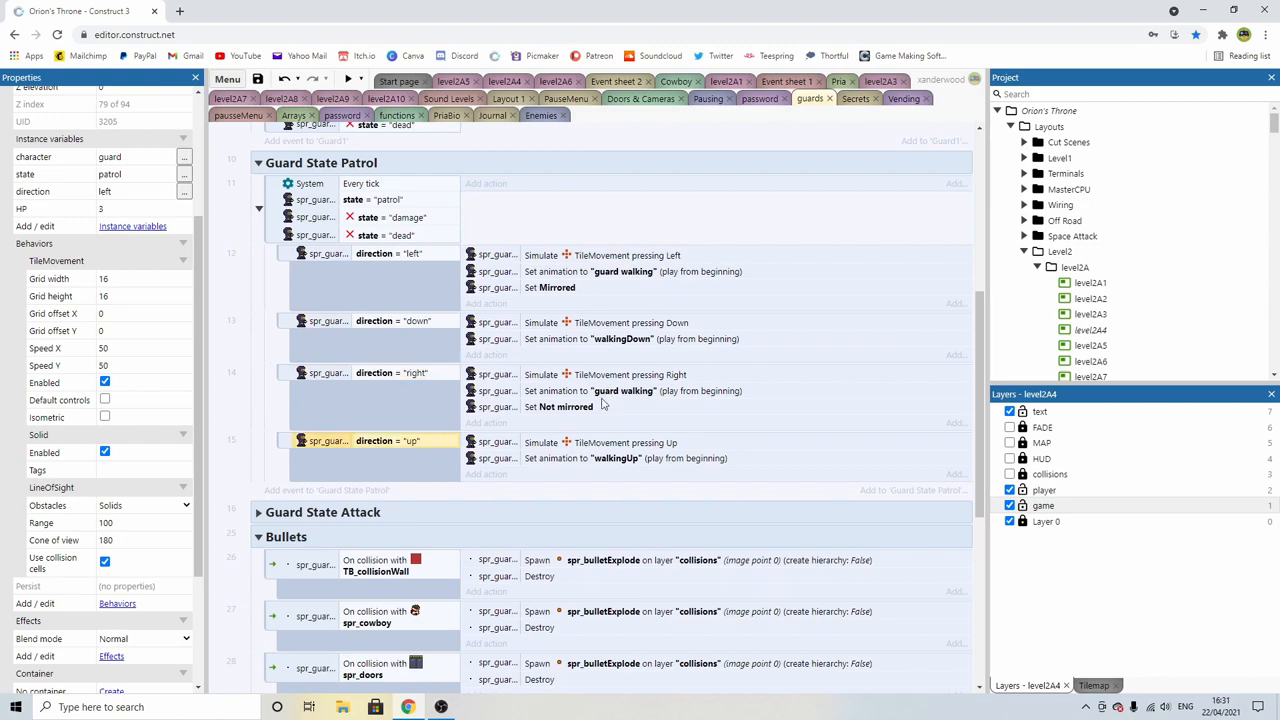
mouse_move(585, 369)
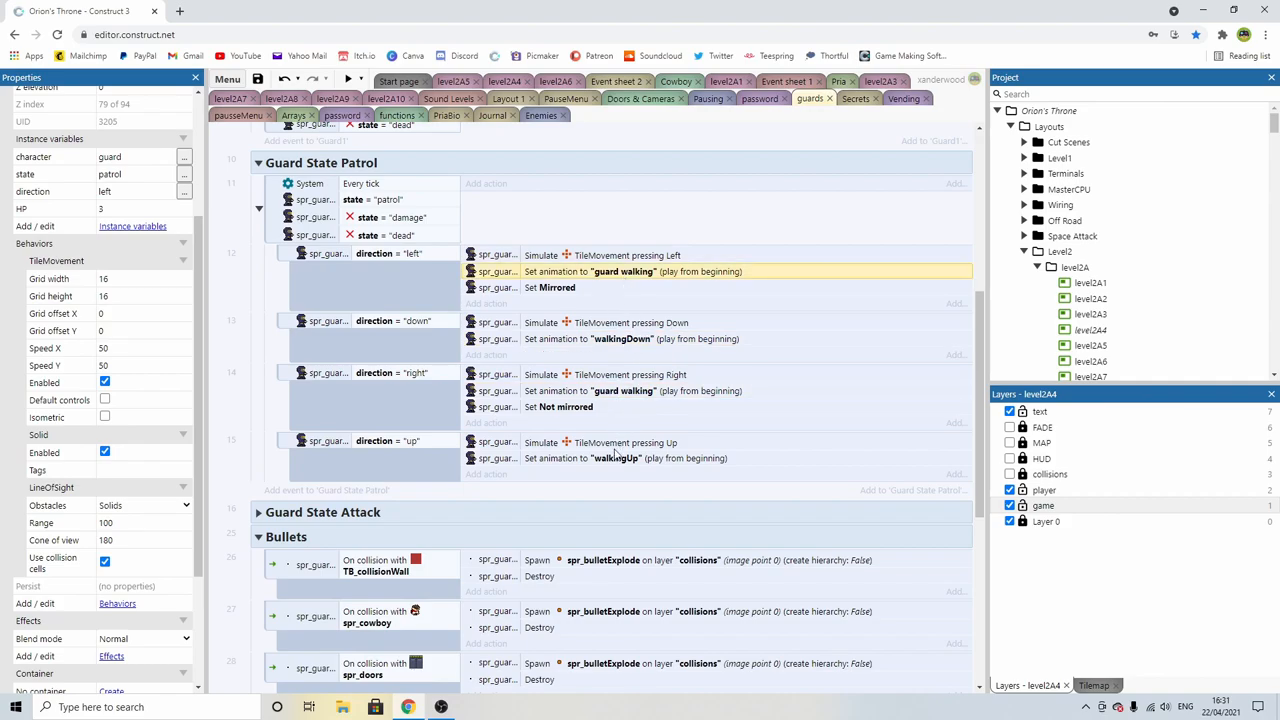
scroll(down, 3)
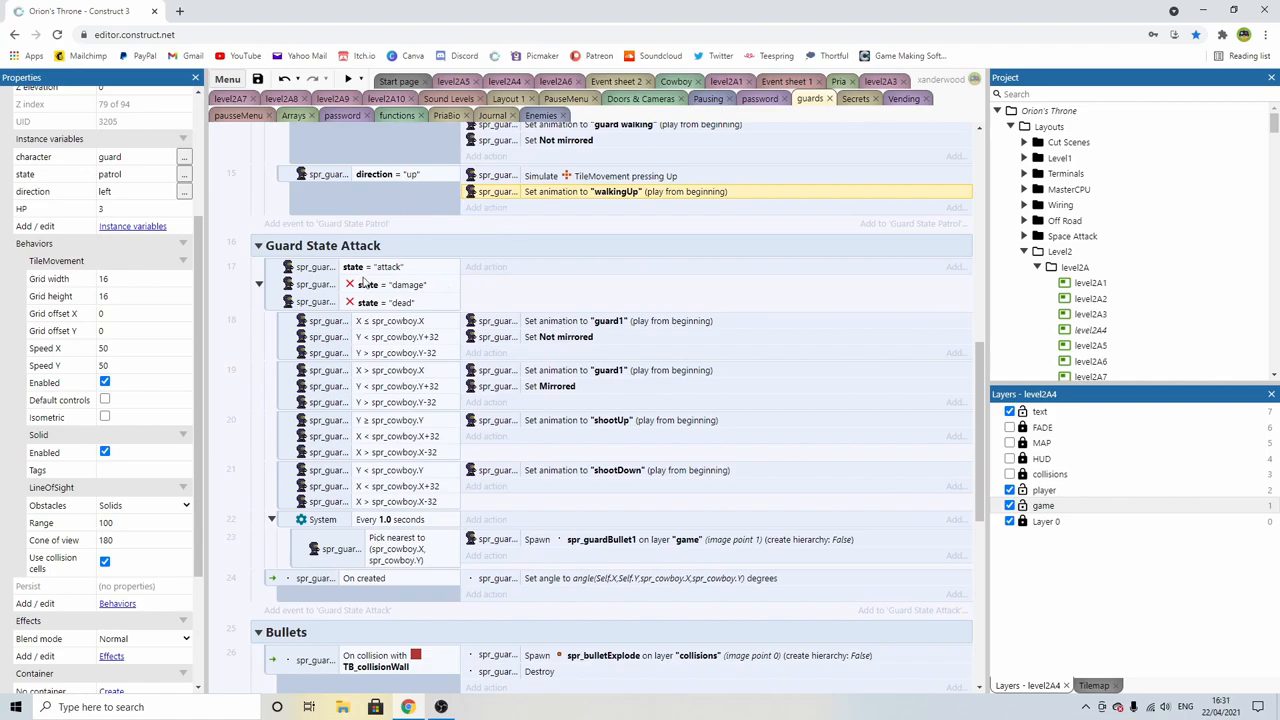
click(400, 284)
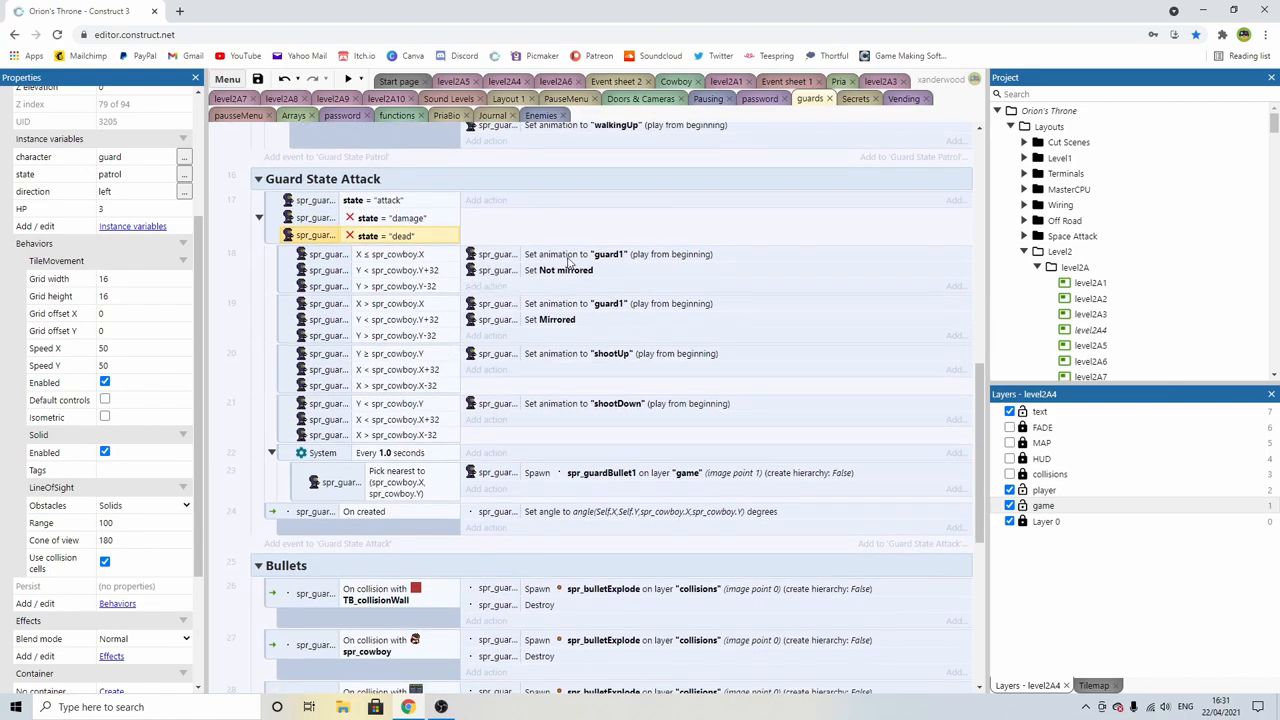
click(640, 254)
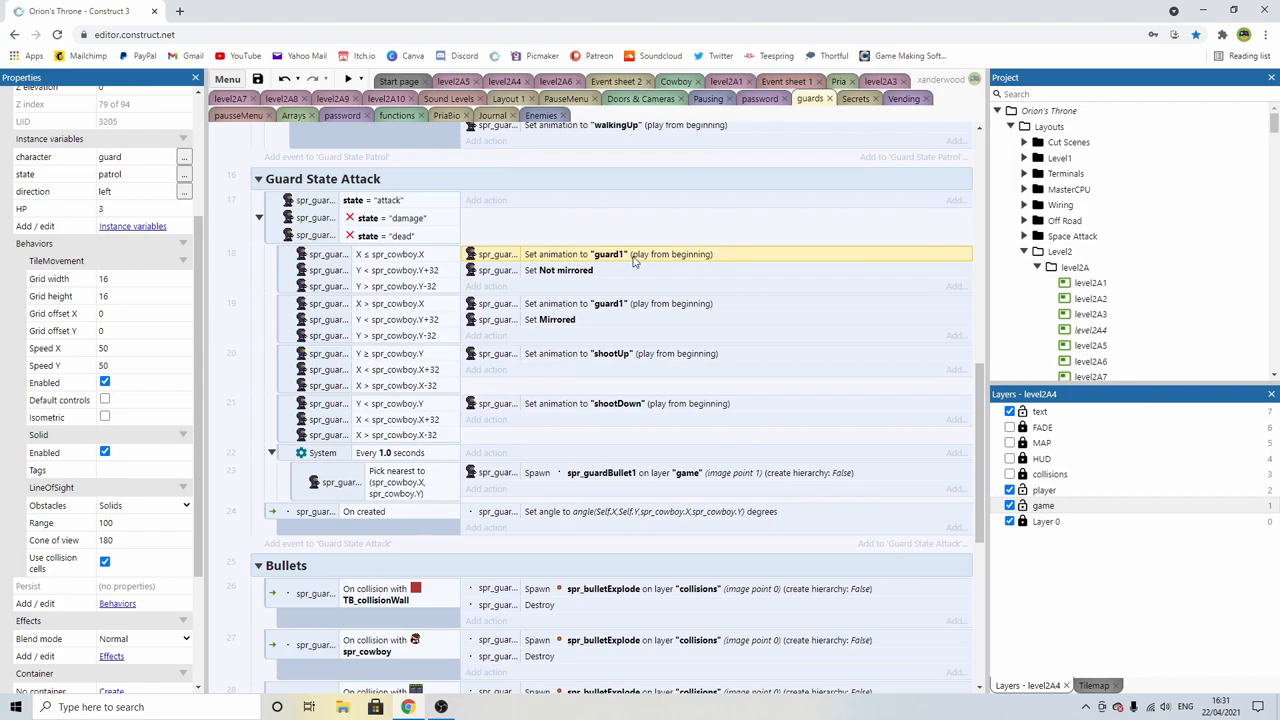
mouse_move(410, 312)
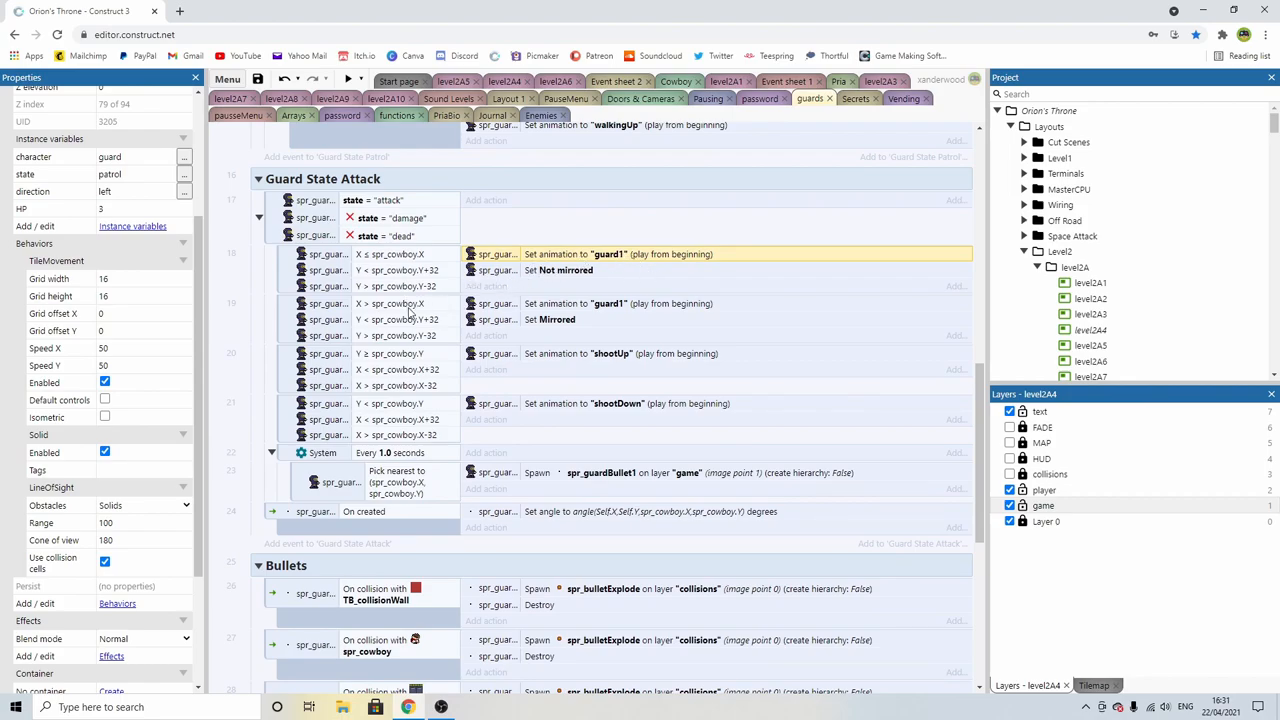
click(400, 270)
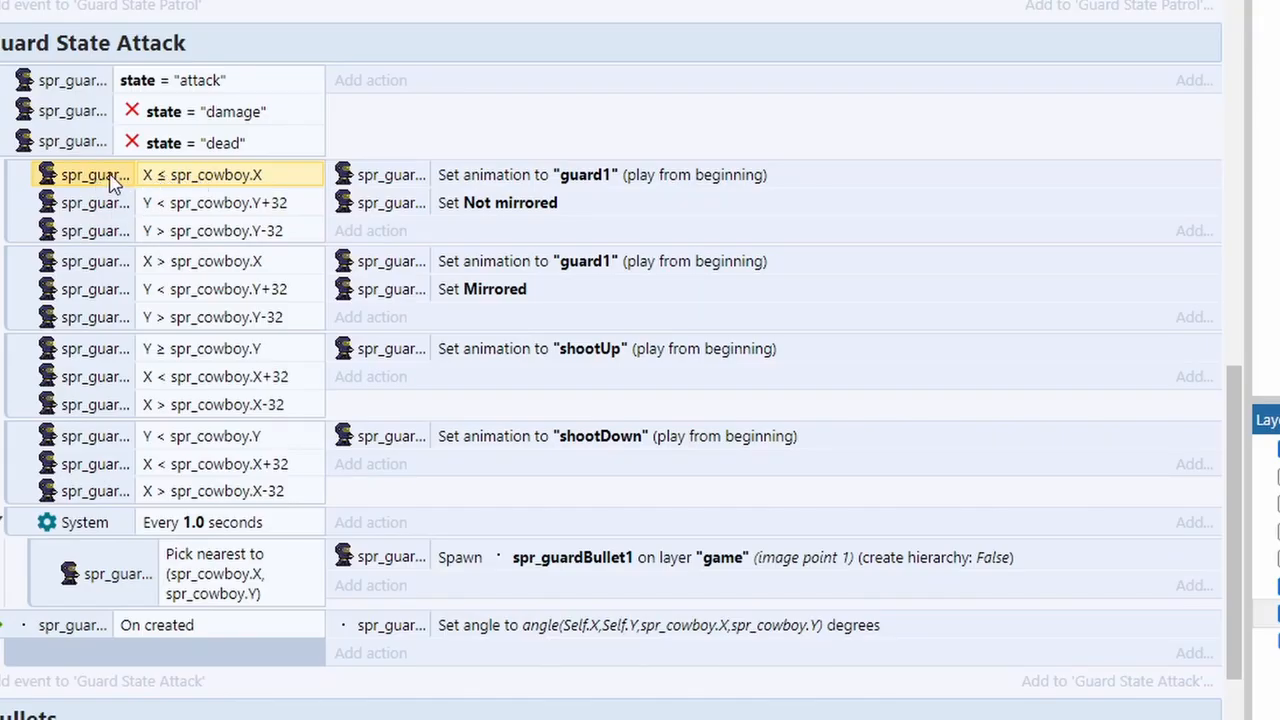
mouse_move(210, 215)
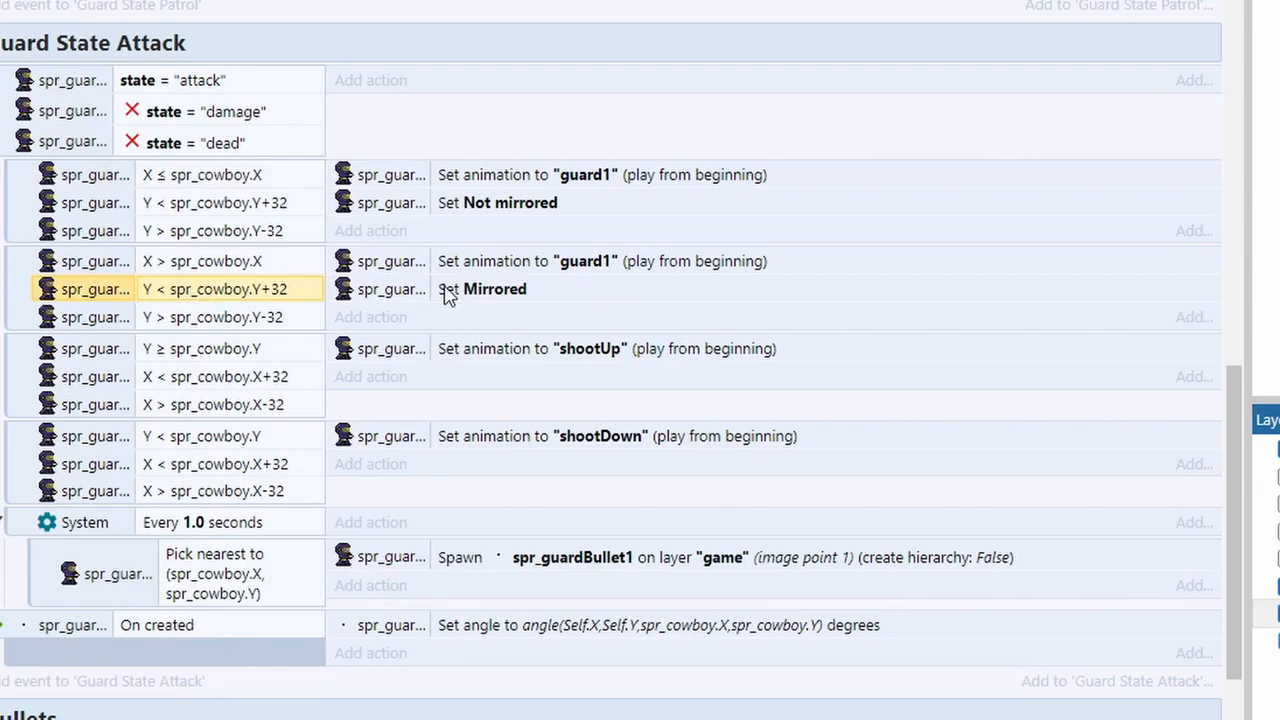
mouse_move(612, 56)
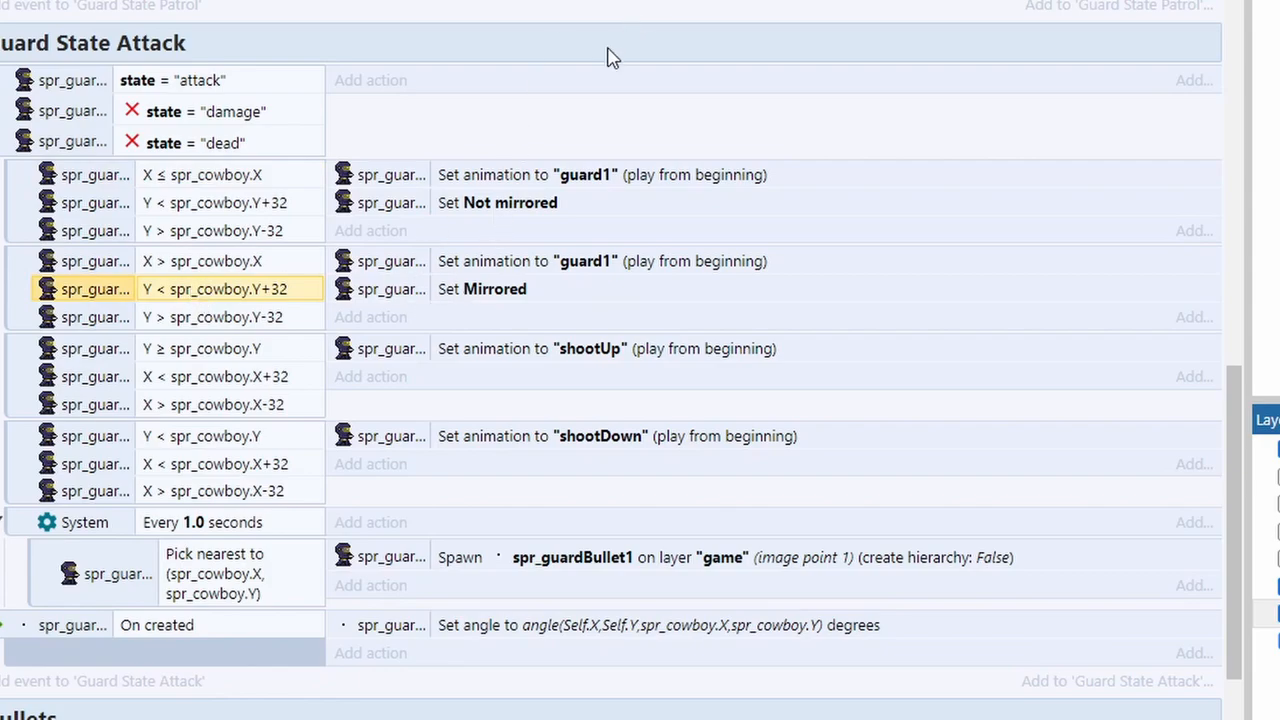
scroll(down, 3)
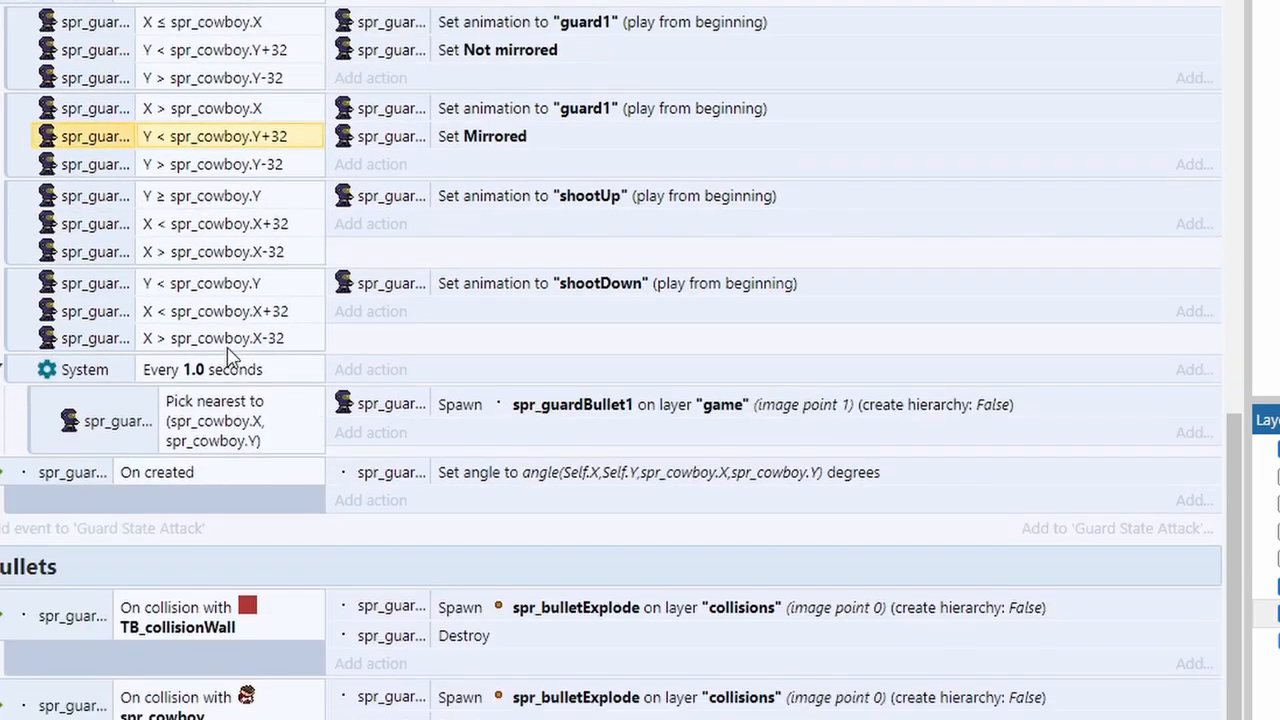
scroll(down, 3)
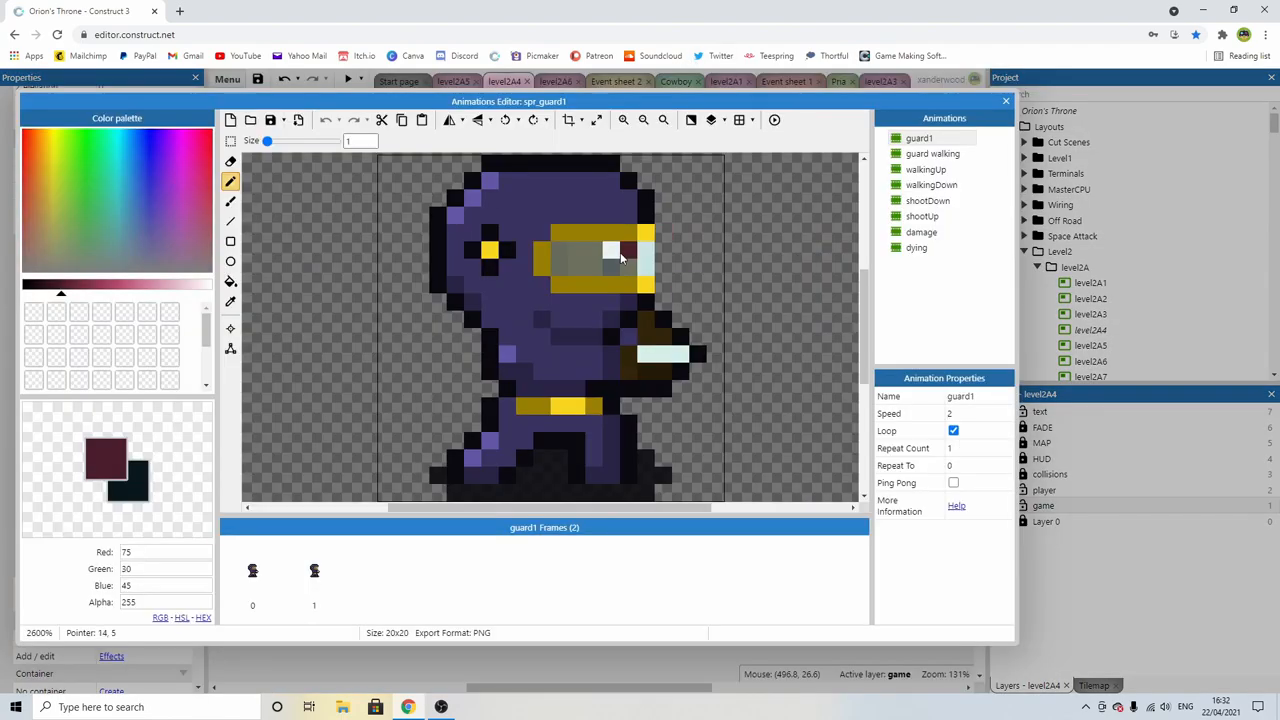
Step: Browse both guard1 frames of spr_guard1 and show the animation's properties
click(314, 578)
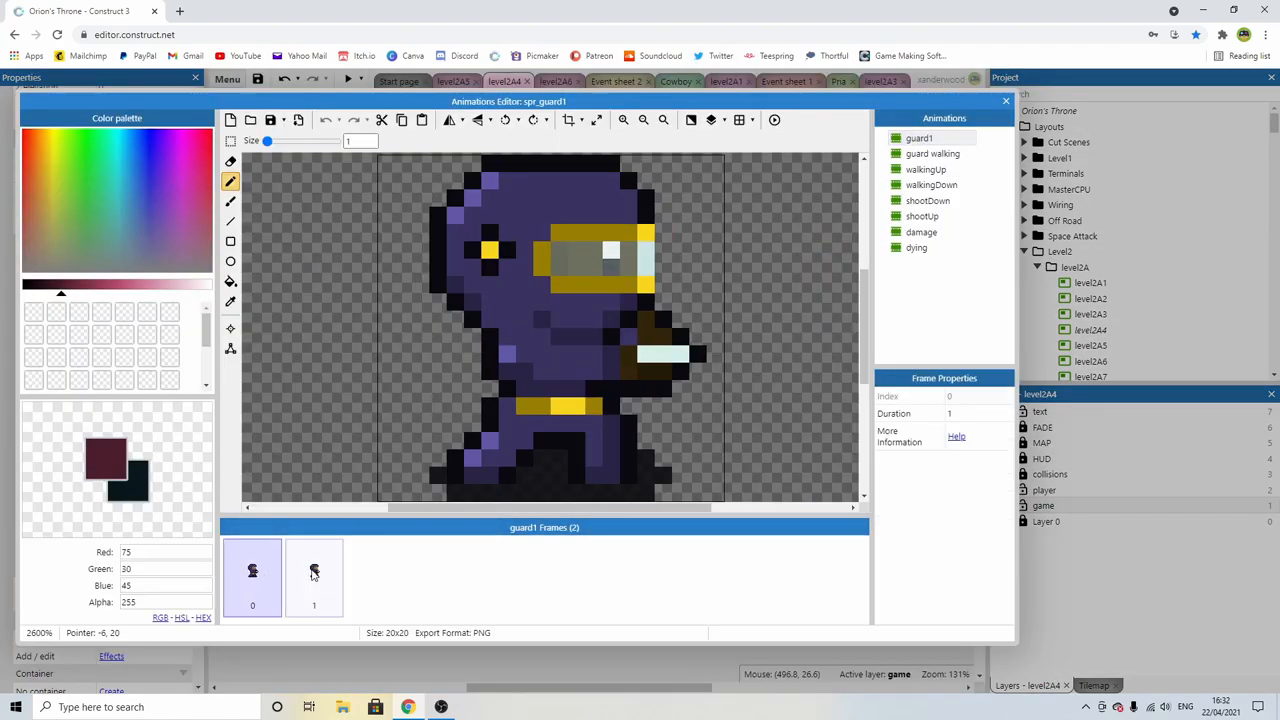
click(314, 577)
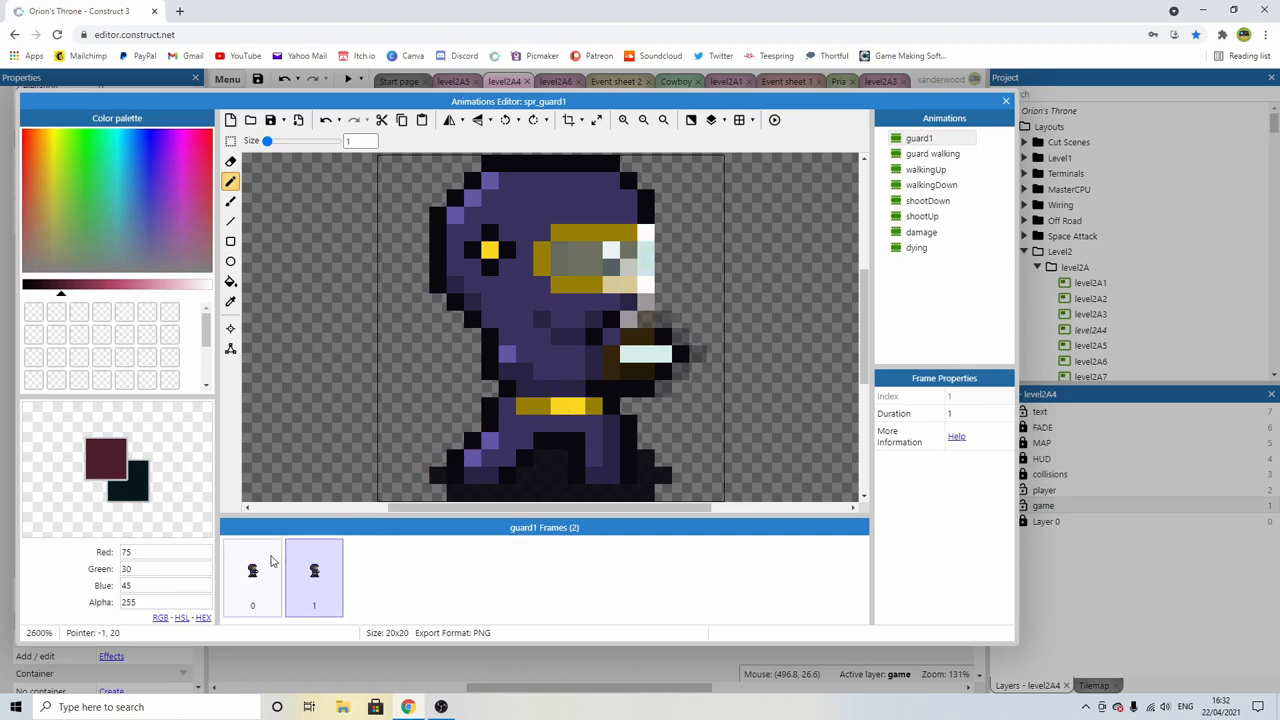
click(252, 570)
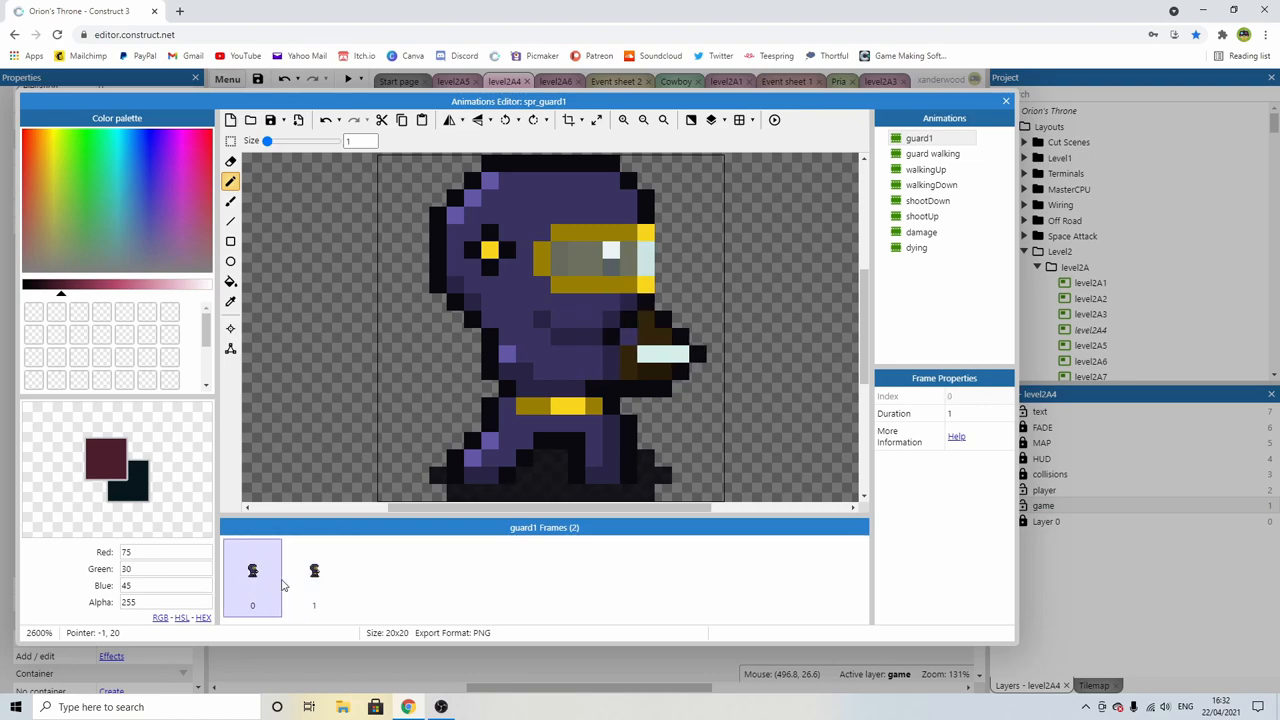
click(314, 577)
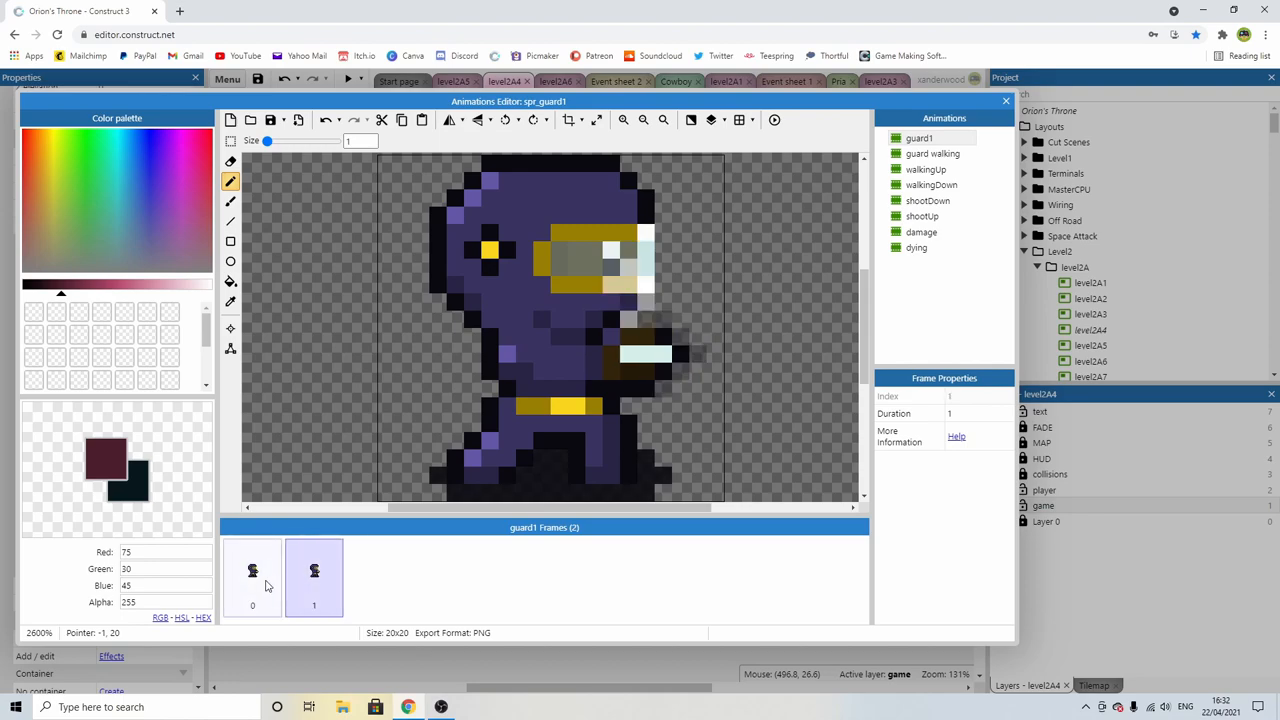
click(918, 138)
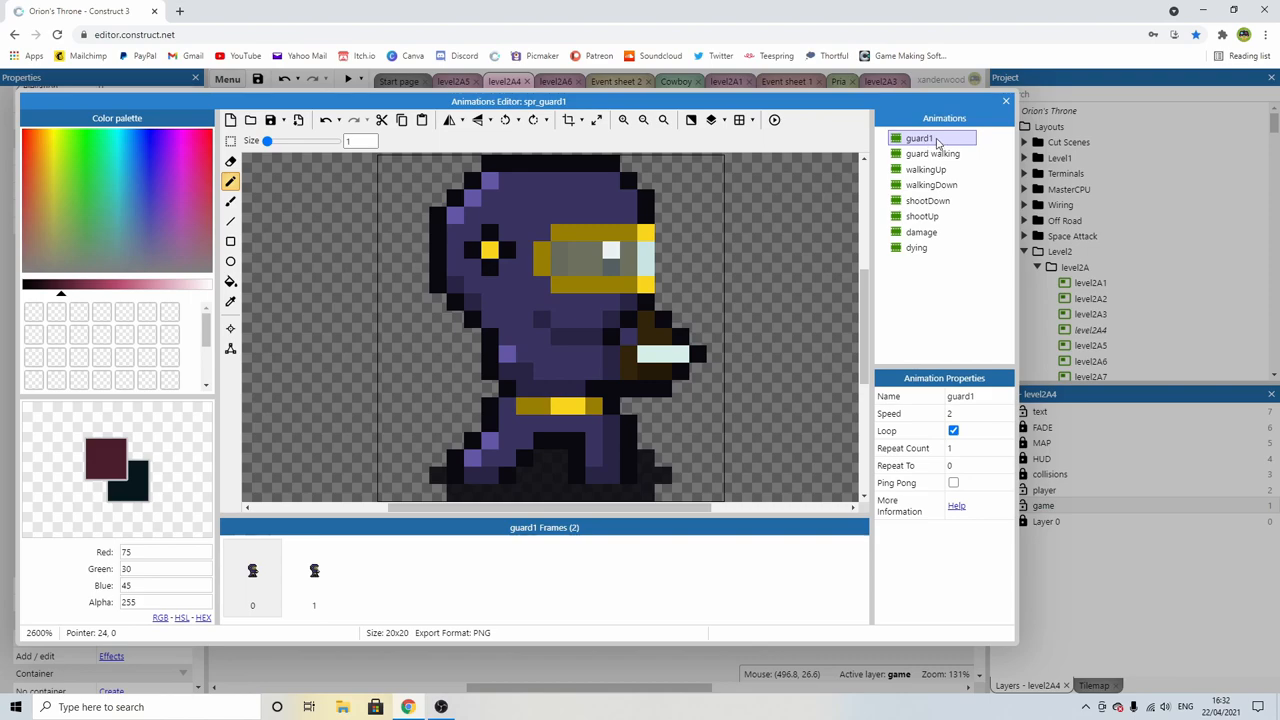
Step: Open the guard walking animation and view its first and last frames
click(932, 153)
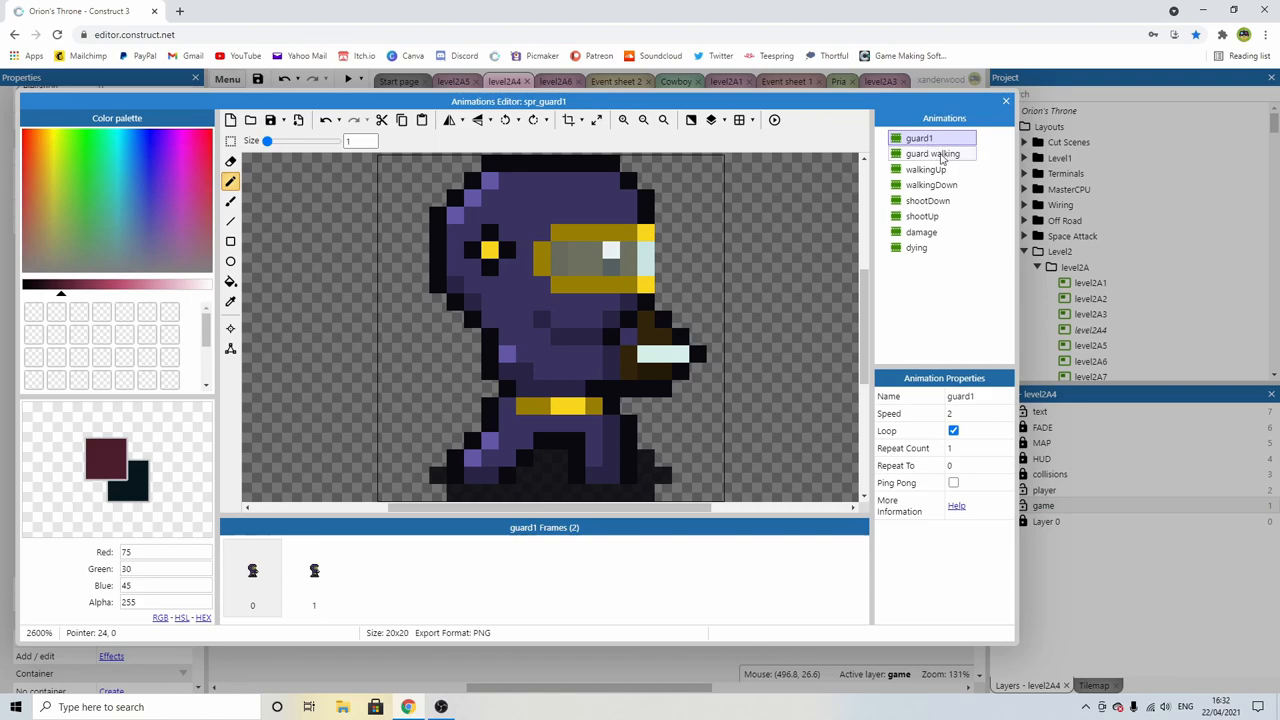
click(932, 153)
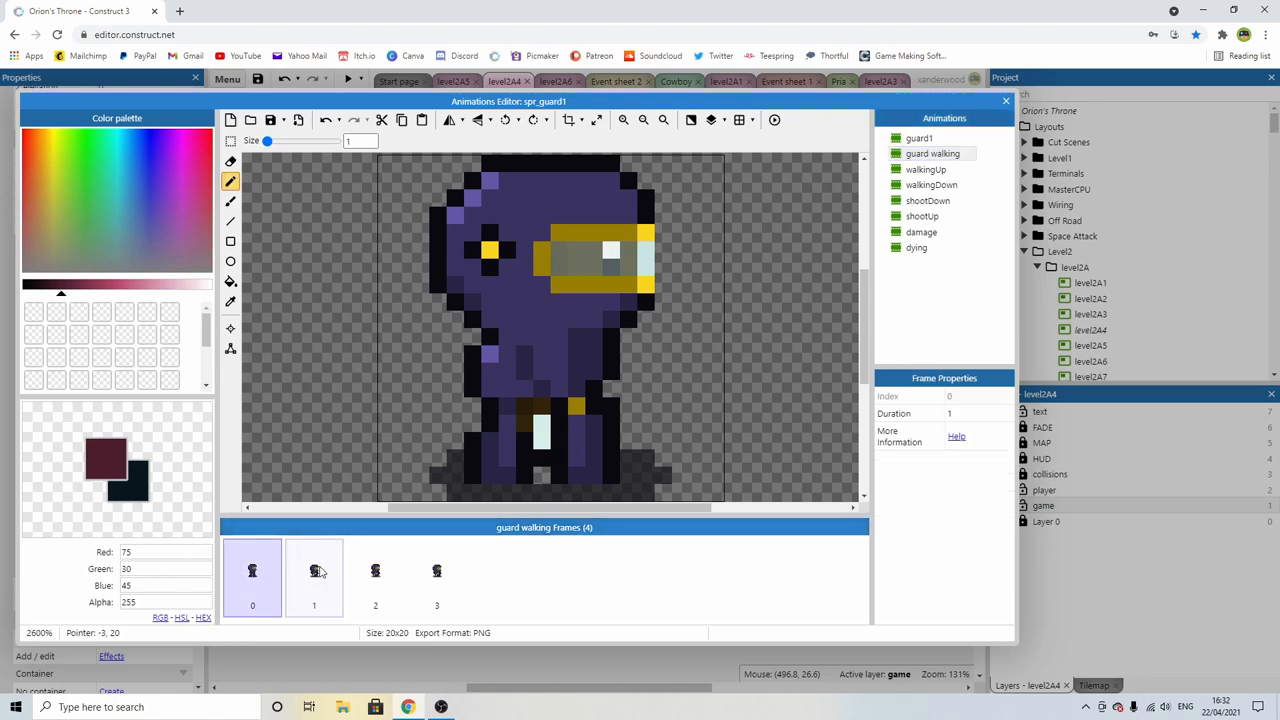
click(252, 571)
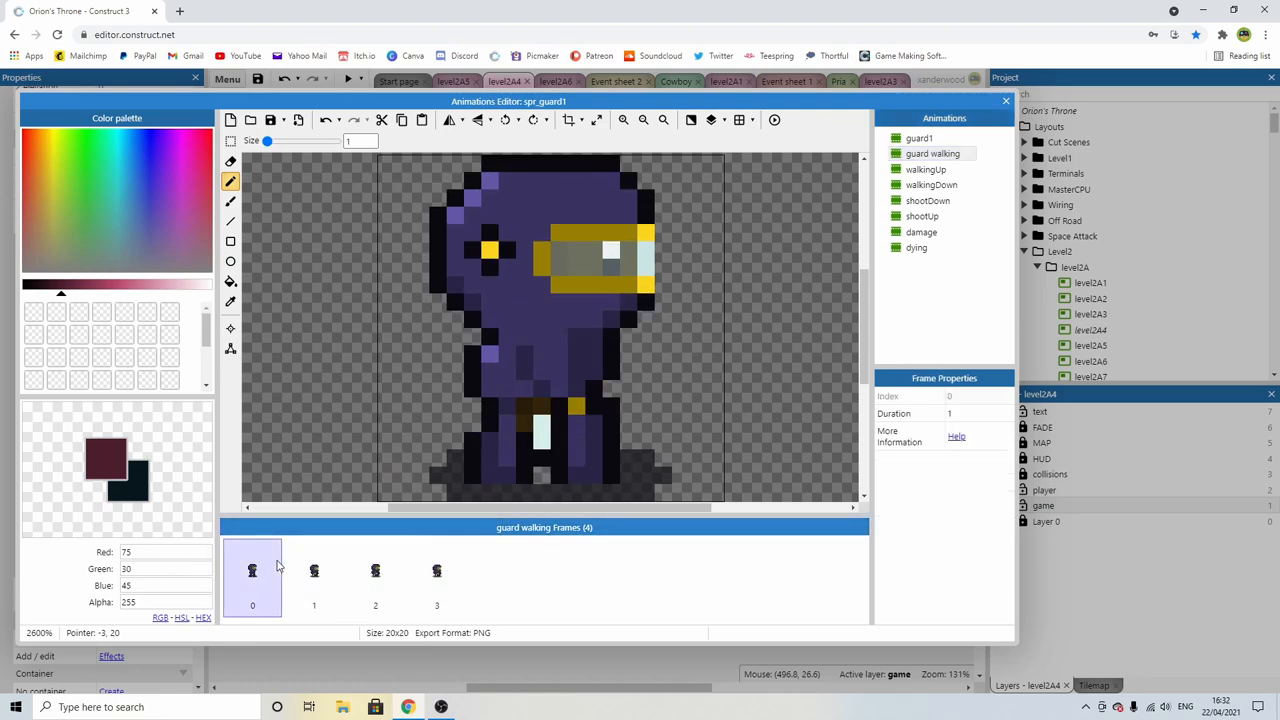
click(436, 578)
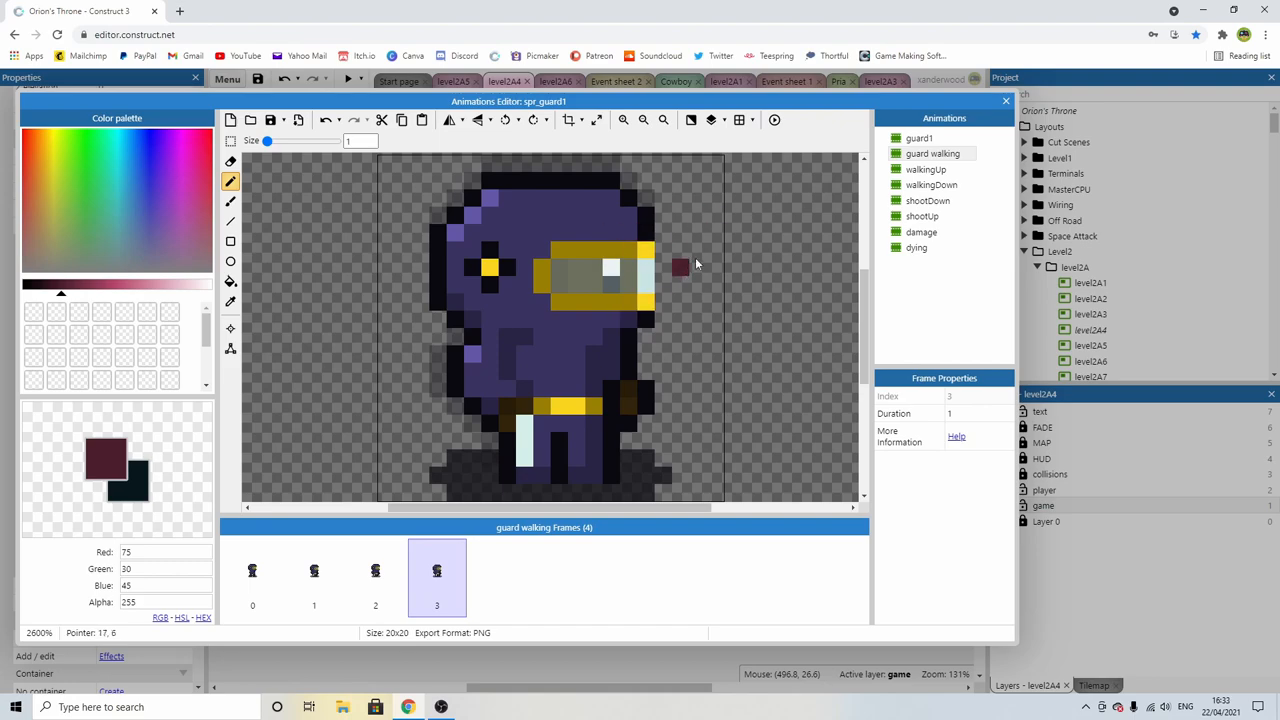
Step: Browse the walkingUp frames, then select the four-frame walkingDown animation
click(925, 169)
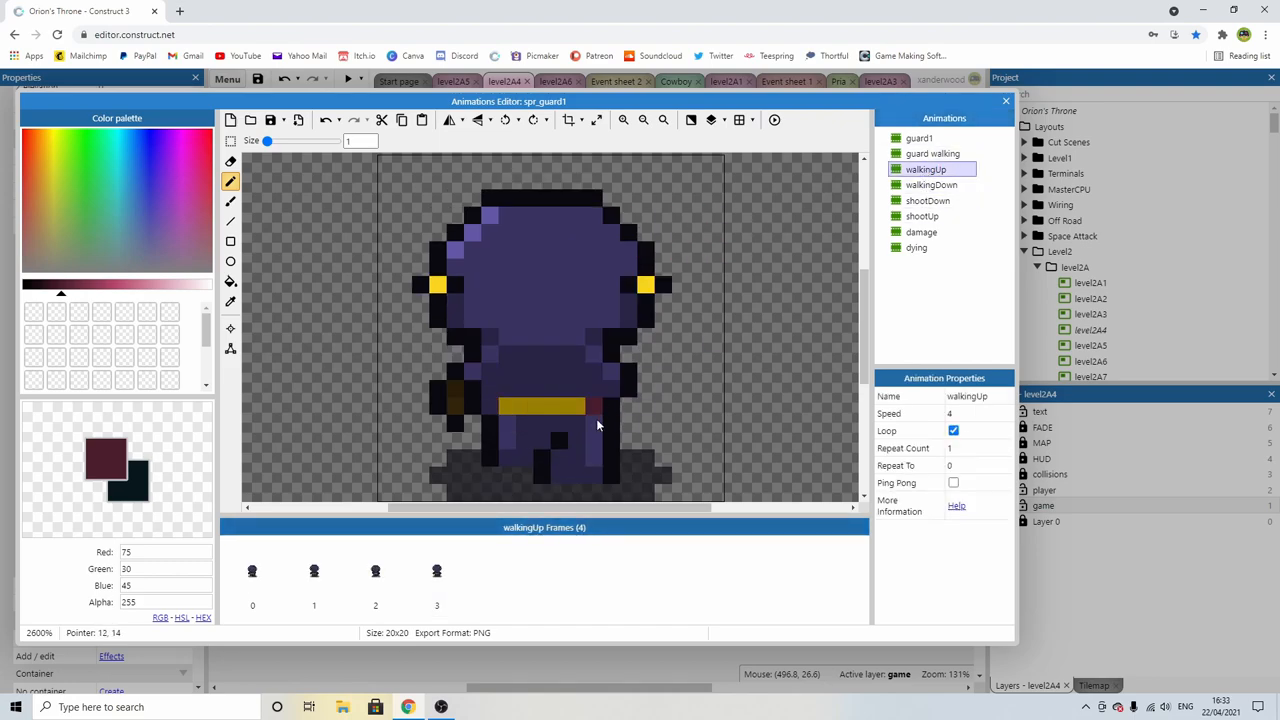
click(314, 570)
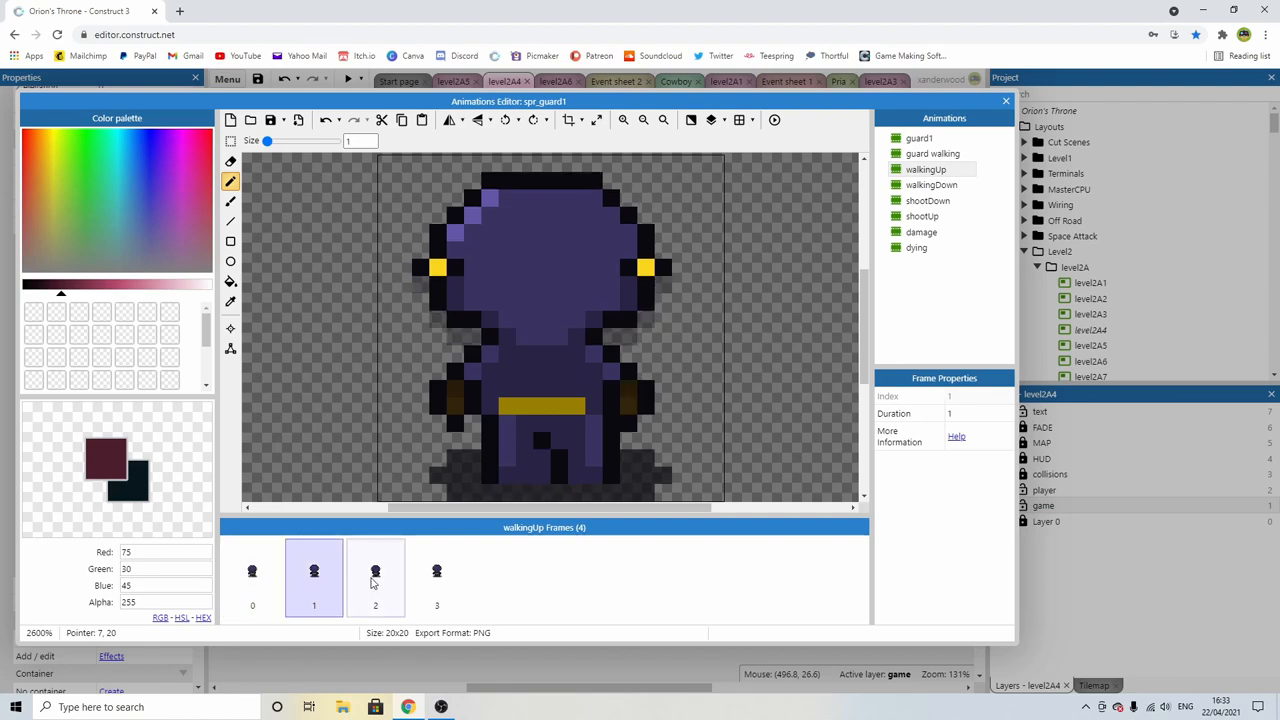
click(252, 577)
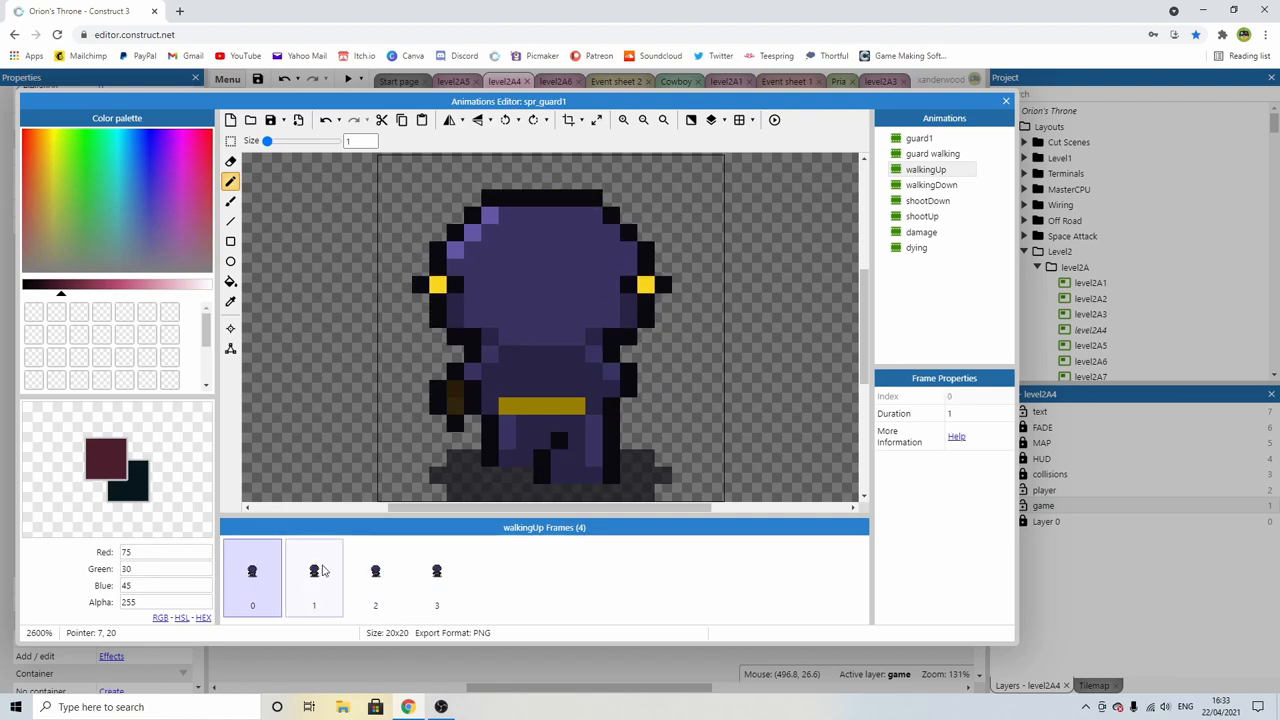
click(931, 184)
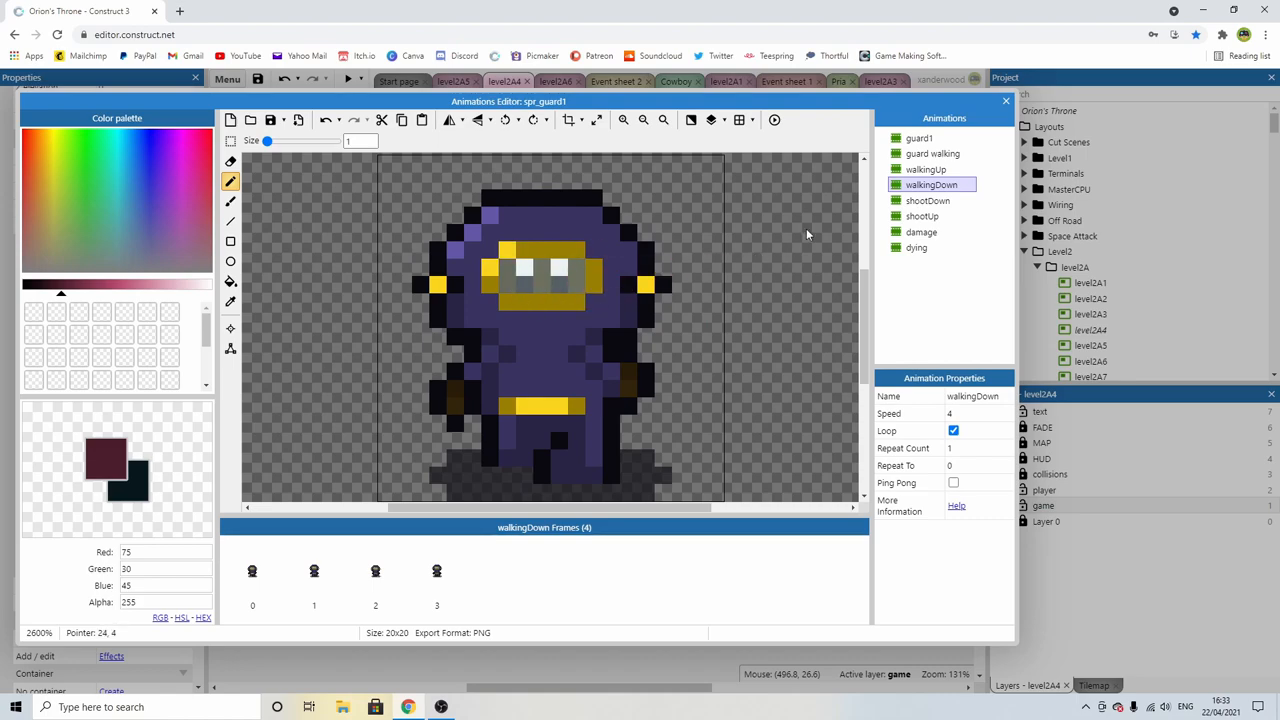
Step: Select the shootDown animation and view both of its frames on the canvas
click(928, 200)
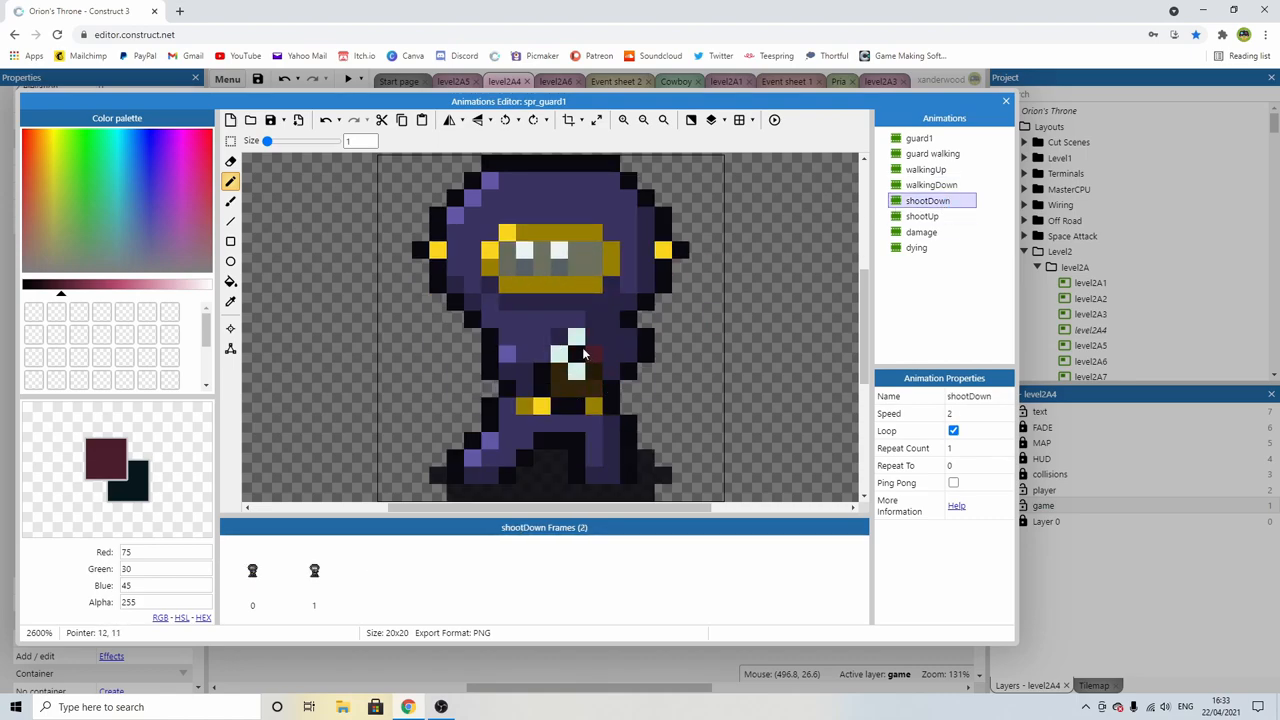
click(575, 353)
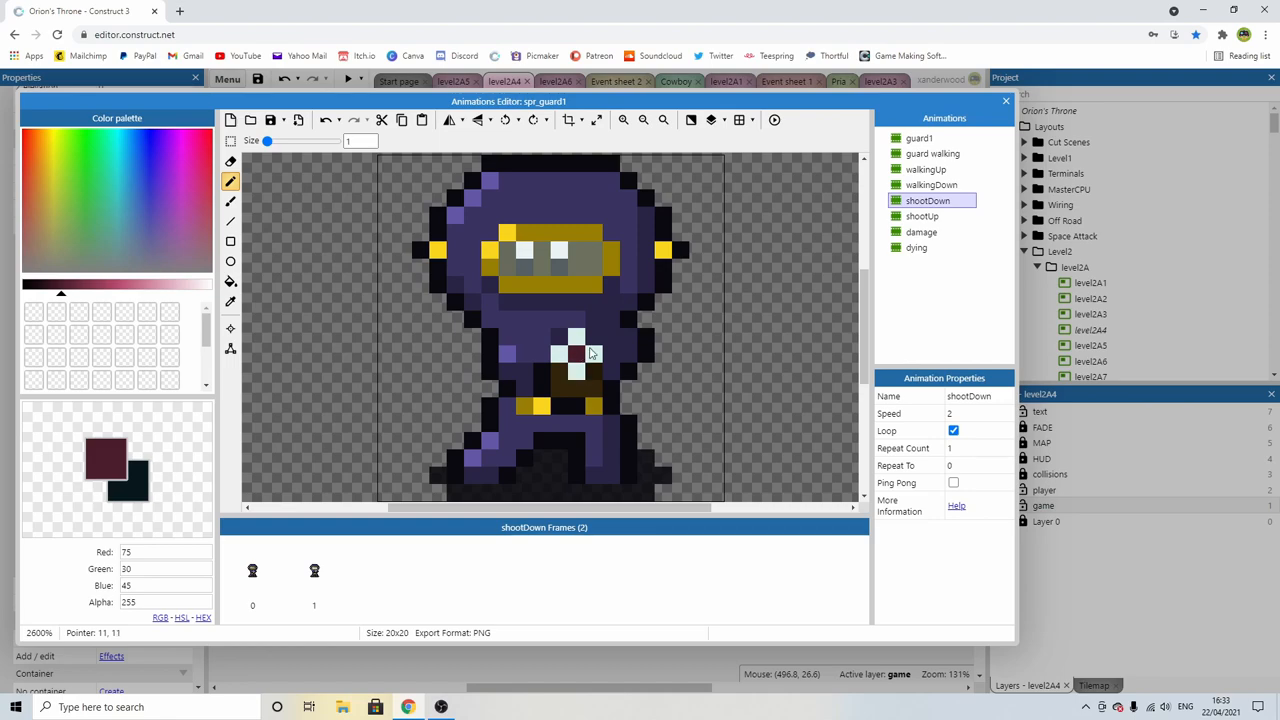
click(314, 578)
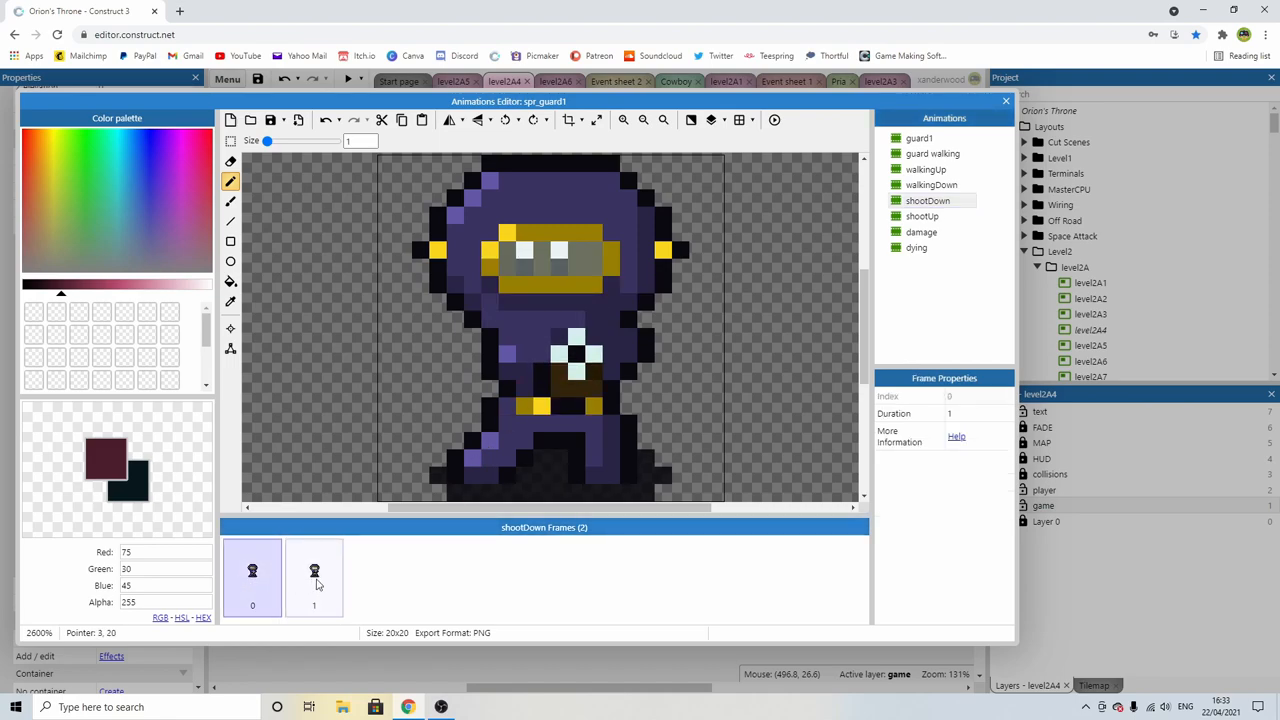
click(314, 578)
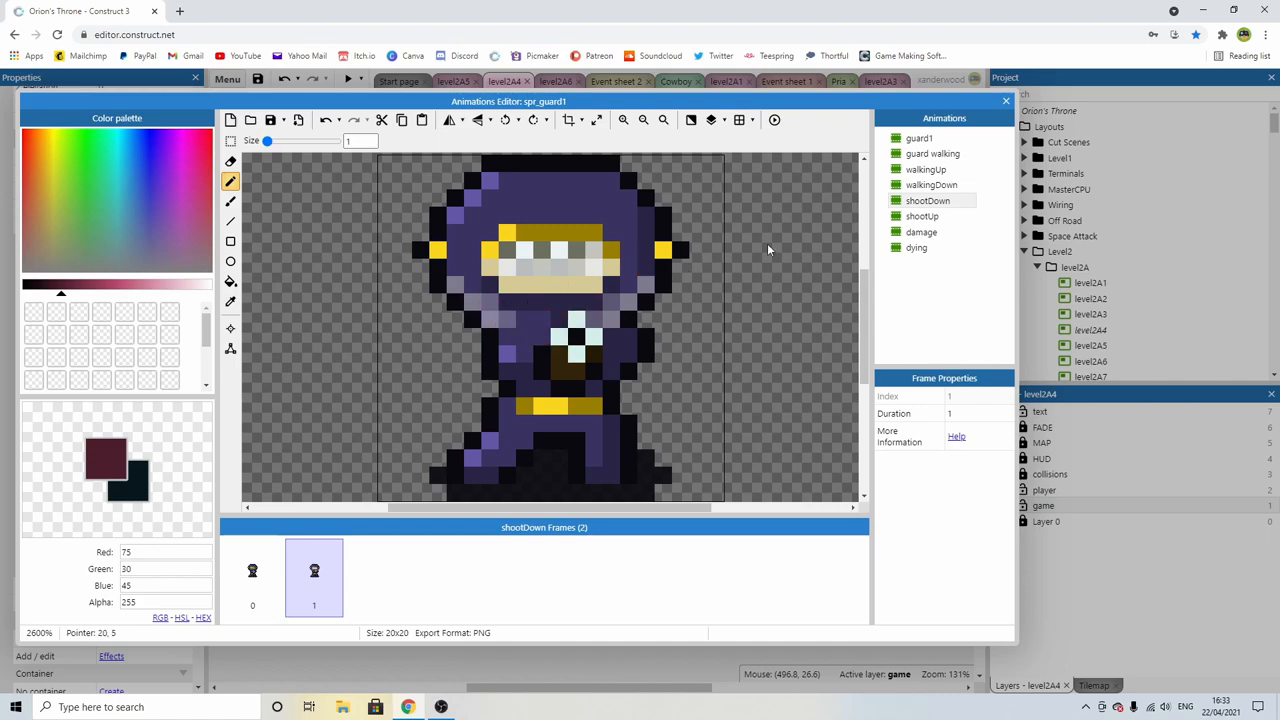
click(610, 318)
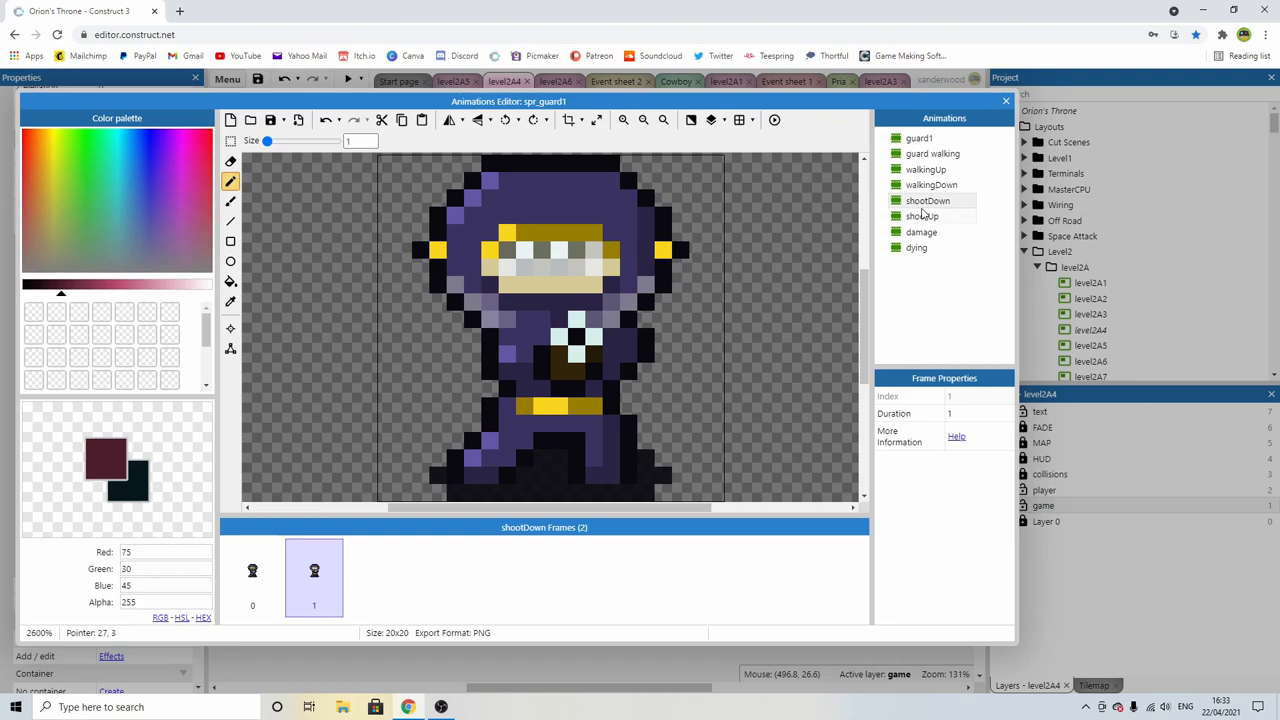
Step: Show the single-frame shootUp animation, then click through damage frames 0–2
click(922, 216)
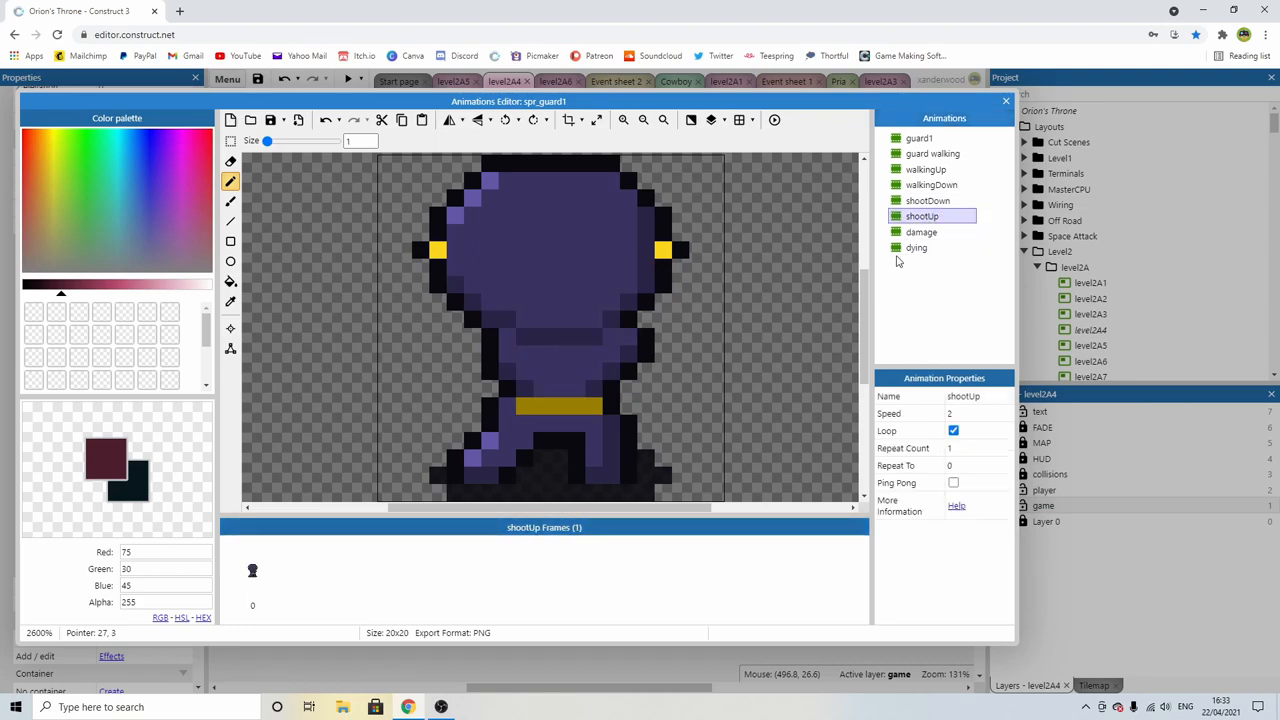
click(921, 232)
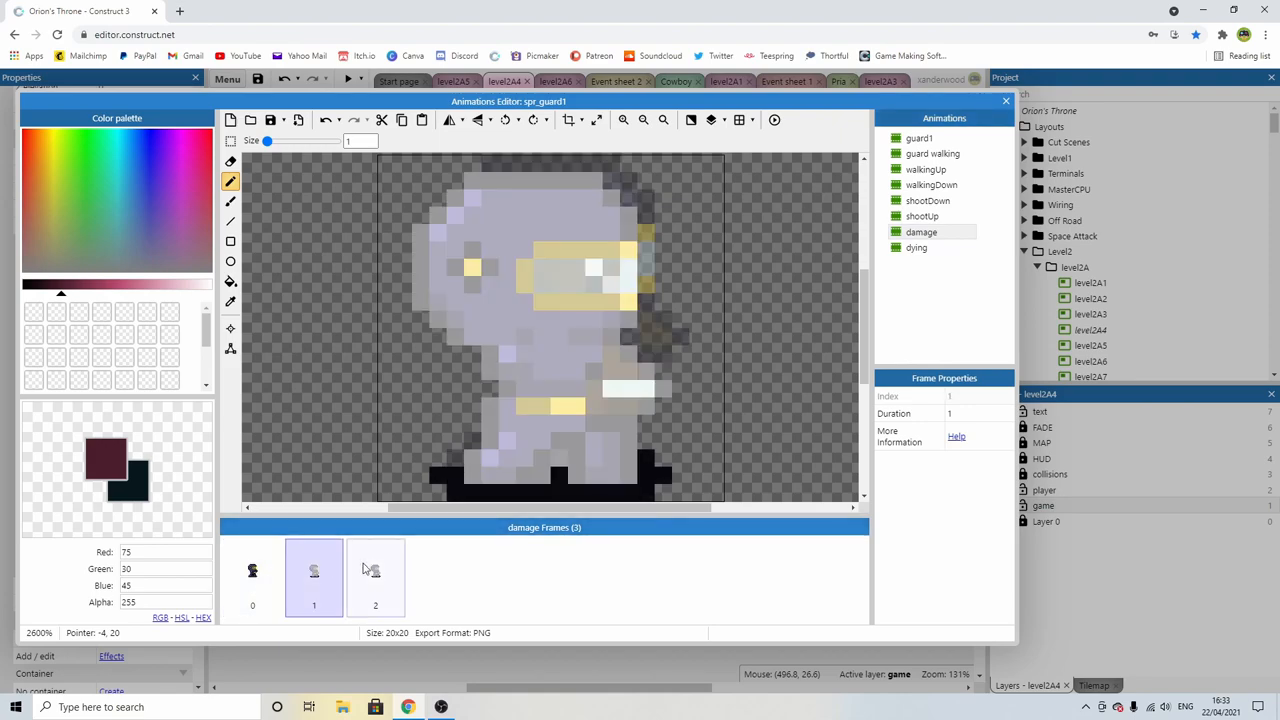
click(252, 578)
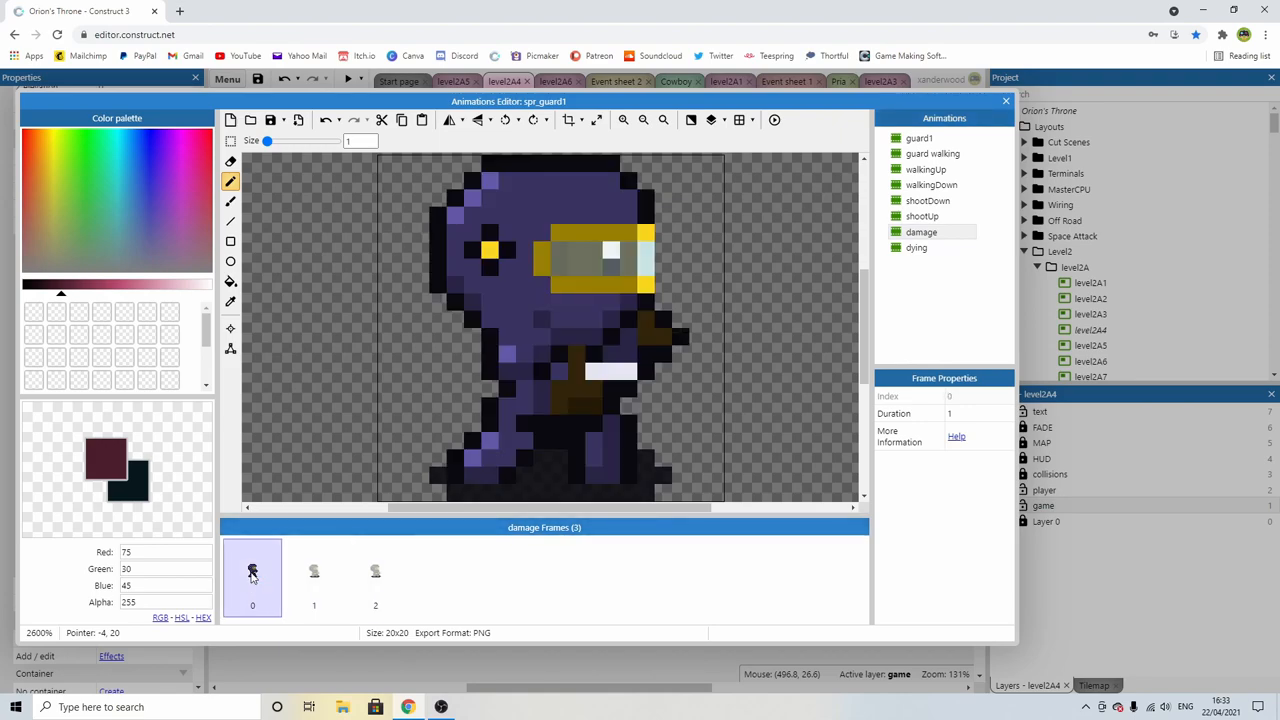
click(375, 577)
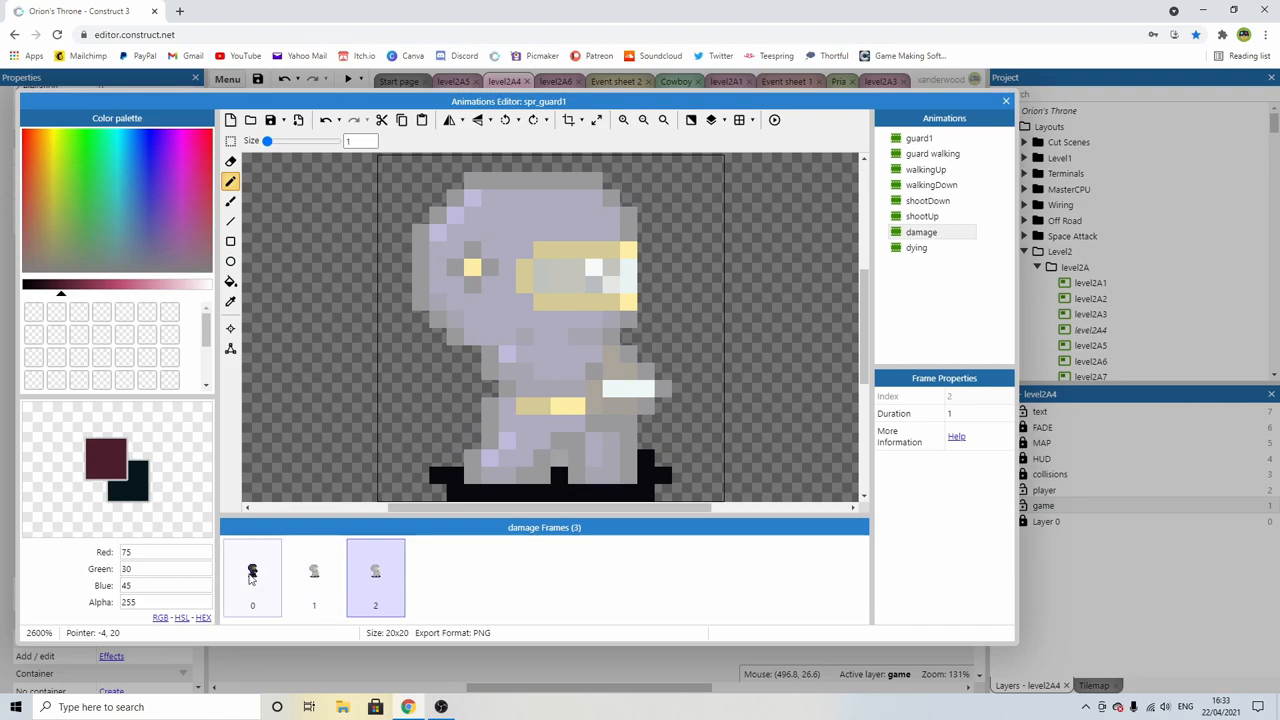
click(314, 577)
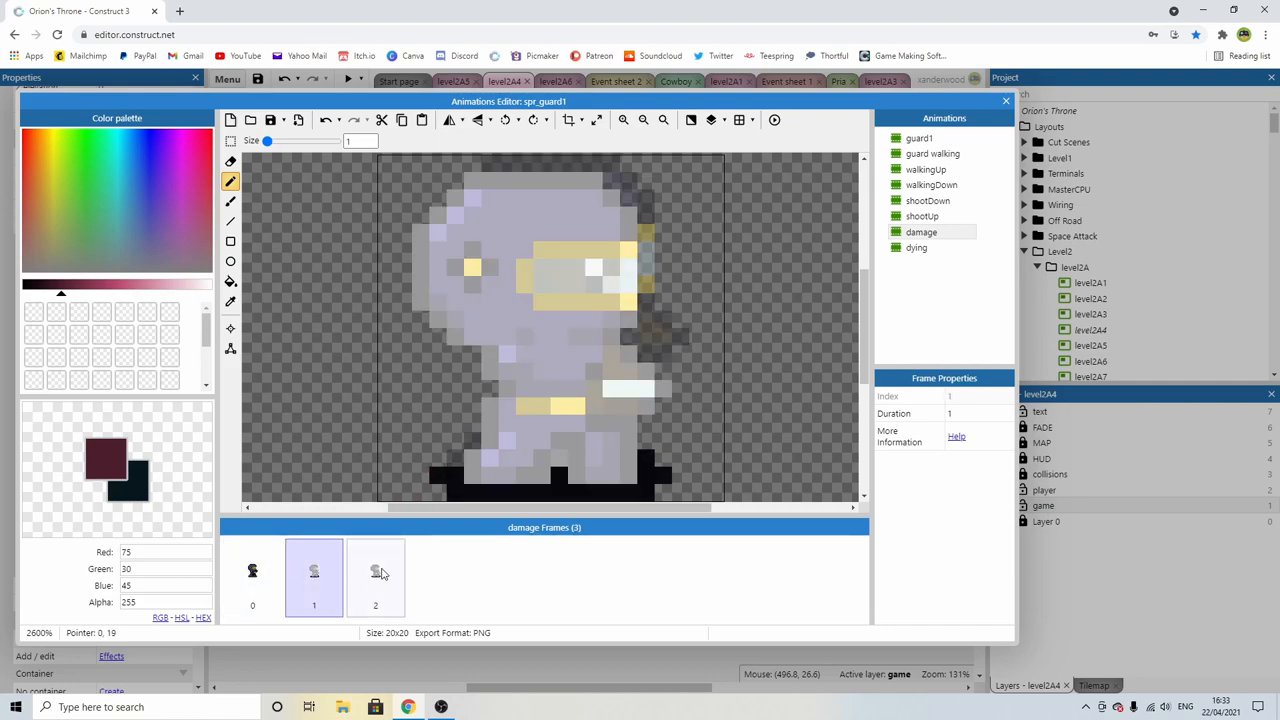
click(252, 577)
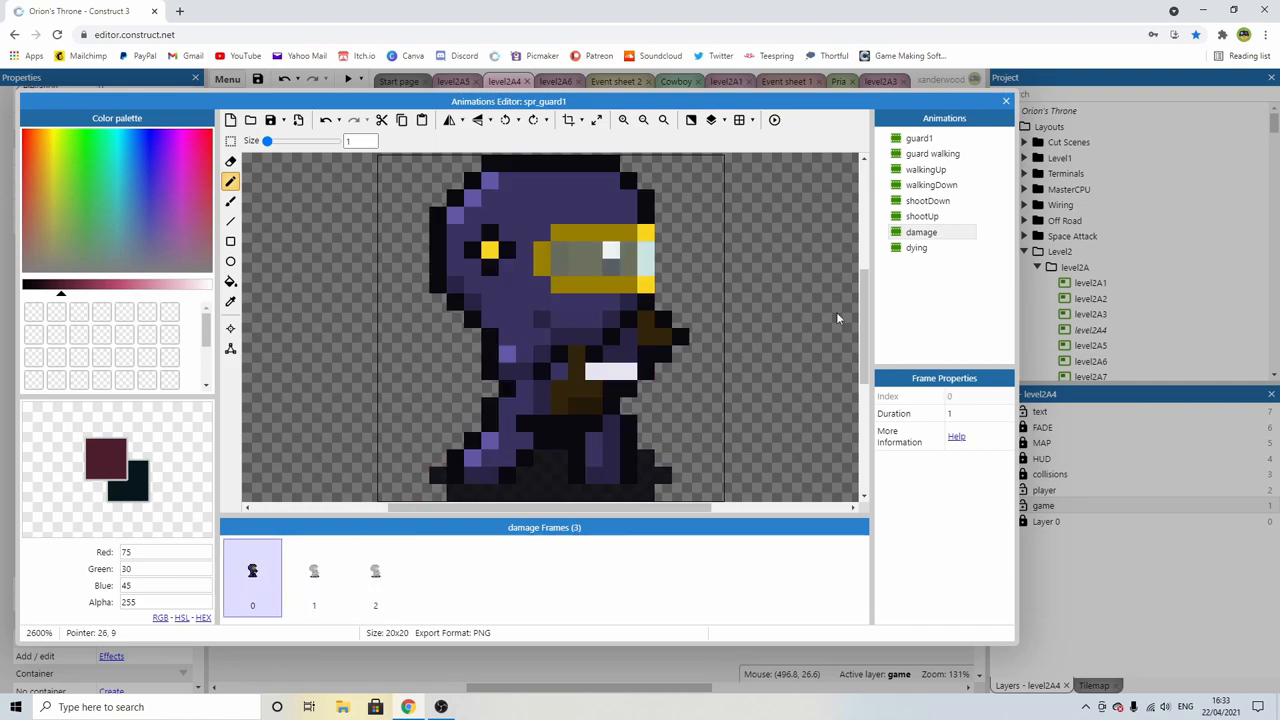
Step: Review spr_guard1's dying animation frames, then close the Animations Editor to return to level2A4
click(916, 247)
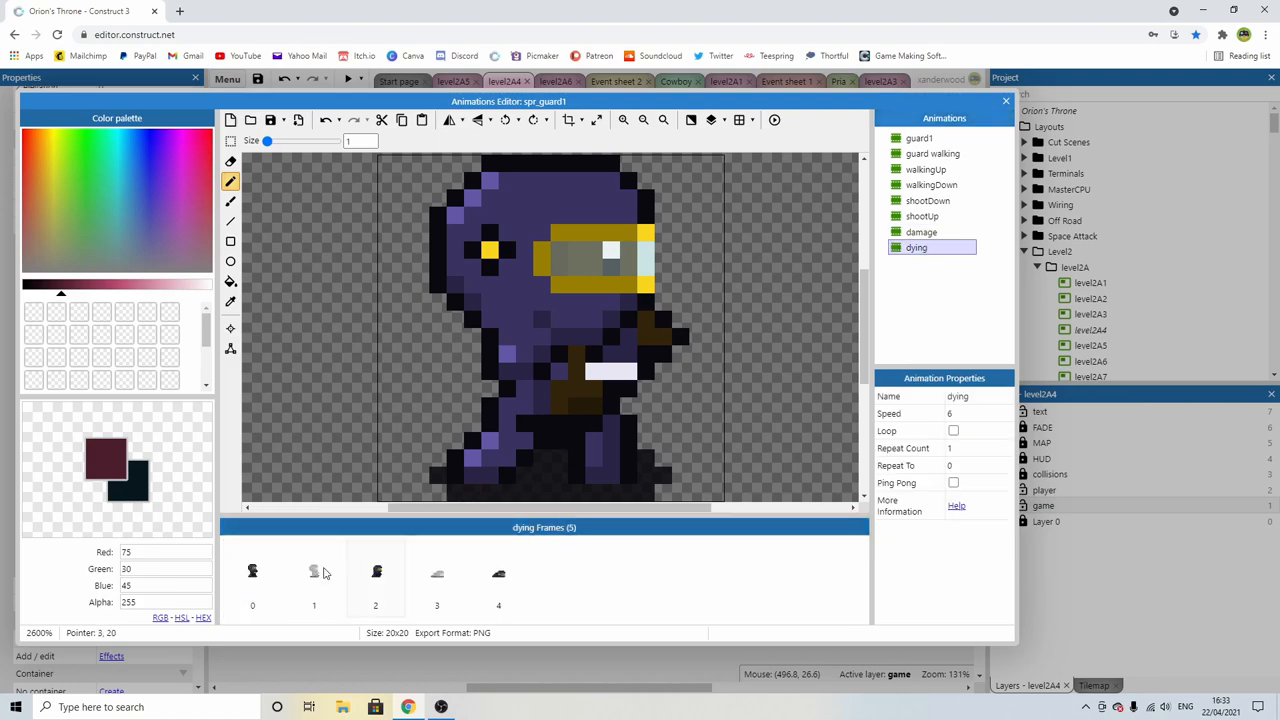
click(252, 572)
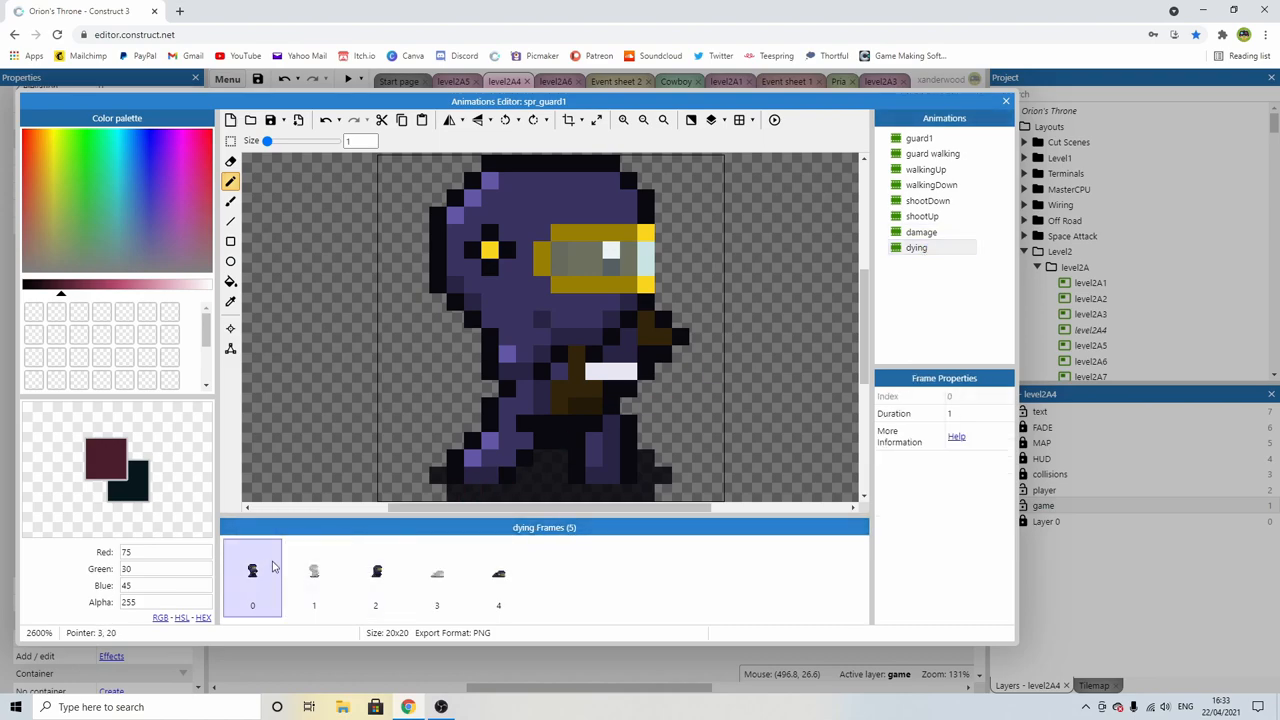
click(314, 578)
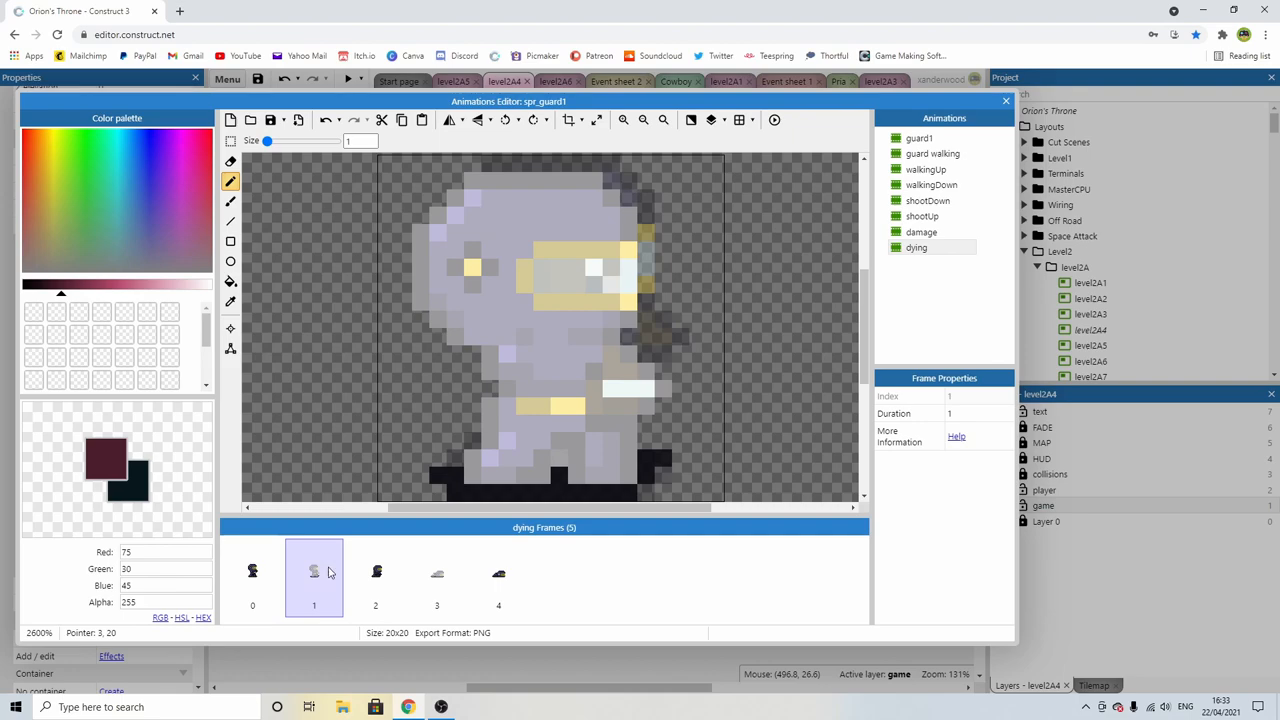
click(375, 570)
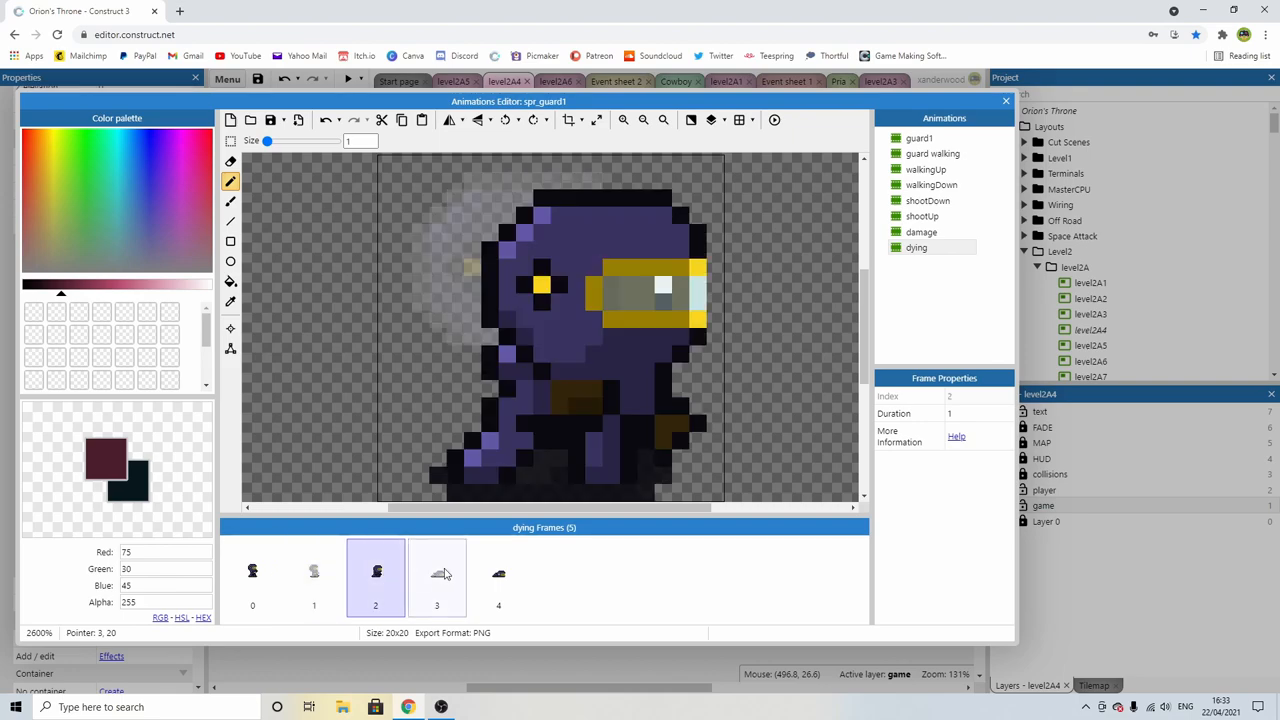
click(498, 575)
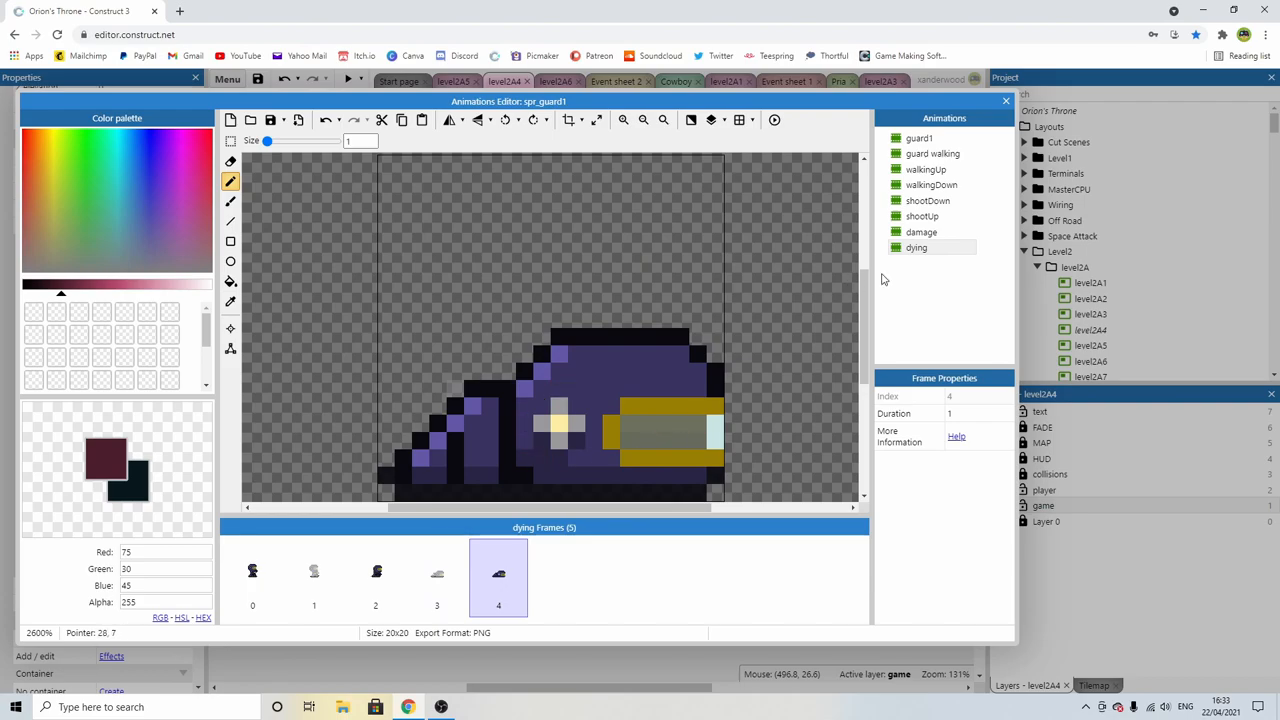
click(1005, 100)
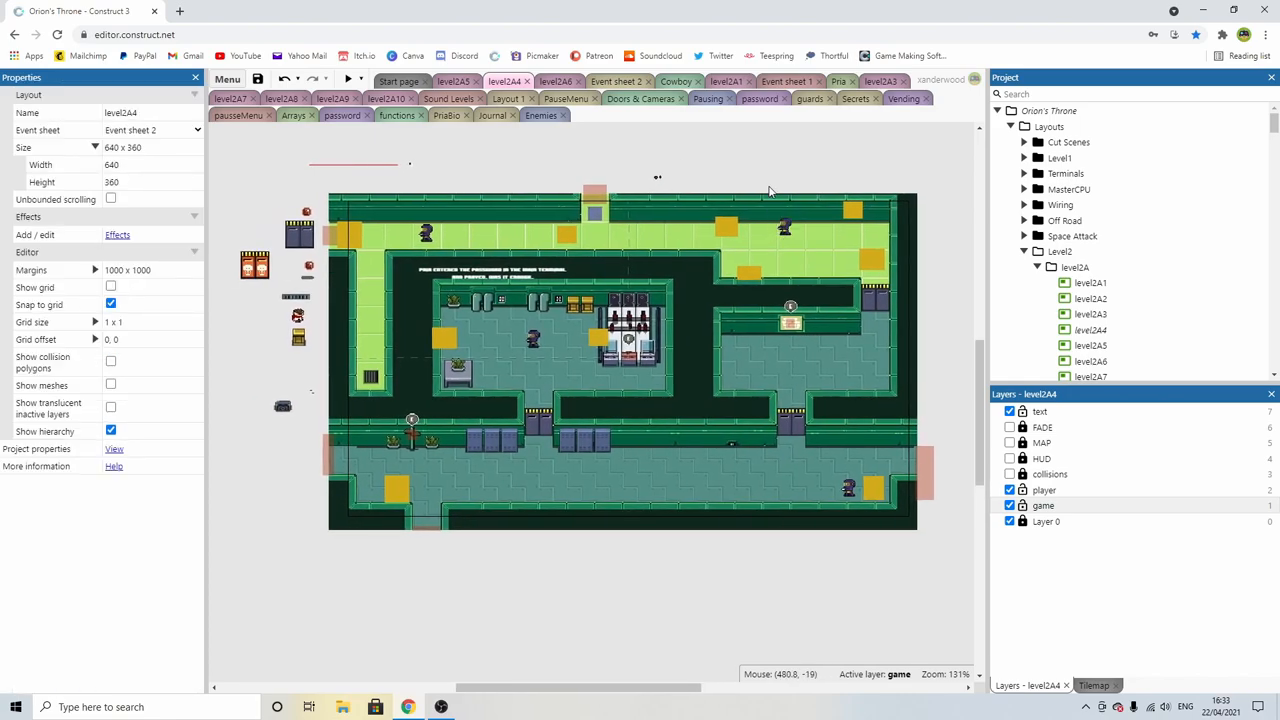
mouse_move(685, 234)
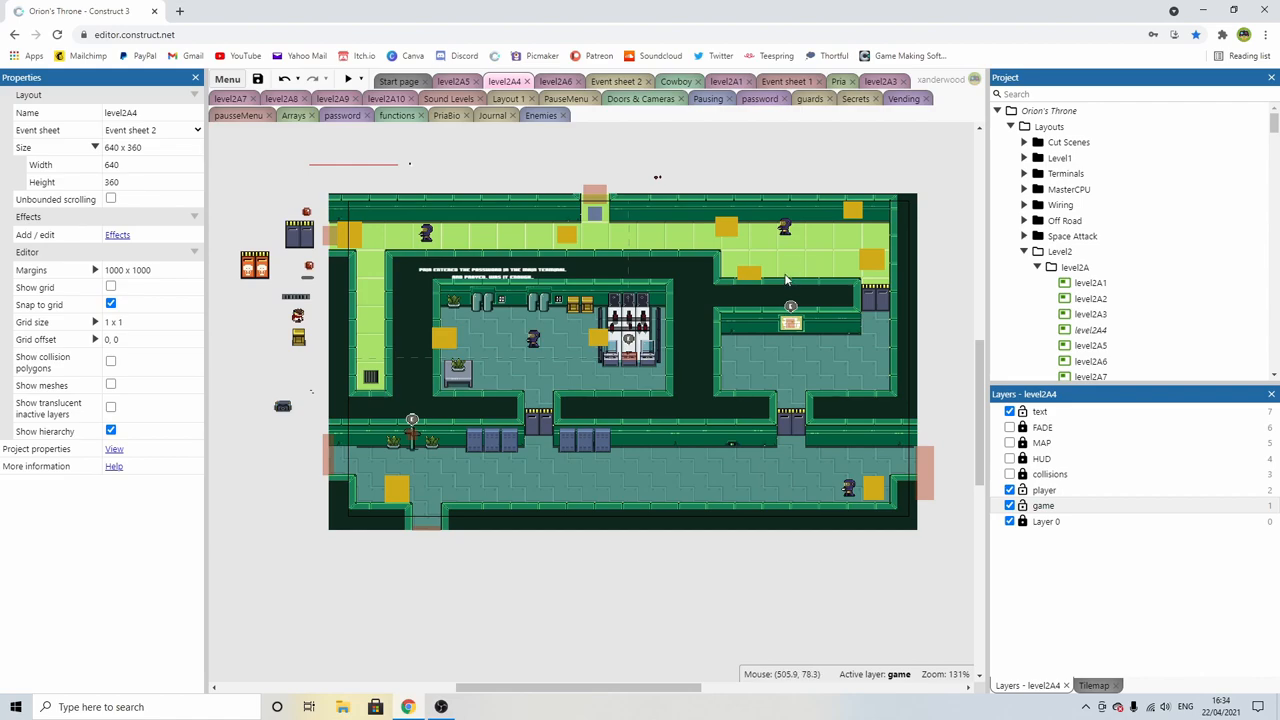
mouse_move(768, 268)
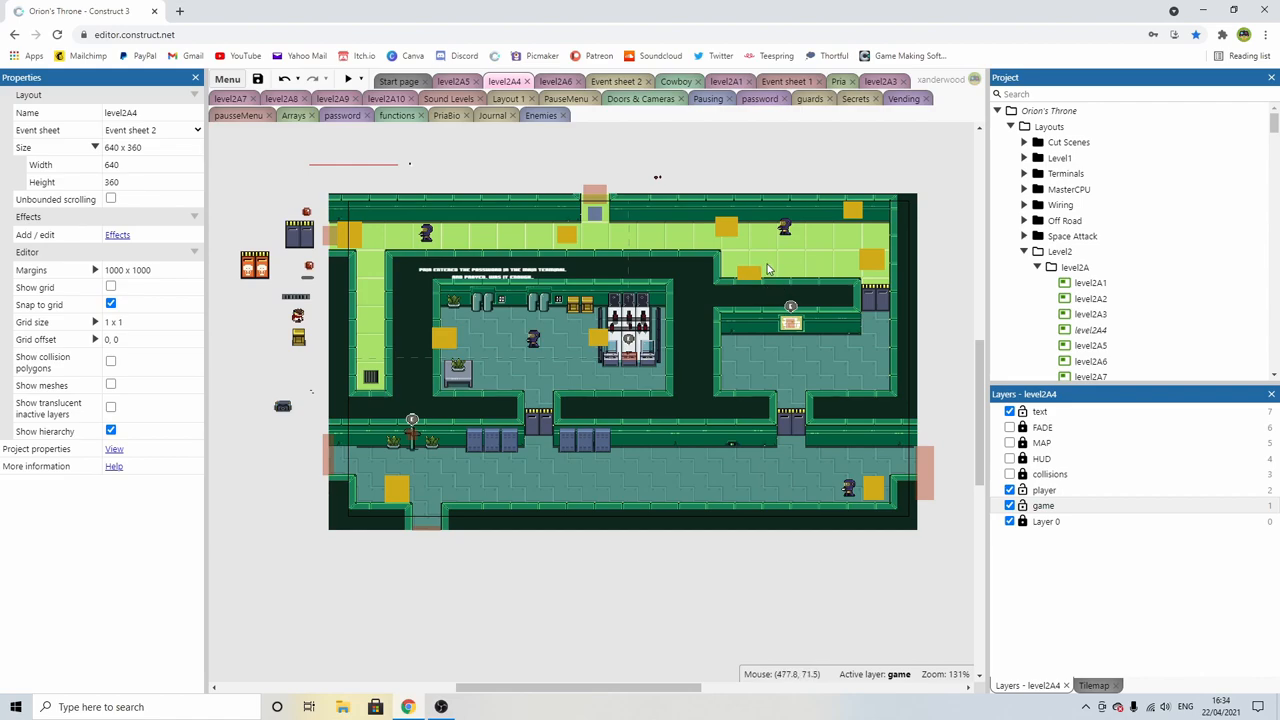
mouse_move(770, 237)
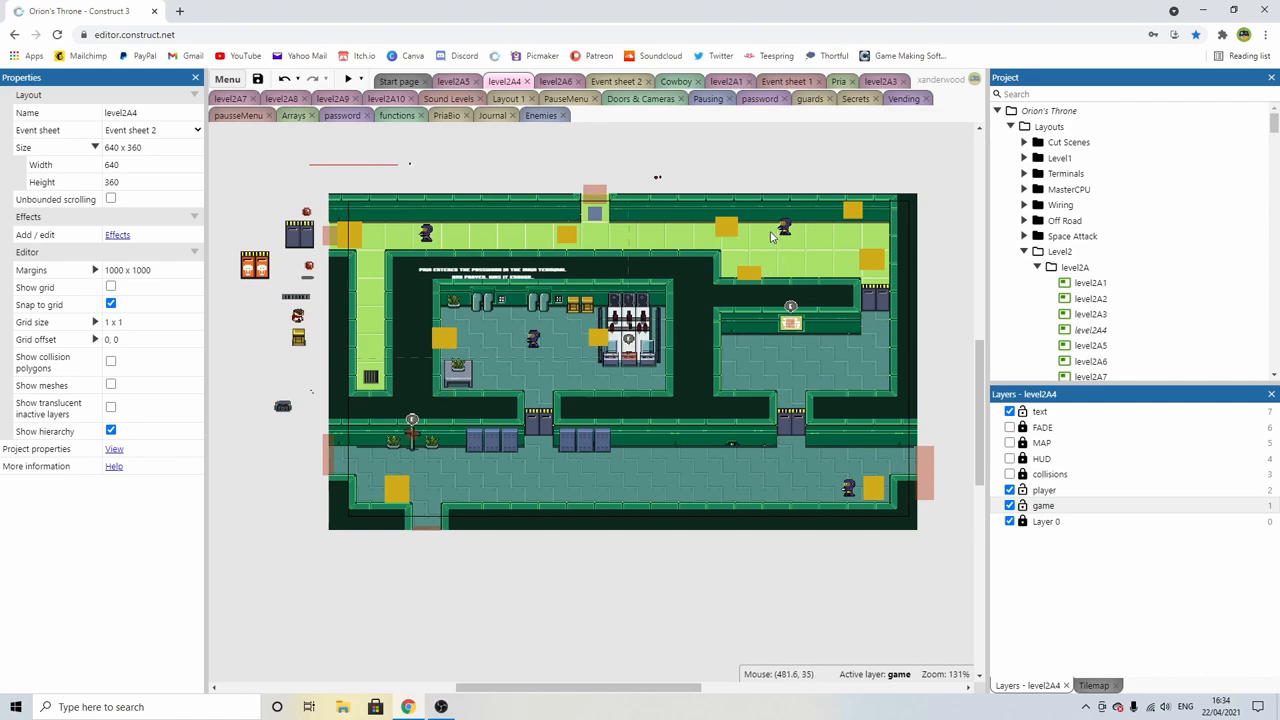
mouse_move(774, 252)
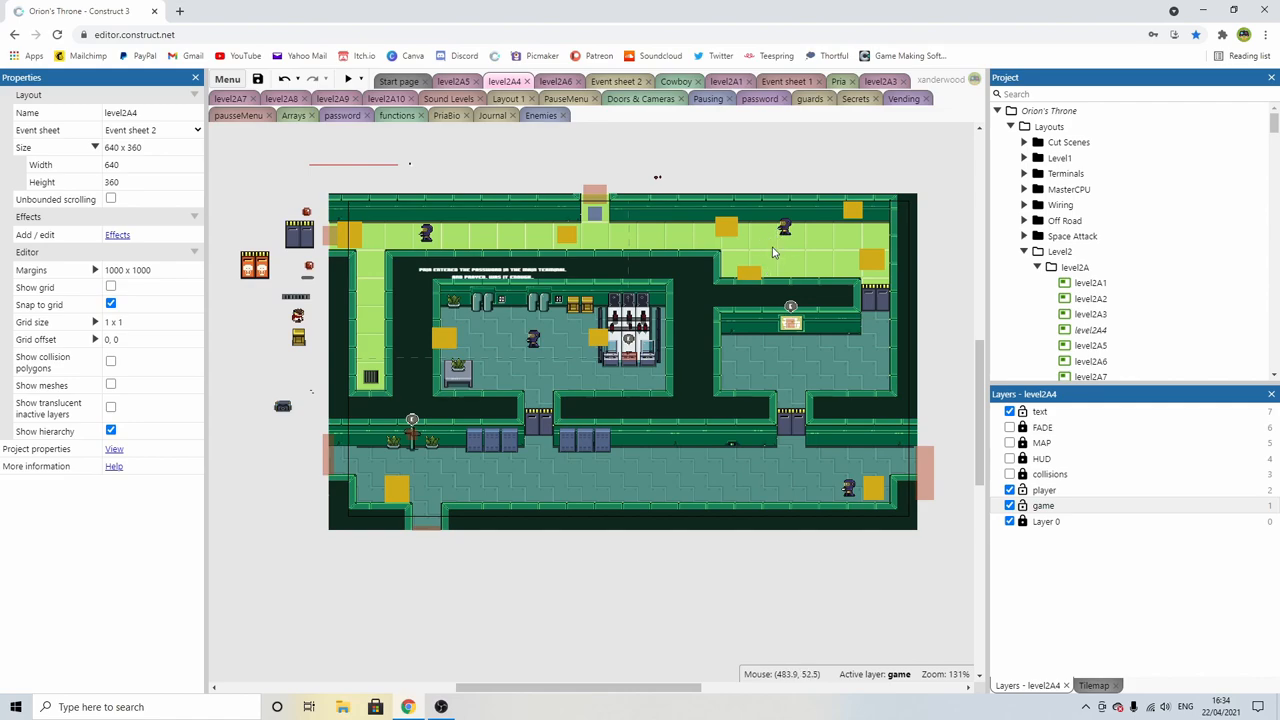
mouse_move(808, 235)
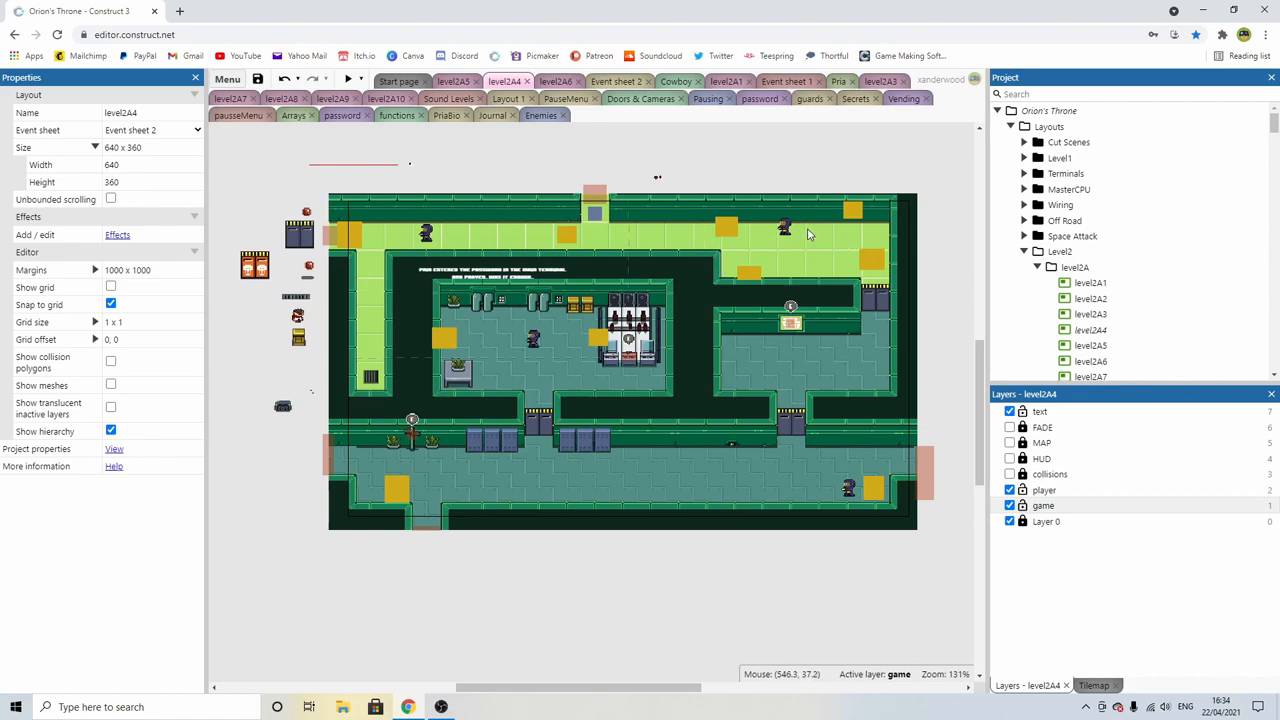
mouse_move(634, 278)
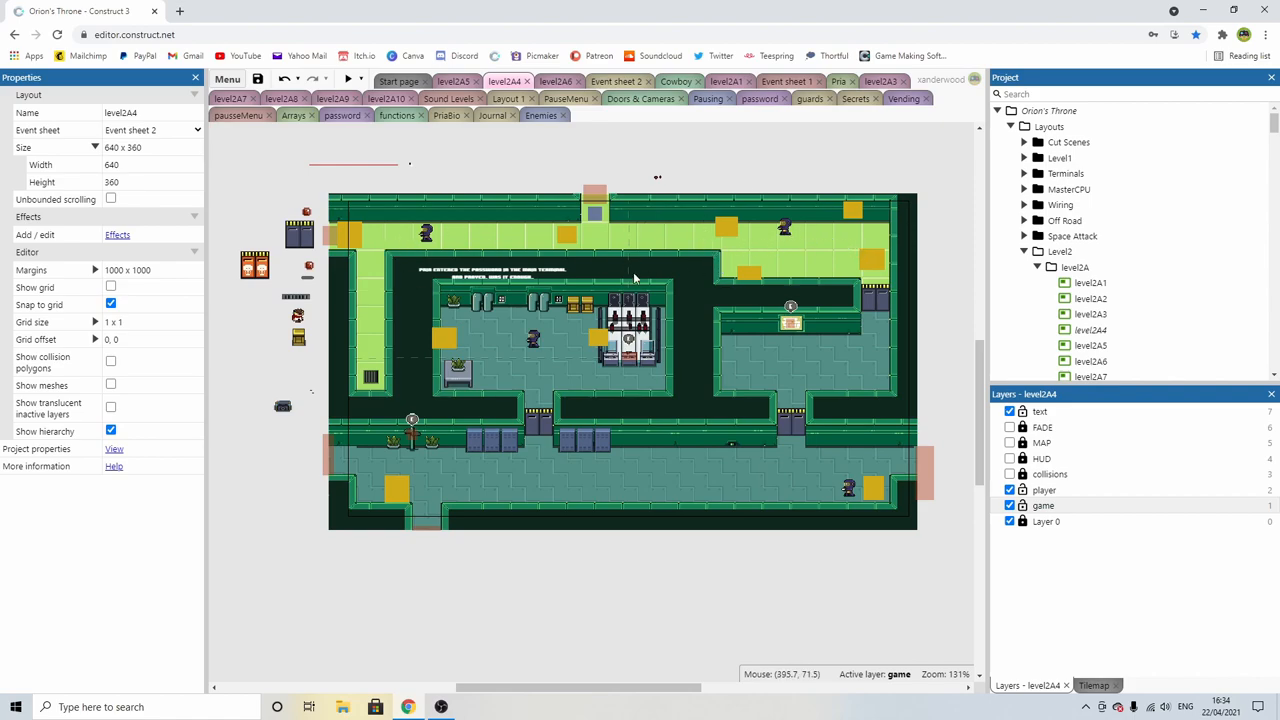
mouse_move(597, 280)
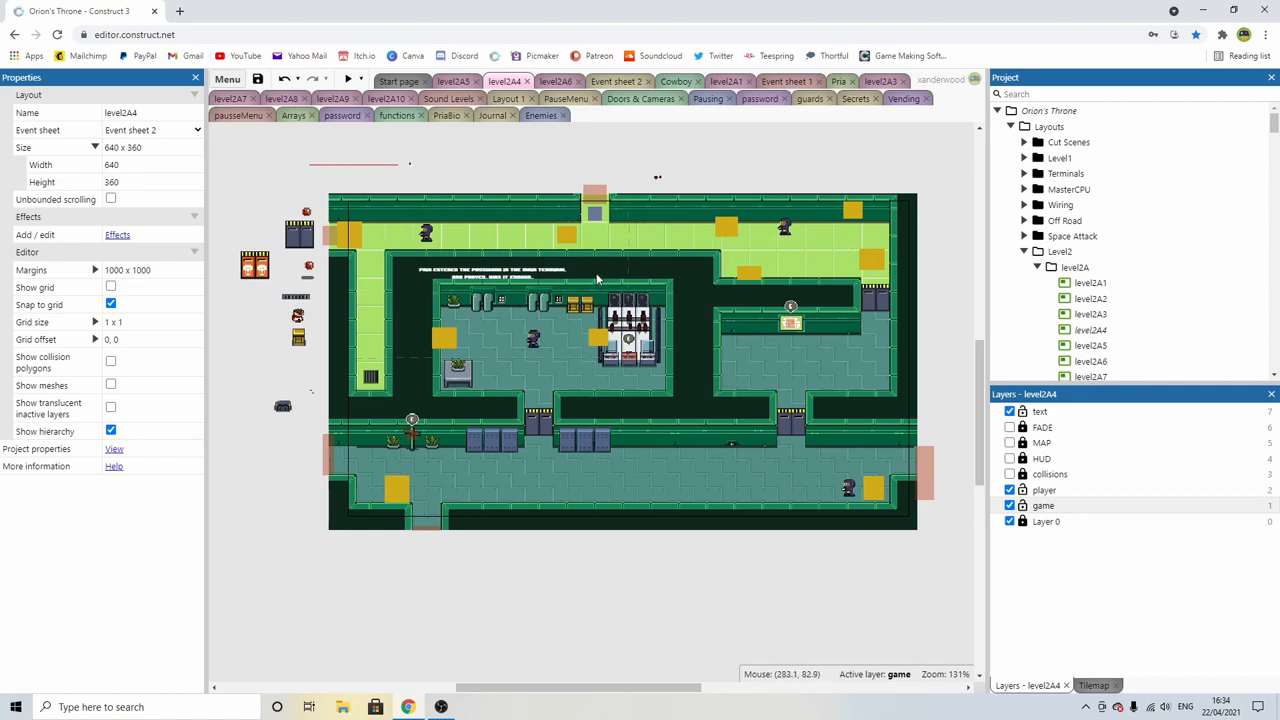
mouse_move(745, 154)
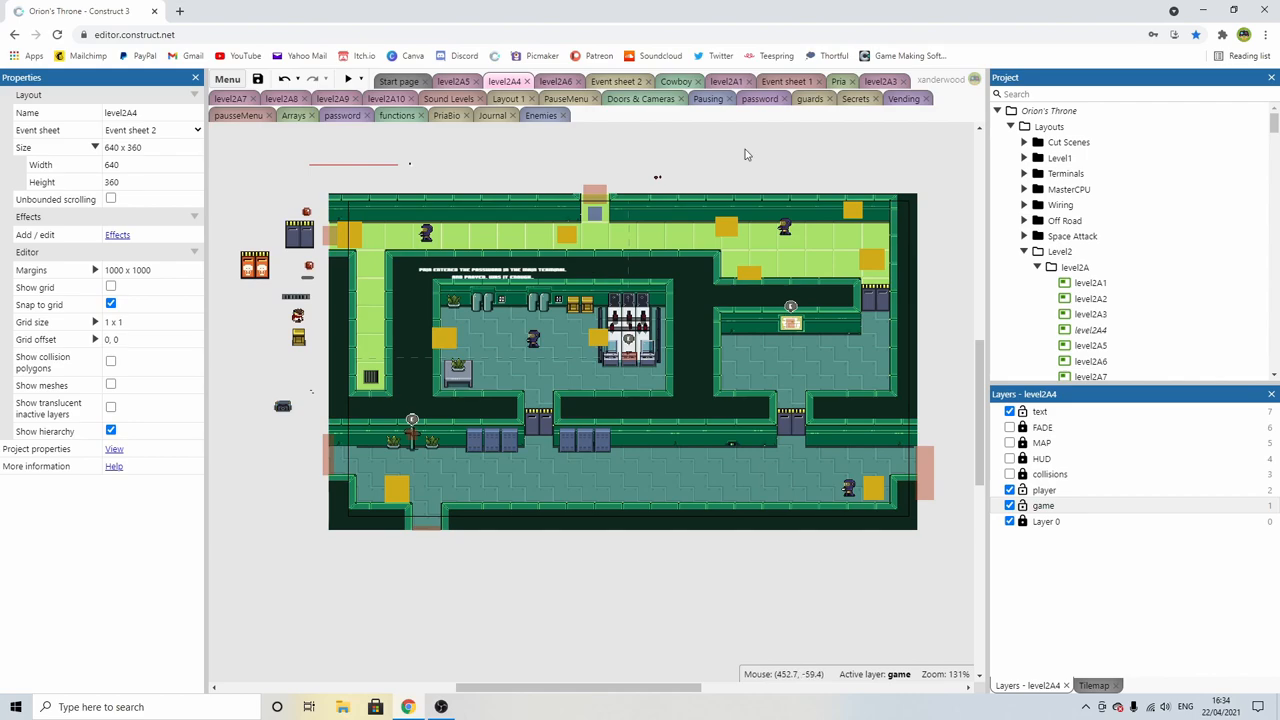